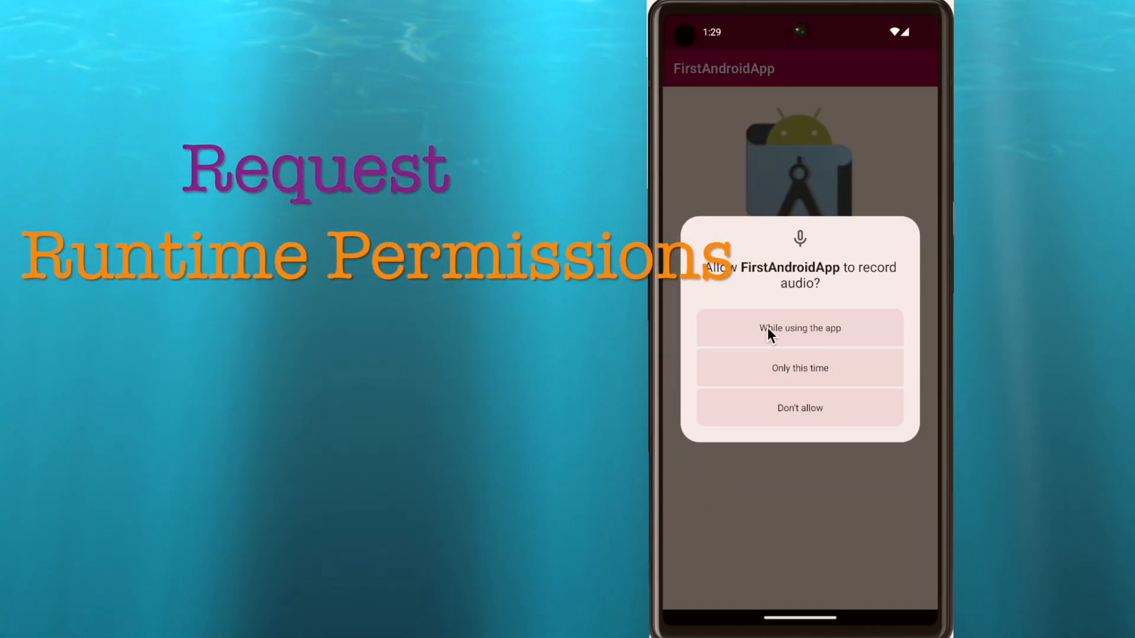
{"action": "mouse_move", "coordinate": [802, 368]}
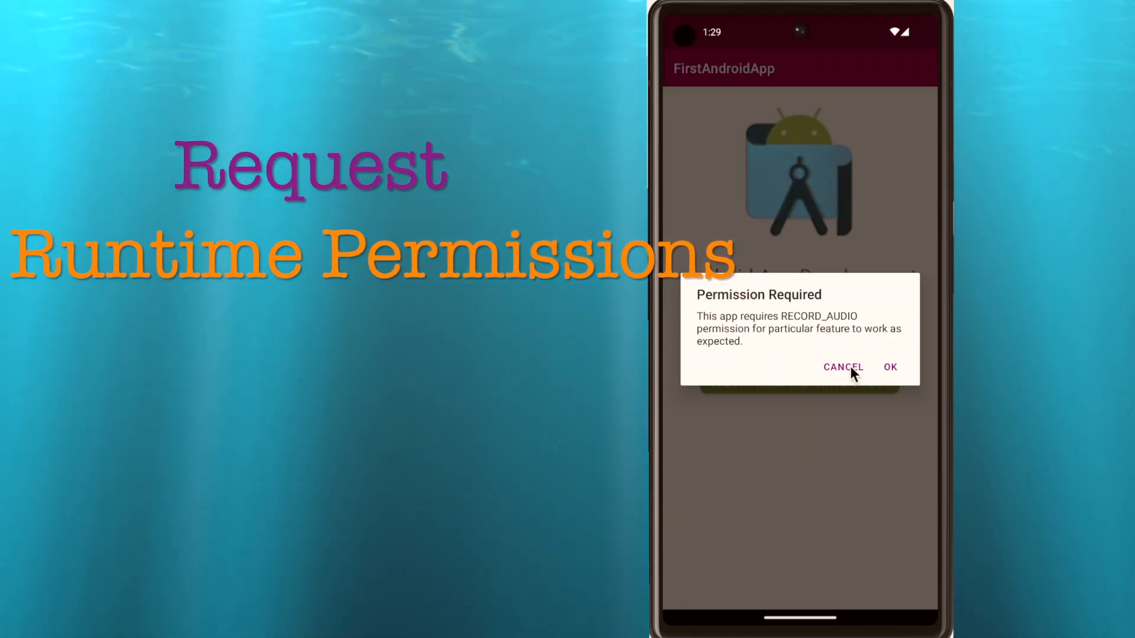
Deny the prompt, then set FirstAndroidApp's Microphone to 'Allow only while using the app' in Settings.
{"action": "left_click", "coordinate": [890, 367]}
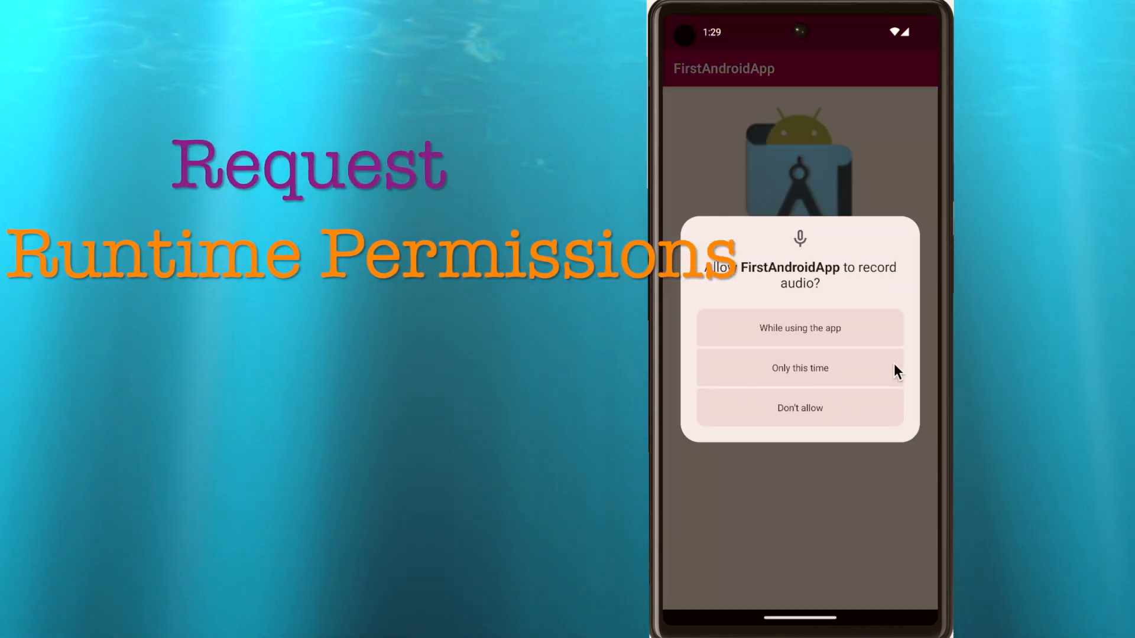
{"action": "left_click", "coordinate": [800, 408]}
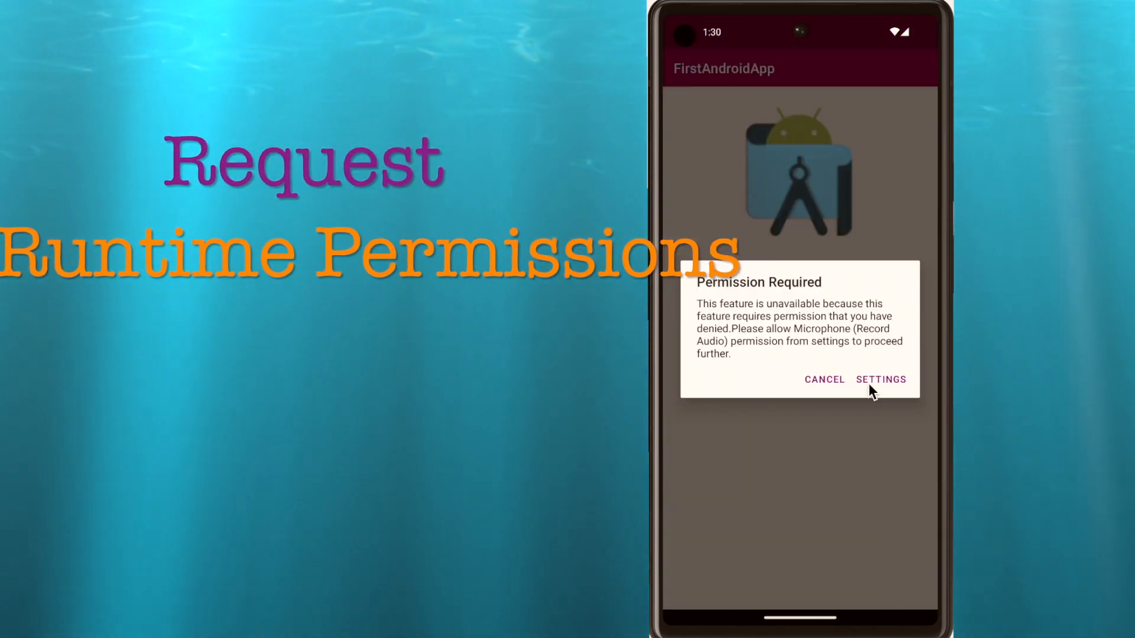
{"action": "left_click", "coordinate": [881, 379]}
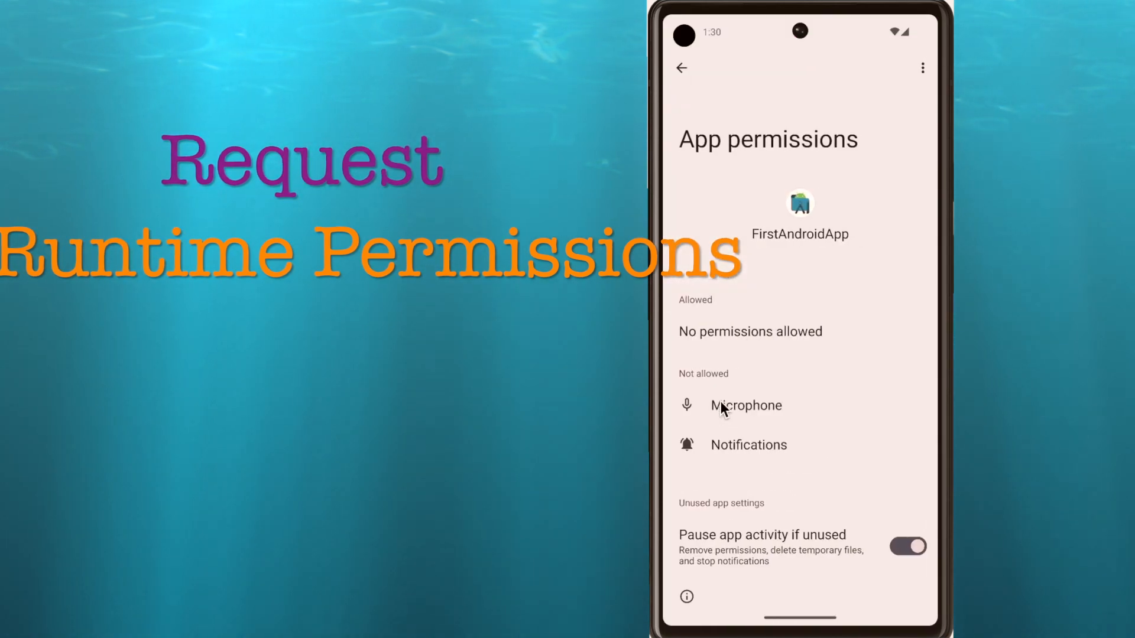
{"action": "left_click", "coordinate": [745, 405]}
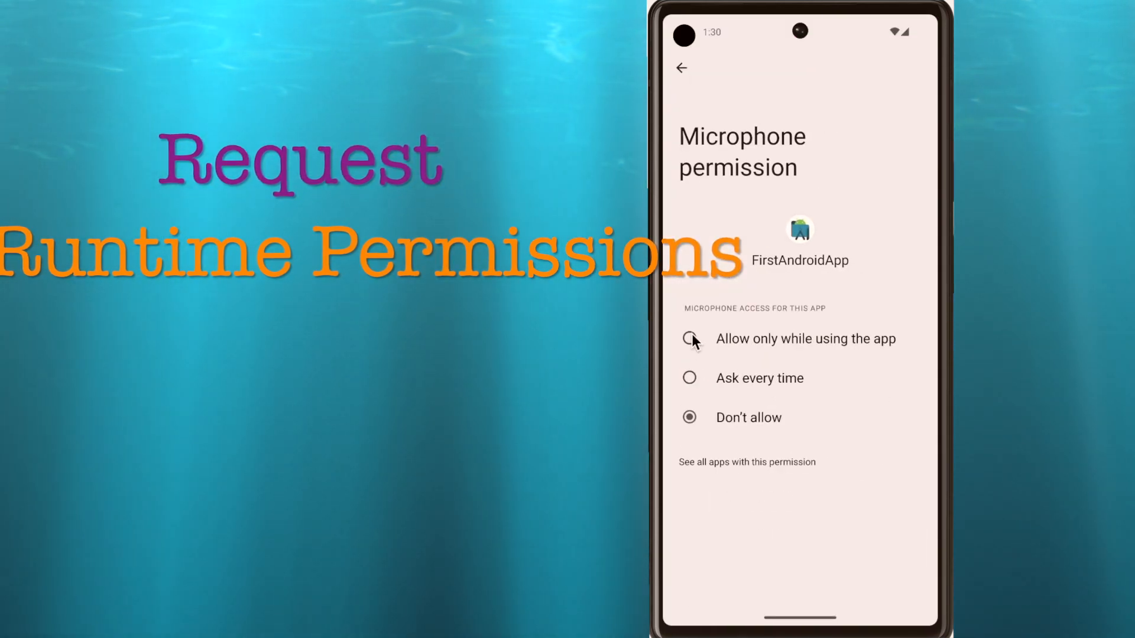
{"action": "left_click", "coordinate": [682, 69]}
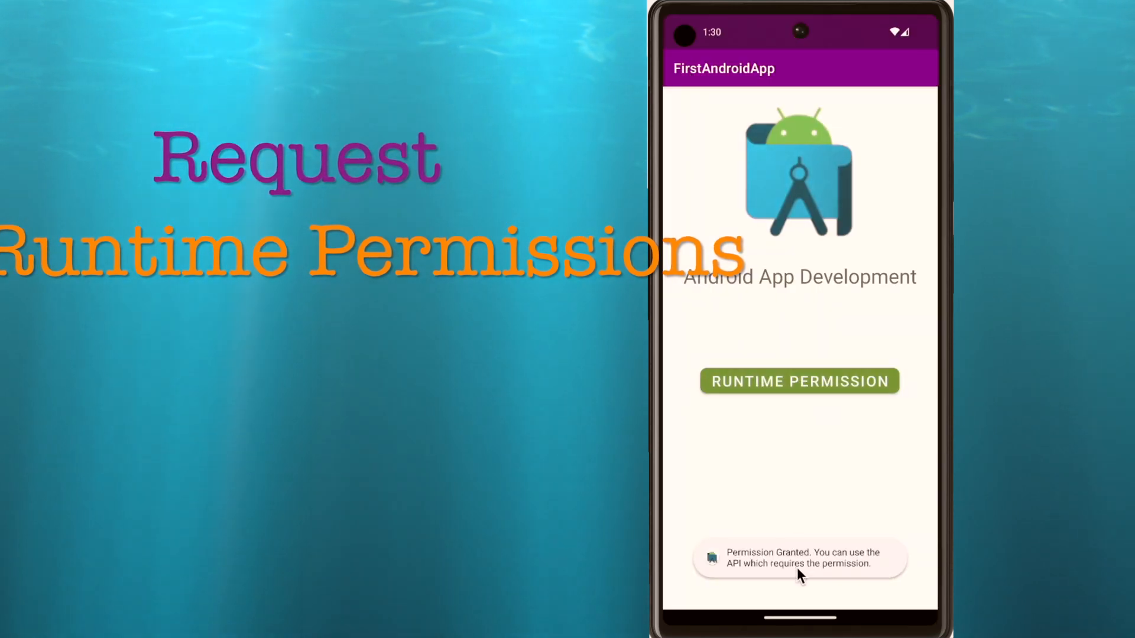
{"action": "mouse_move", "coordinate": [892, 500]}
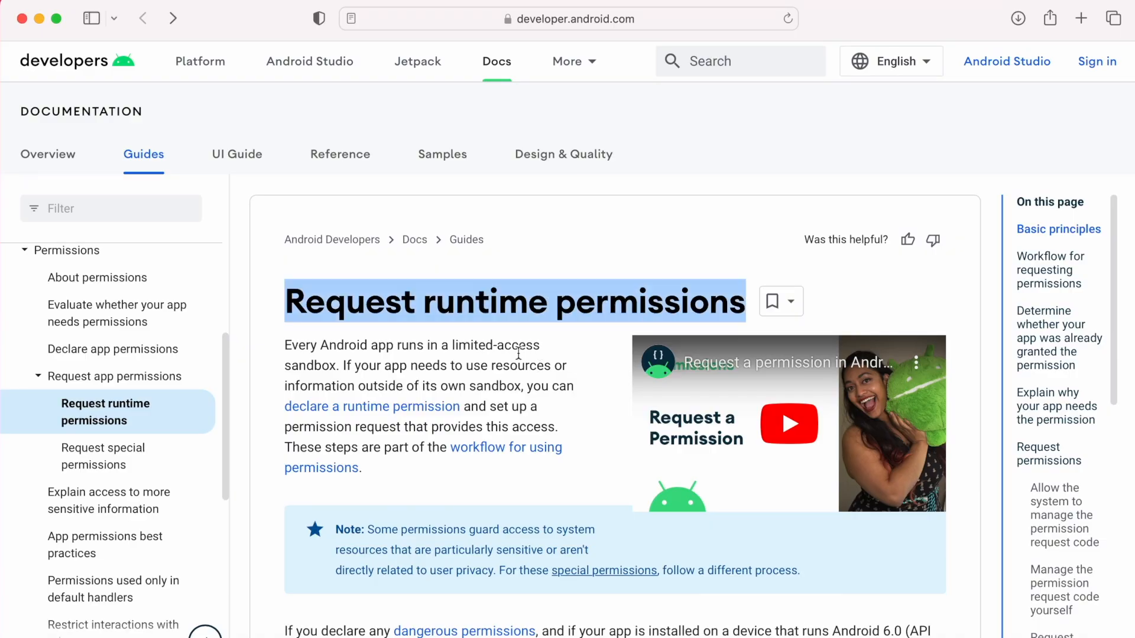
Scroll the Request runtime permissions guide down to the Figure 1 workflow diagram.
{"action": "scroll", "scroll_direction": "down", "scroll_amount": 3}
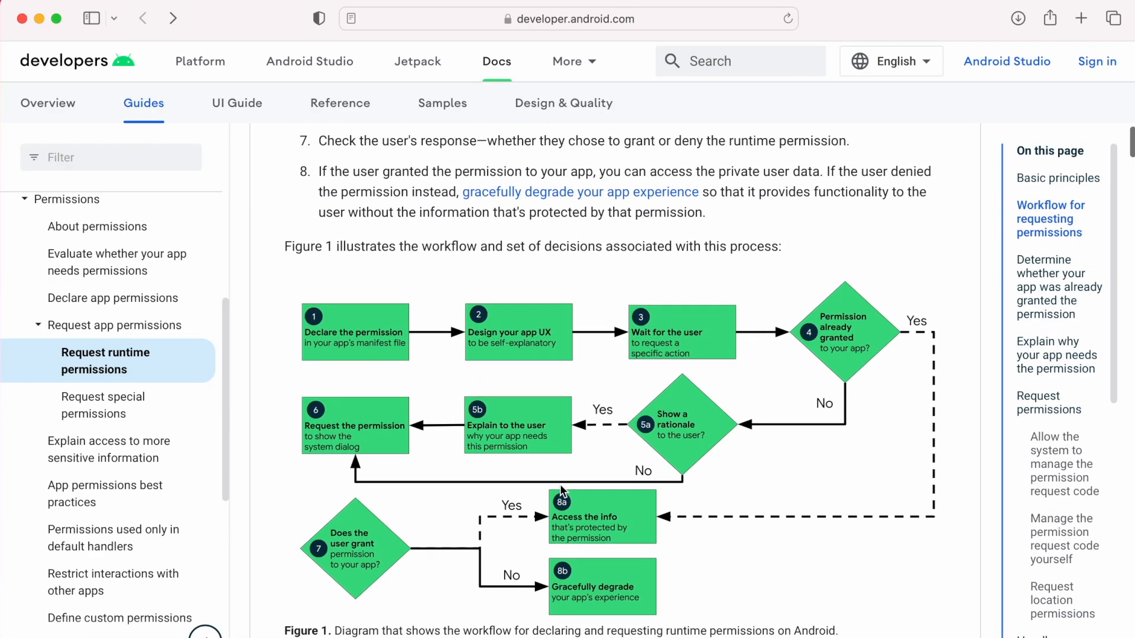
{"action": "mouse_move", "coordinate": [690, 531]}
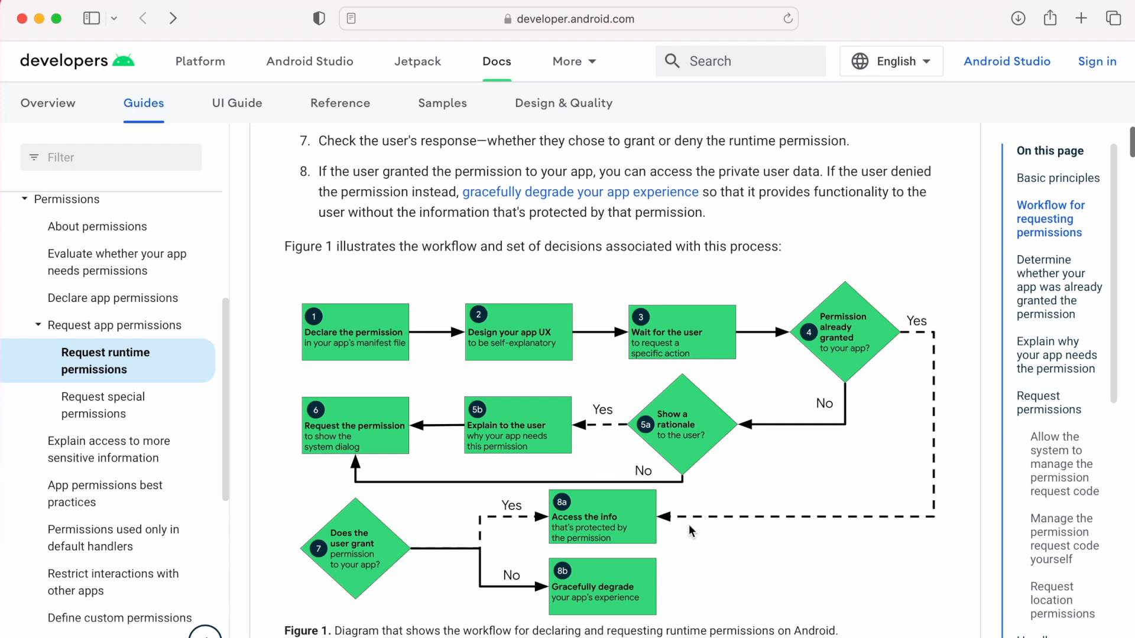
{"action": "mouse_move", "coordinate": [718, 532]}
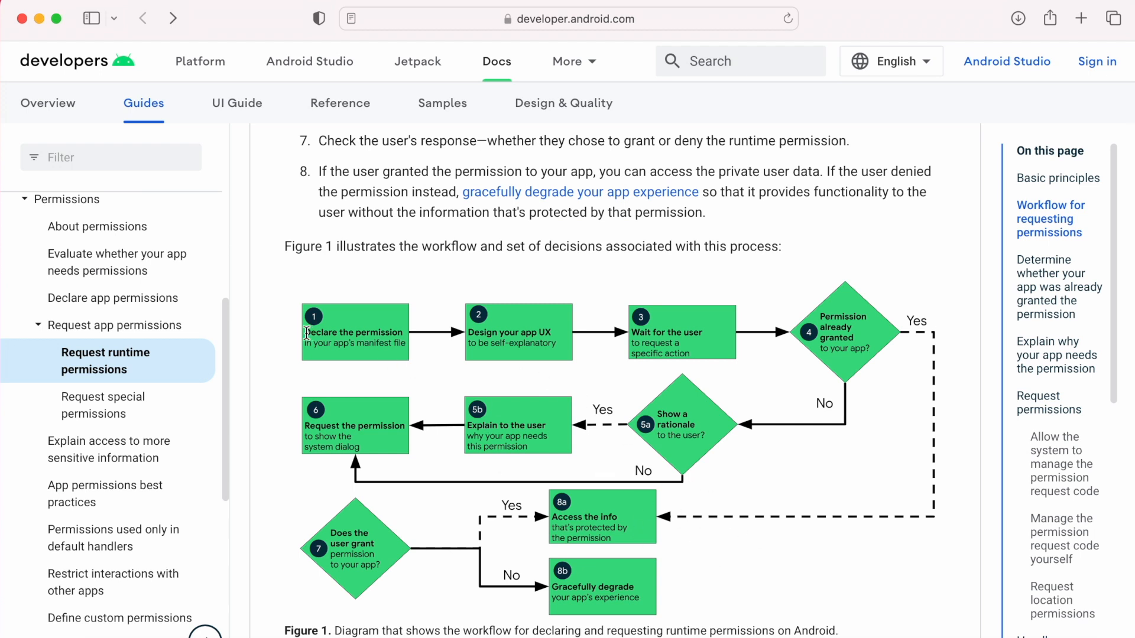
{"action": "mouse_move", "coordinate": [846, 588]}
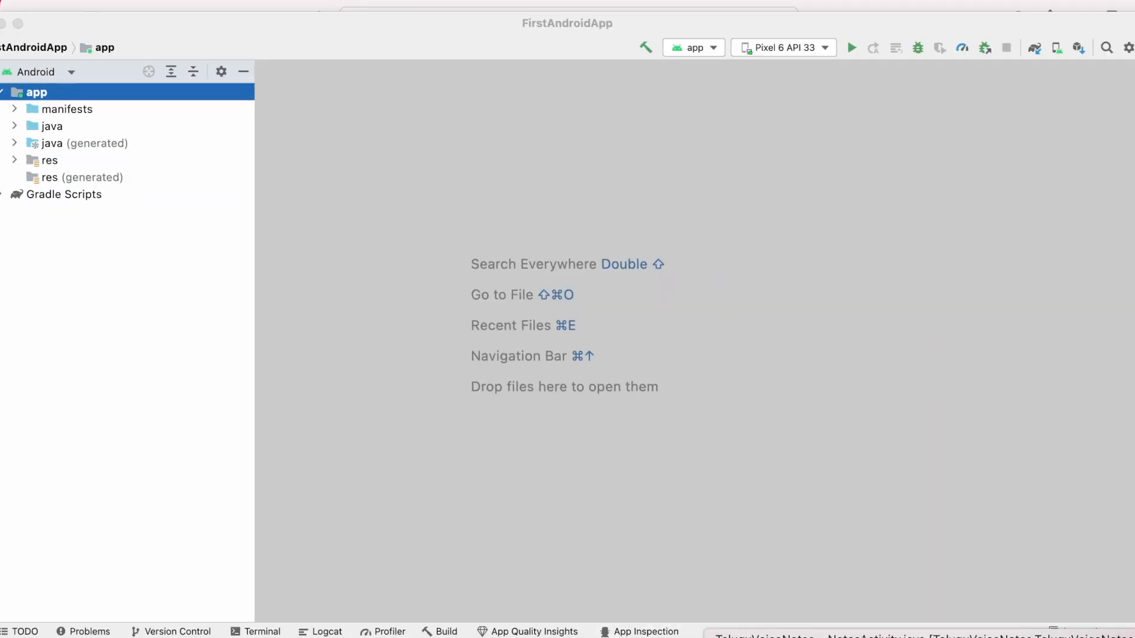
Open AndroidManifest.xml and add a uses-permission tag for android.permission.RECORD_AUDIO.
{"action": "left_click", "coordinate": [66, 108]}
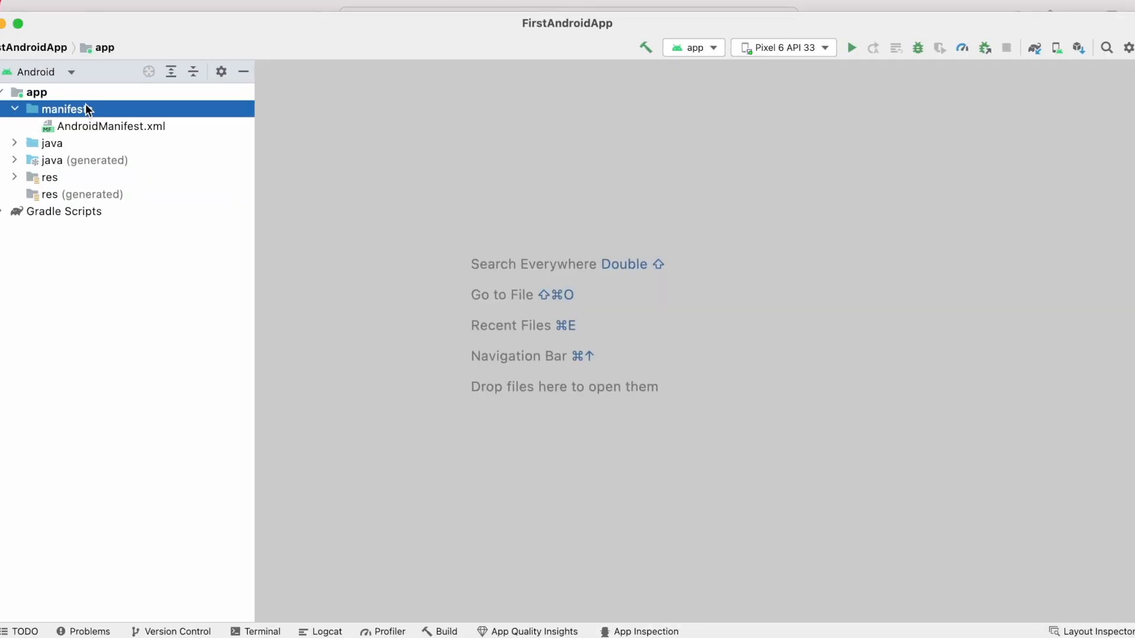
{"action": "double_click", "coordinate": [111, 126]}
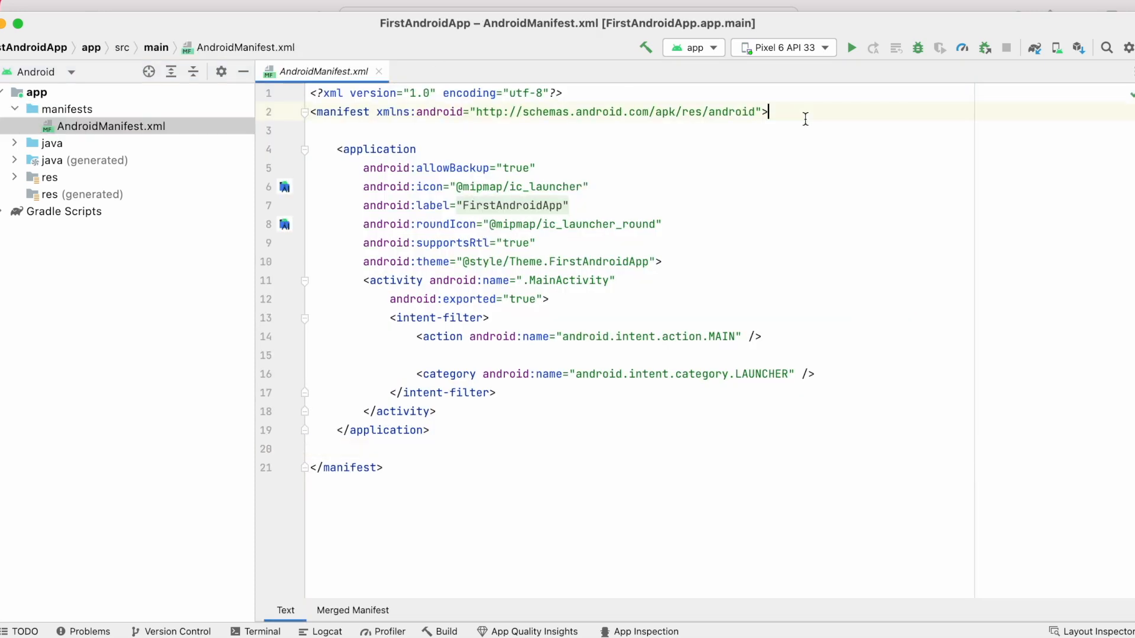
{"action": "type", "text": "<uses-permission android:name=\""}
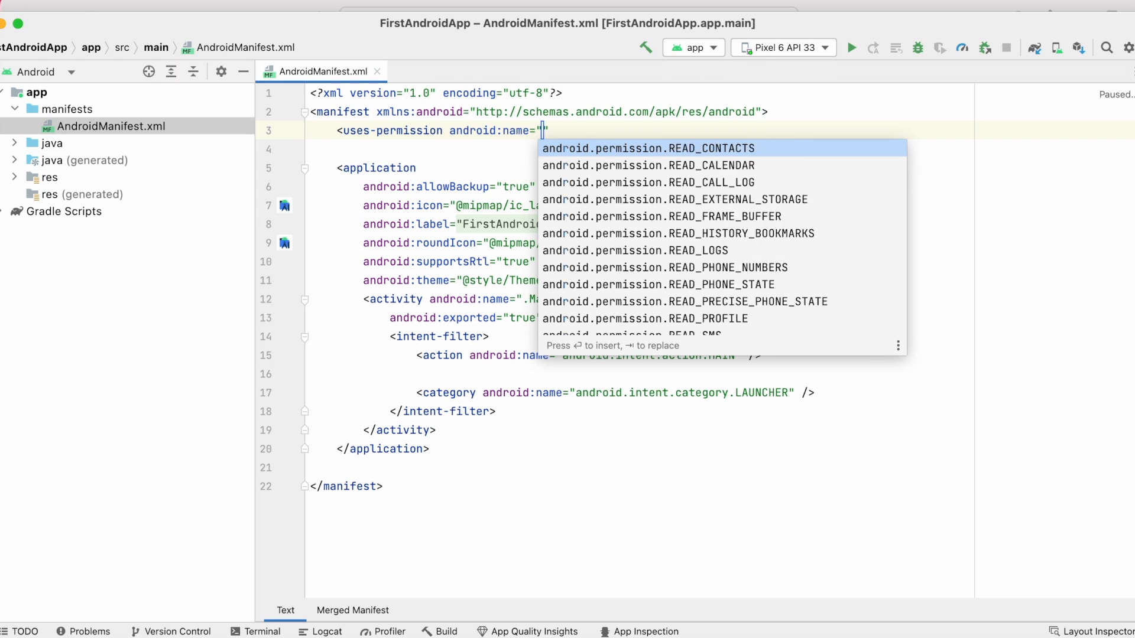
{"action": "type", "text": "RECO"}
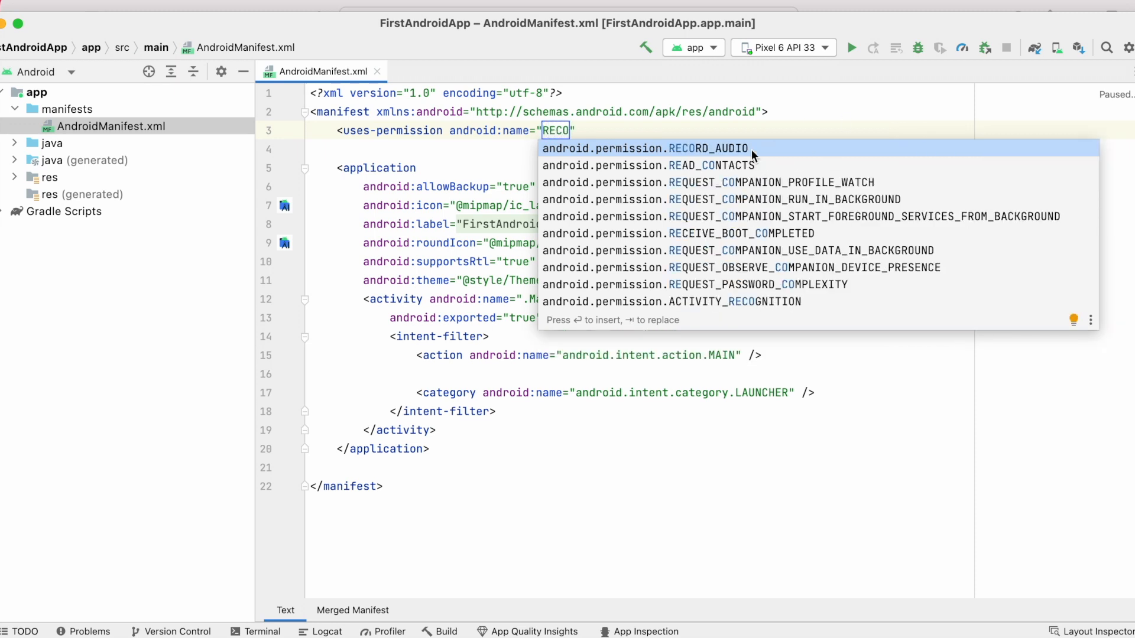
{"action": "left_click", "coordinate": [644, 148]}
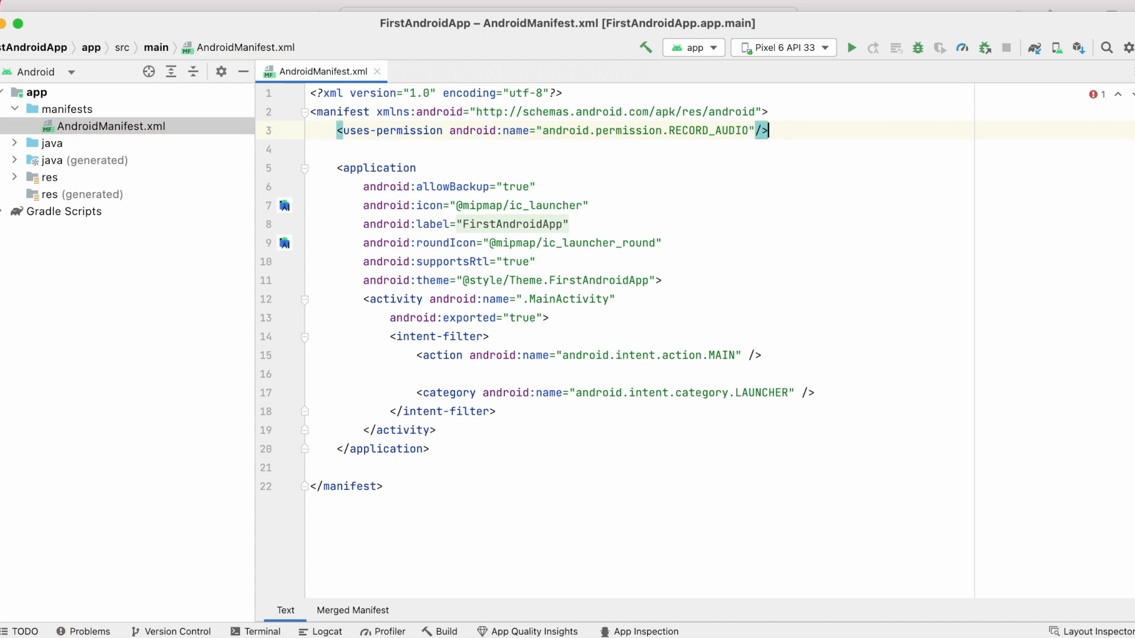
{"action": "double_click", "coordinate": [707, 130]}
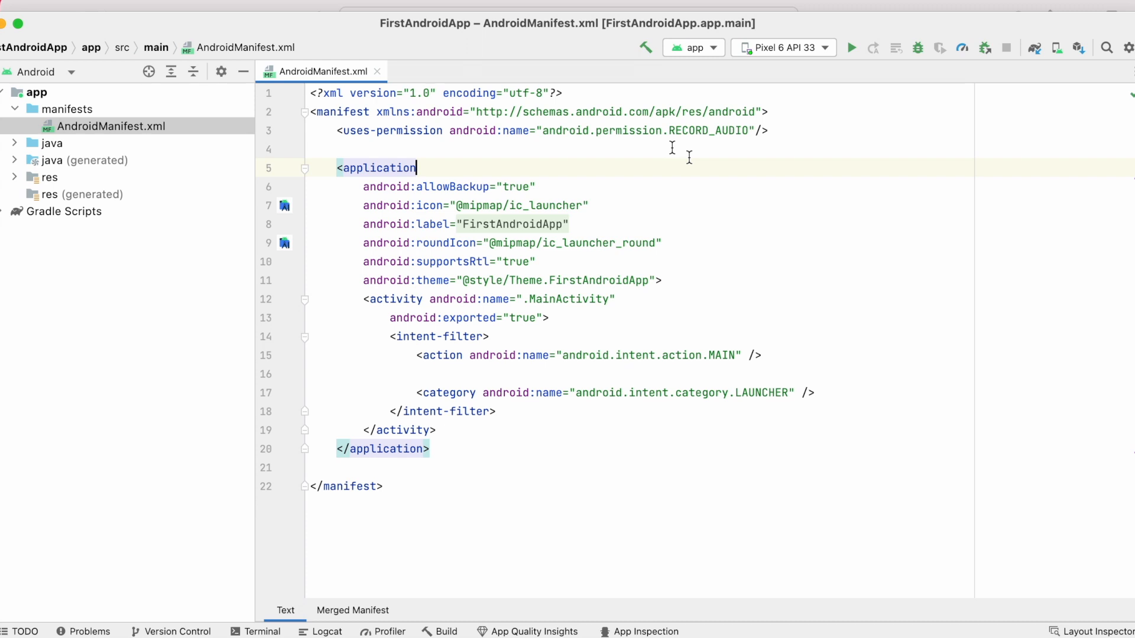
{"action": "mouse_move", "coordinate": [398, 81]}
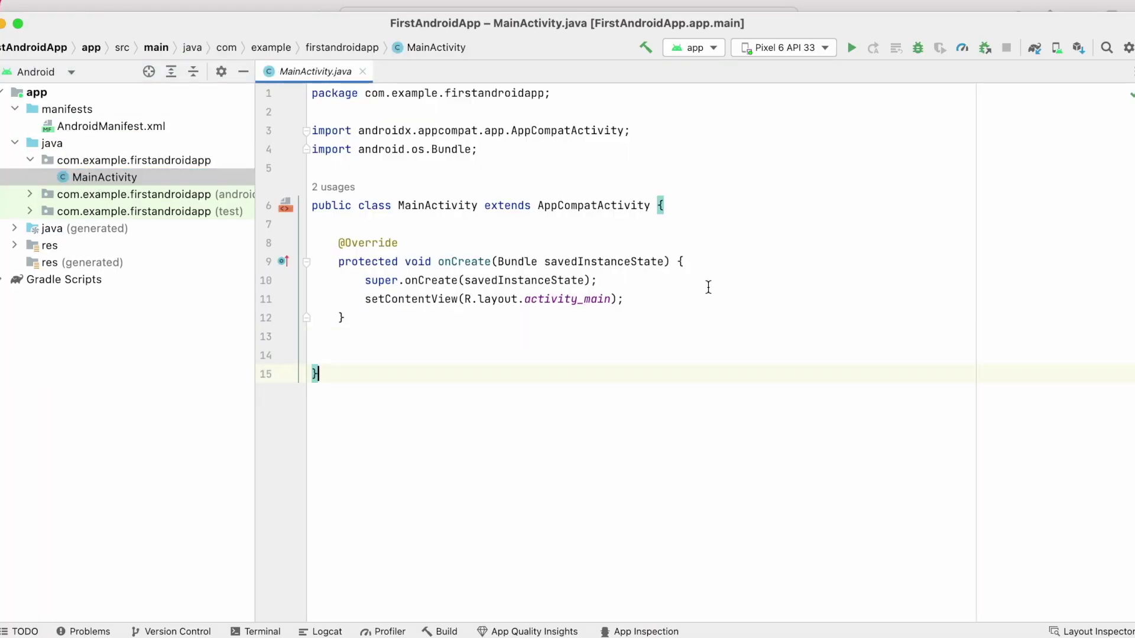
Make R.id.button's click listener call requestRuntimePermission() and declare that empty private method.
{"action": "left_click", "coordinate": [851, 48]}
{"action": "type", "text": "findViewById("}
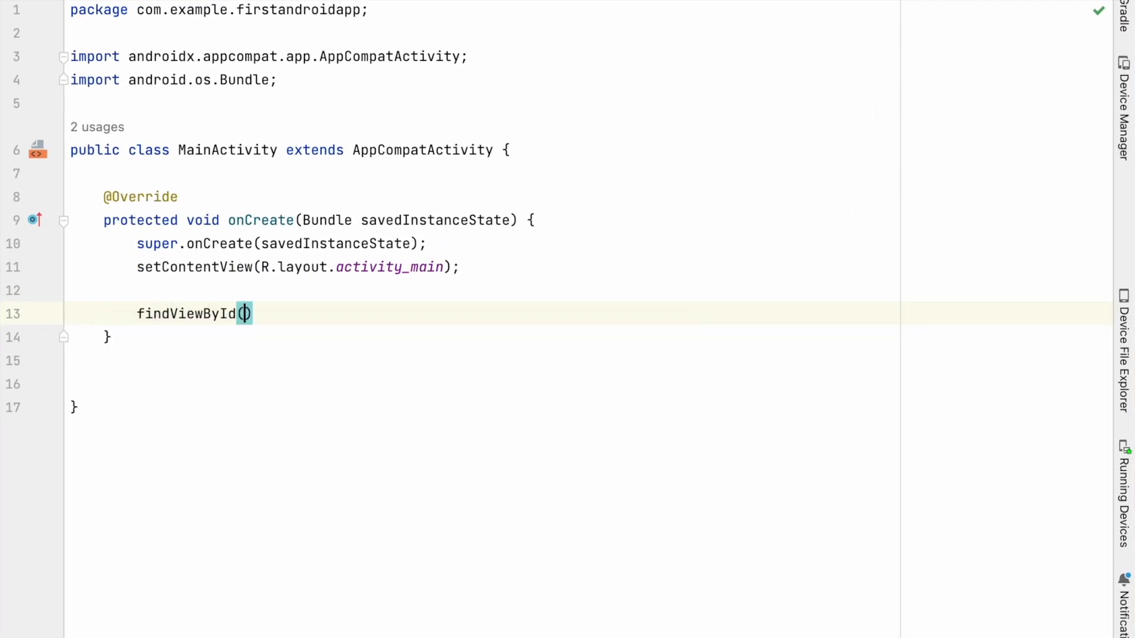
{"action": "type", "text": "R.id.button"}
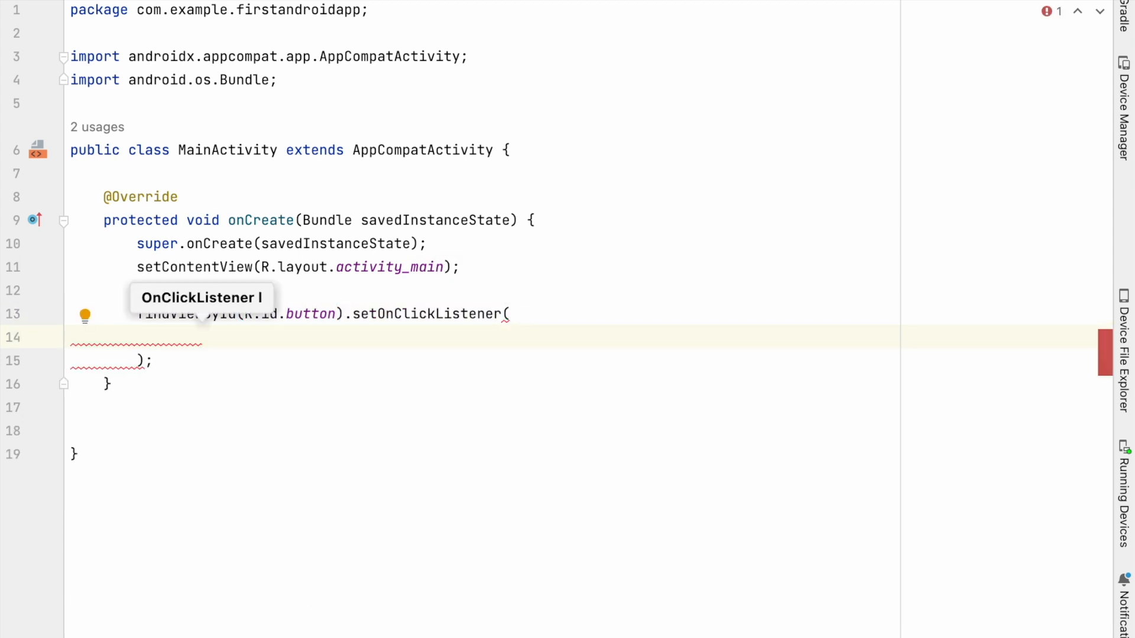
{"action": "type", "text": "private void req"}
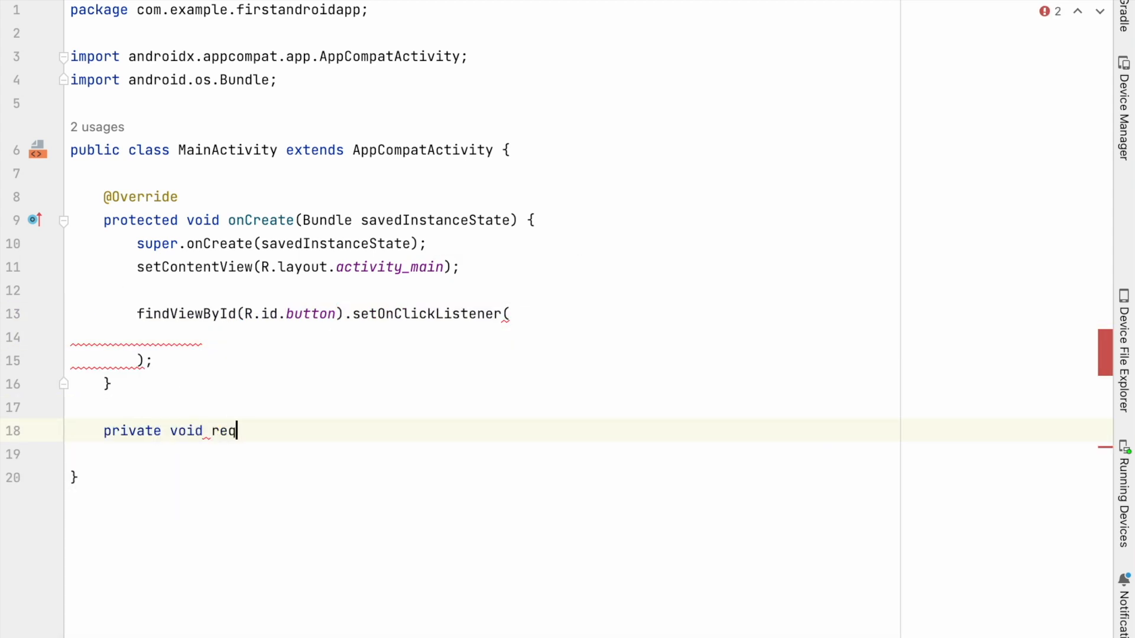
{"action": "type", "text": "uestRuntimePermission(){"}
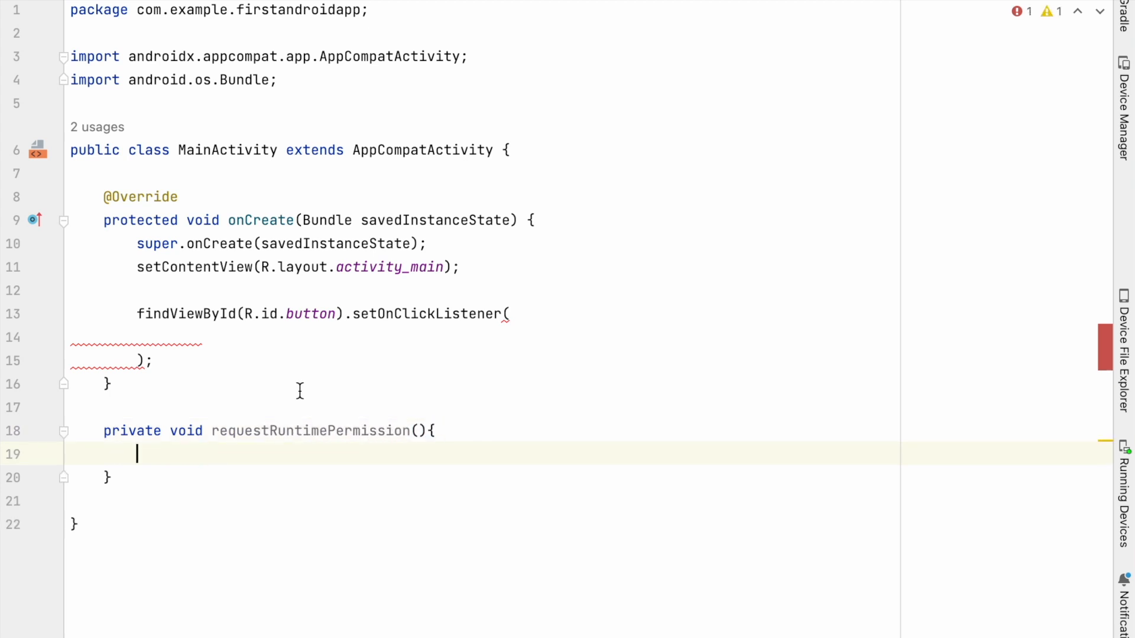
{"action": "type", "text": "v -> requestRuntimePermission()"}
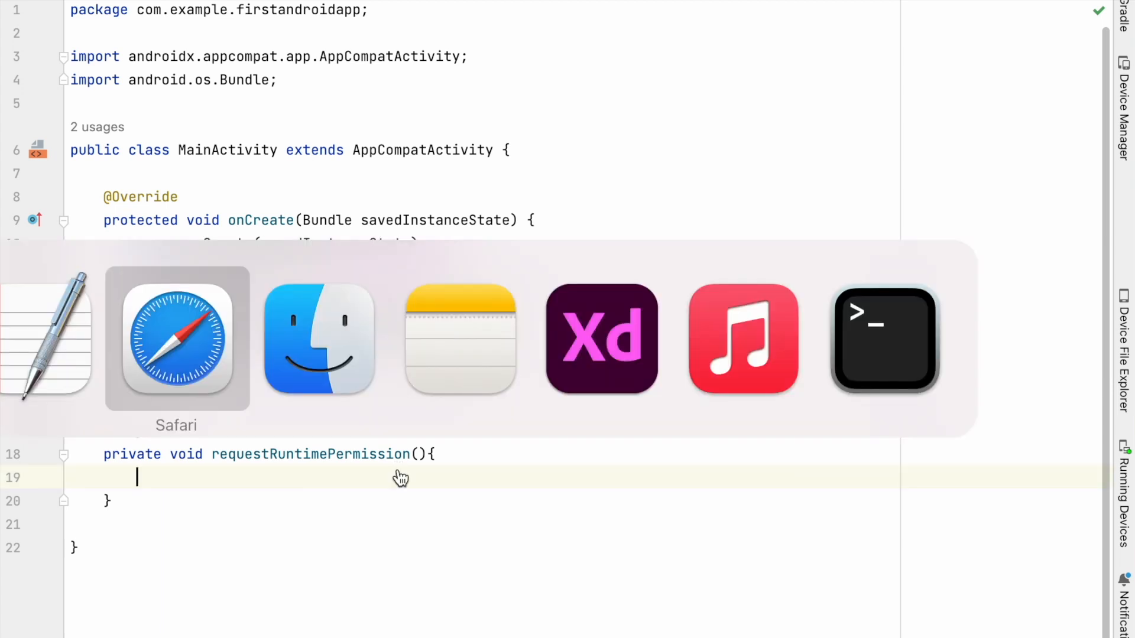
Switch back to Safari and review the Figure 1 permission workflow diagram.
{"action": "left_click", "coordinate": [176, 340]}
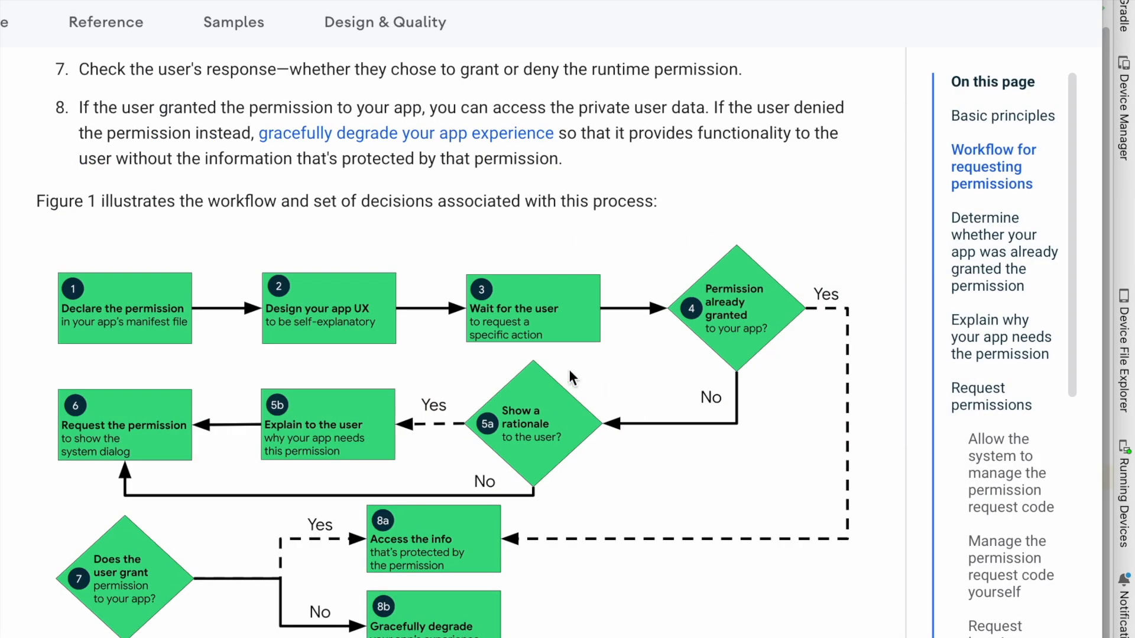
{"action": "left_click_drag", "start_coordinate": [703, 288], "coordinate": [767, 329]}
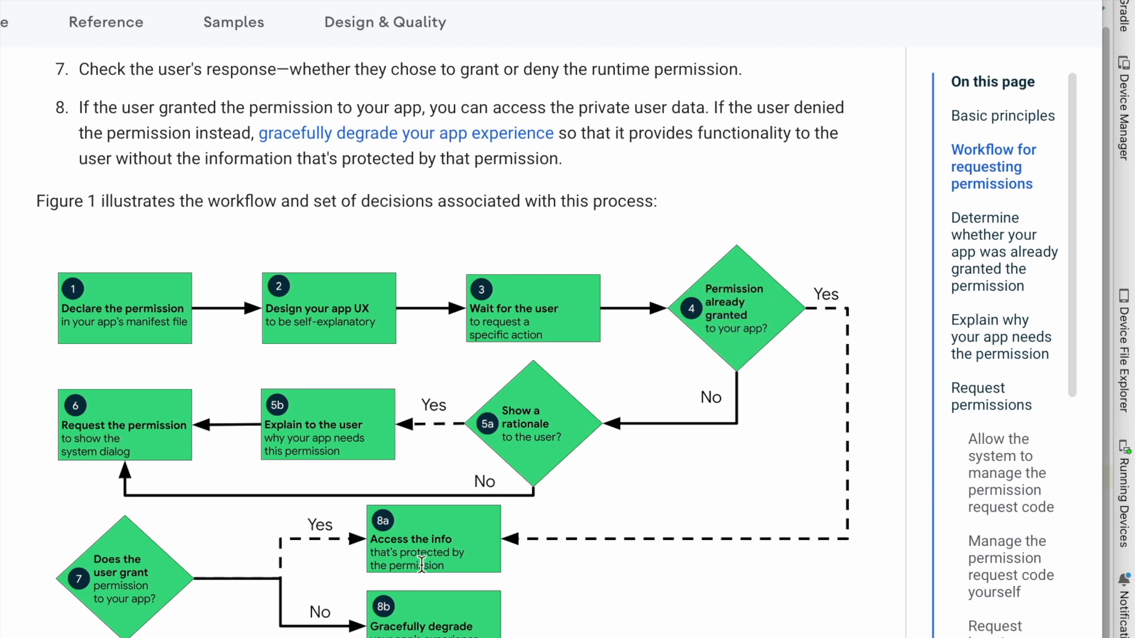
{"action": "mouse_move", "coordinate": [528, 402]}
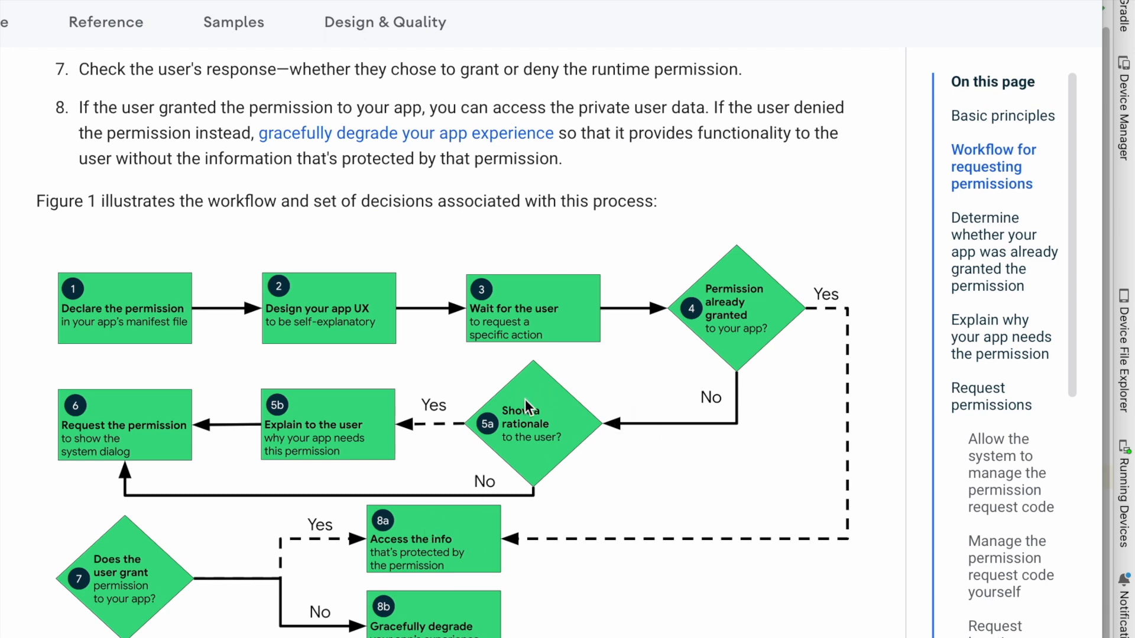
{"action": "mouse_move", "coordinate": [537, 408]}
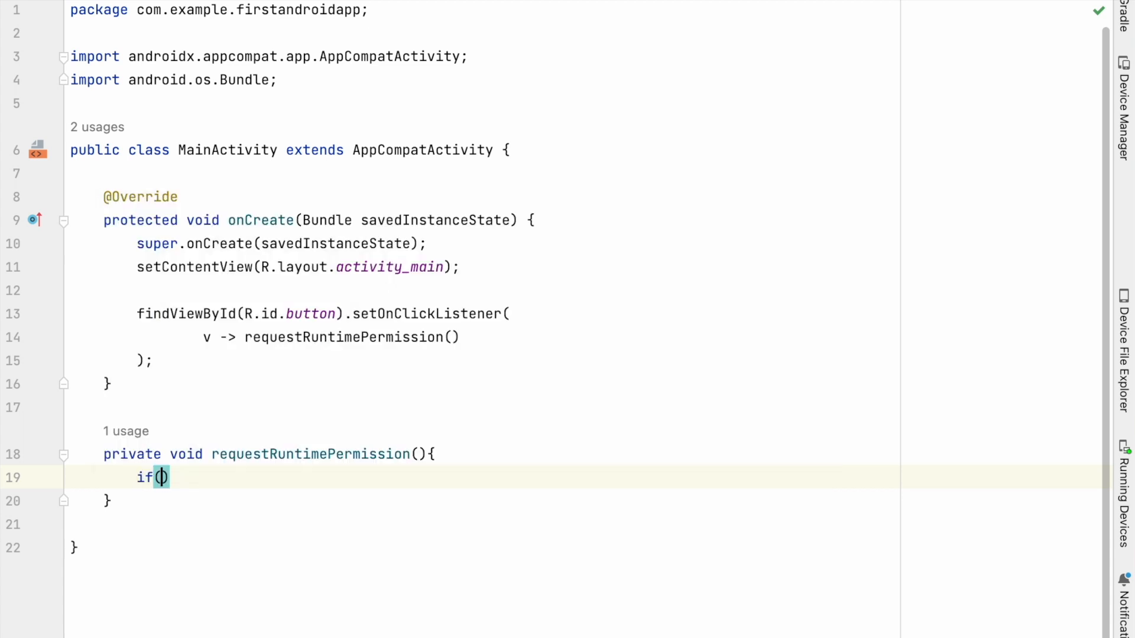
Define PERMISSION_RECORD_AUDIO = Manifest.permission.RECORD_AUDIO and compare checkSelfPermission against PERMISSION_GRANTED.
{"action": "type", "text": "checkSelfPermission("}
{"action": "left_click", "coordinate": [484, 174]}
{"action": "type", "text": "private"}
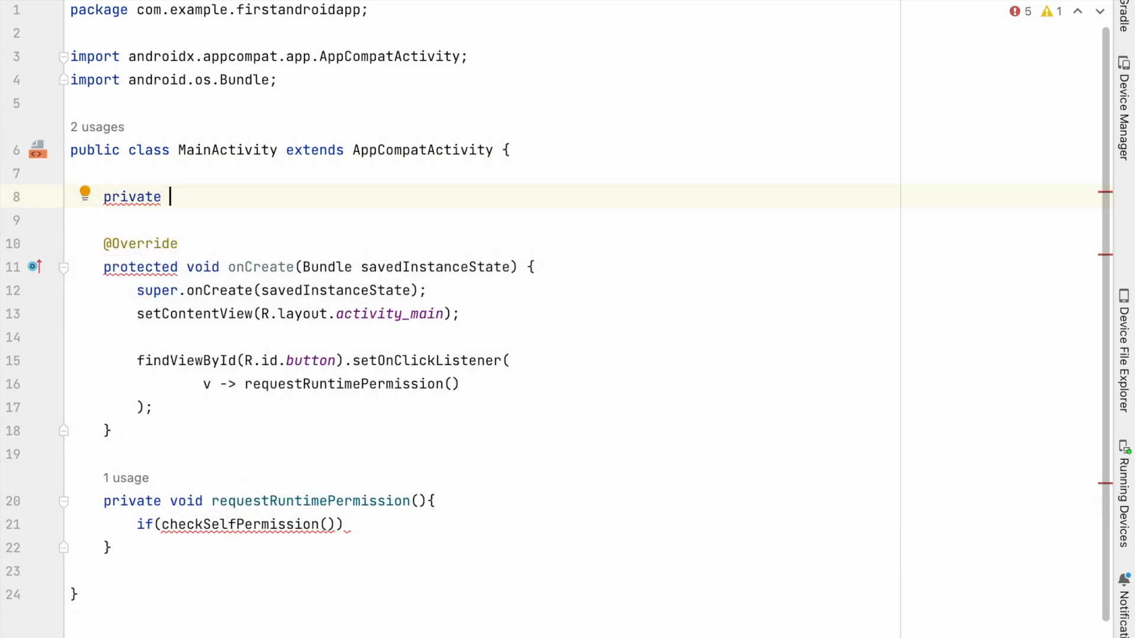
{"action": "type", "text": "static final String"}
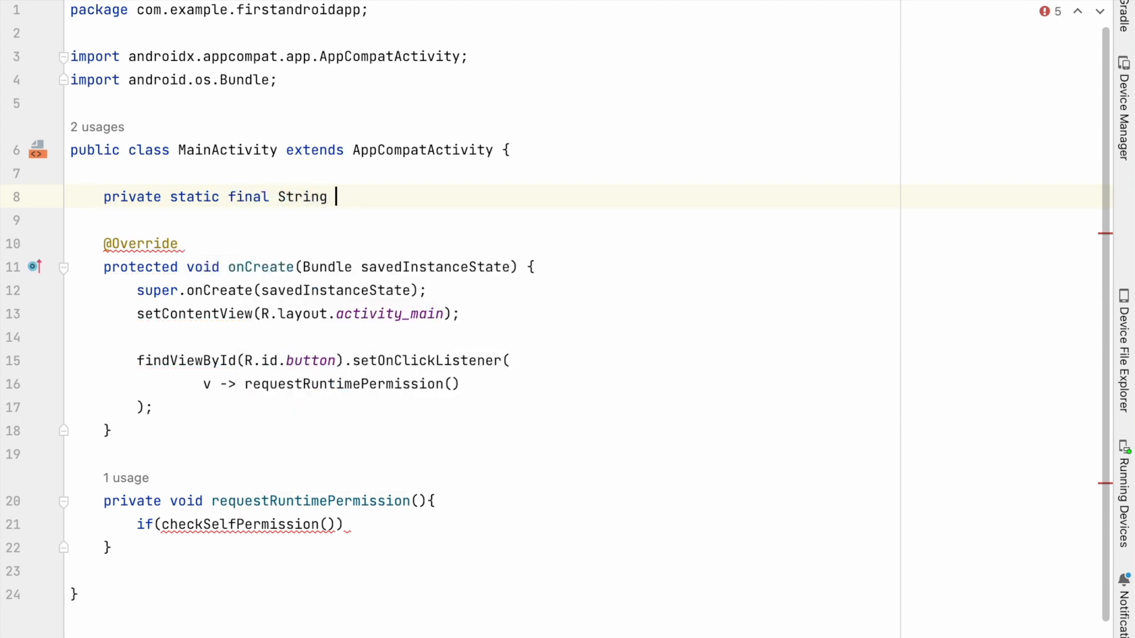
{"action": "type", "text": "PERMISSION"}
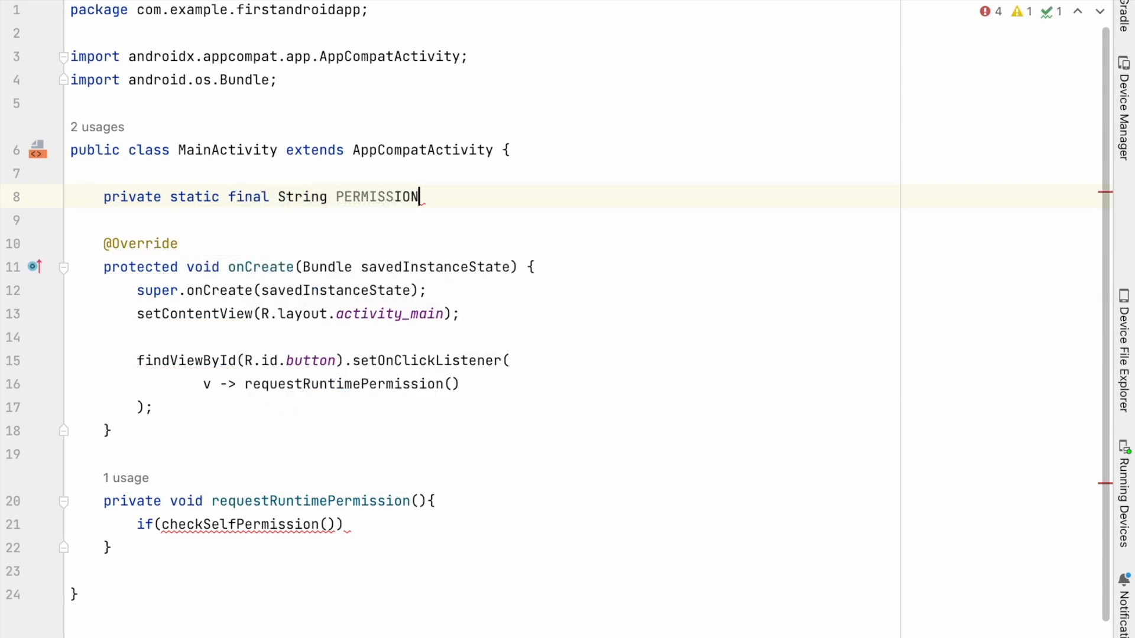
{"action": "type", "text": "_RECORD_AUDIO"}
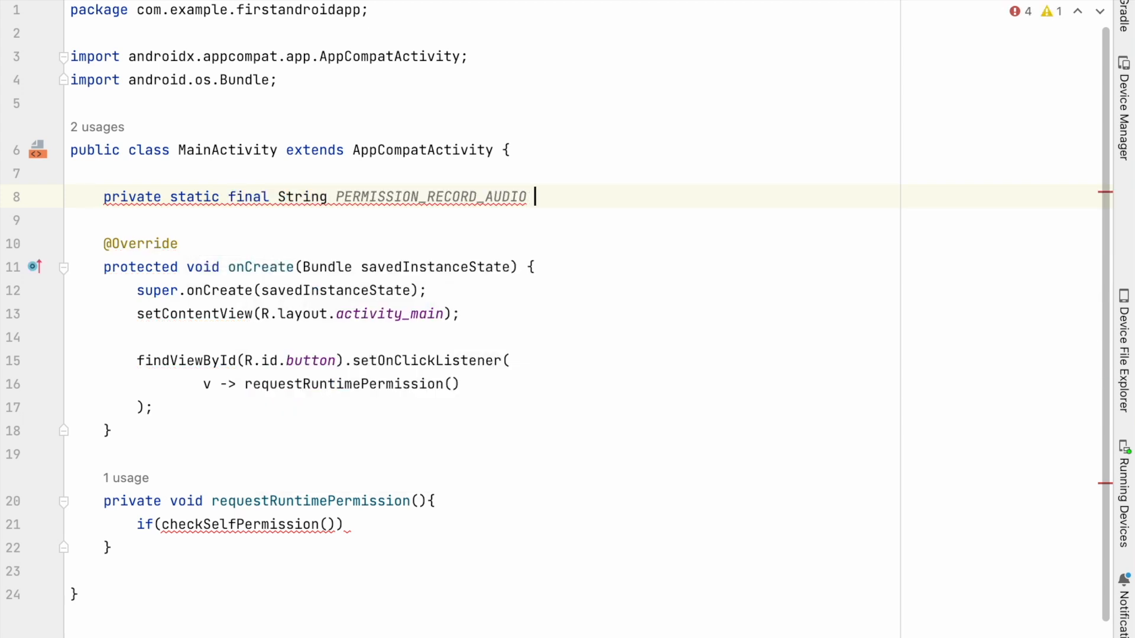
{"action": "type", "text": "= Manifest.permission.RECORD_AUDIO;"}
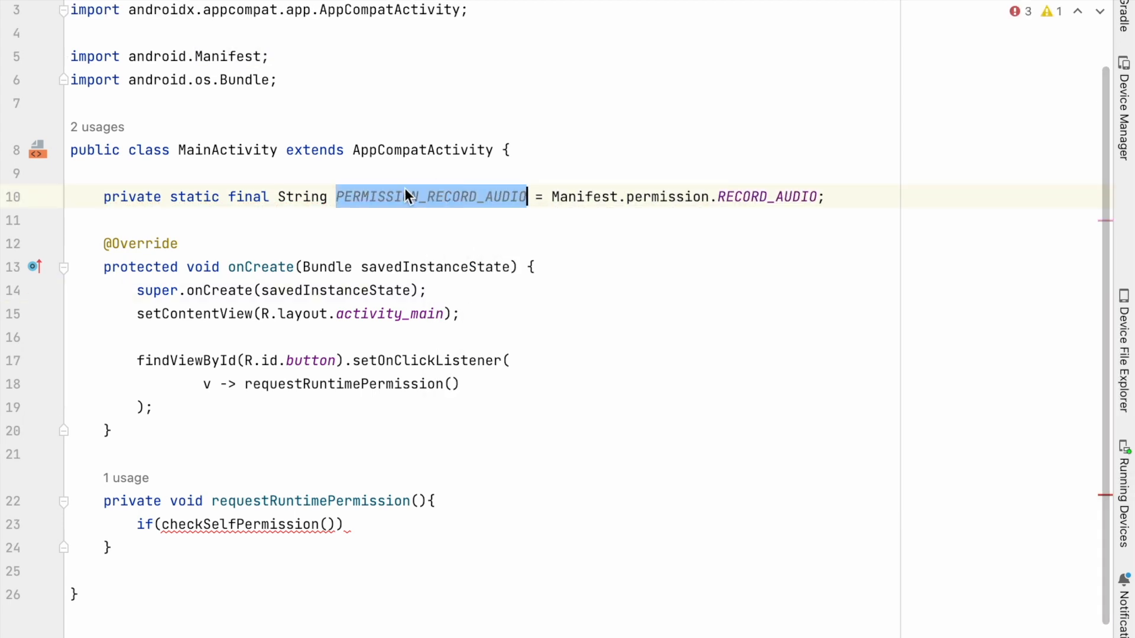
{"action": "type", "text": "PERMISSION_RECORD_AUDIO"}
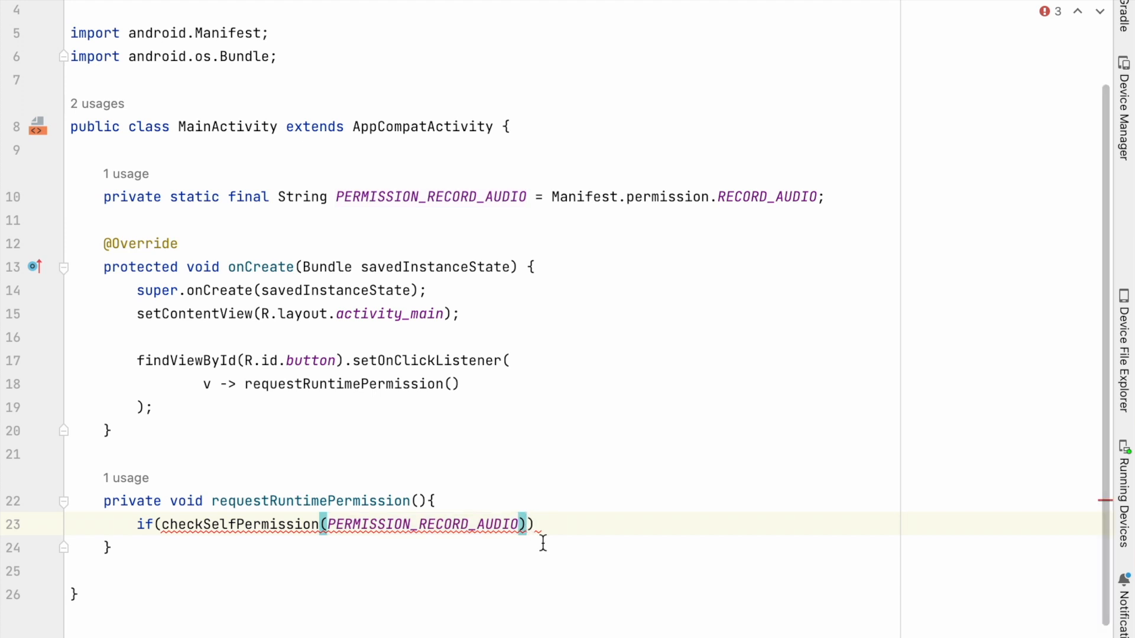
{"action": "type", "text": "== Per"}
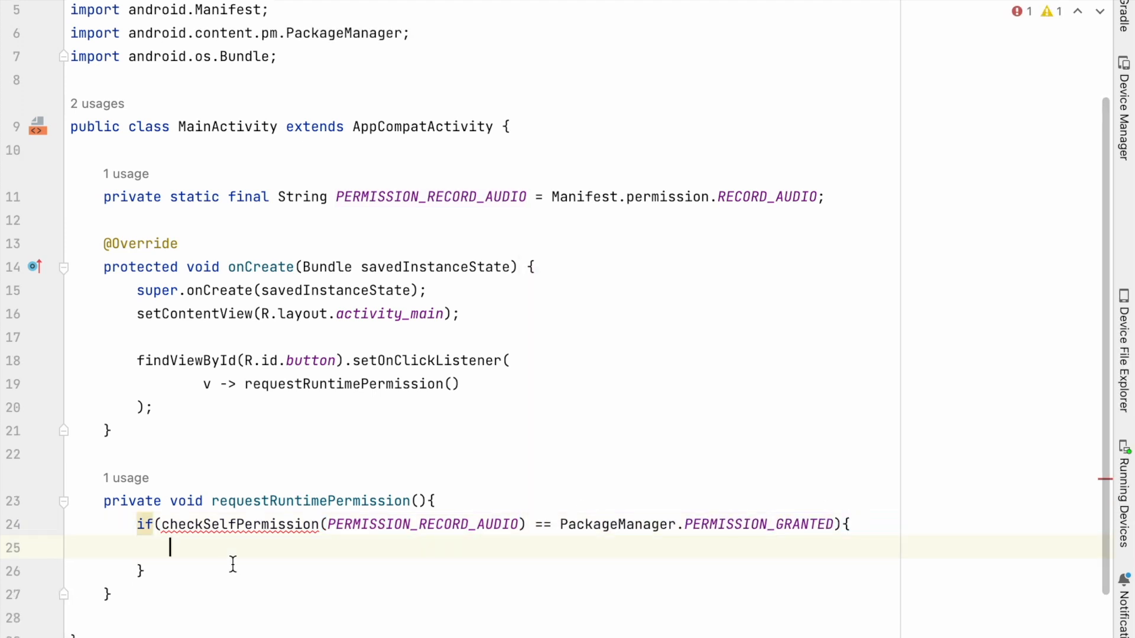
Show the suggested fixes for the checkSelfPermission API-level error.
{"action": "left_click", "coordinate": [84, 520]}
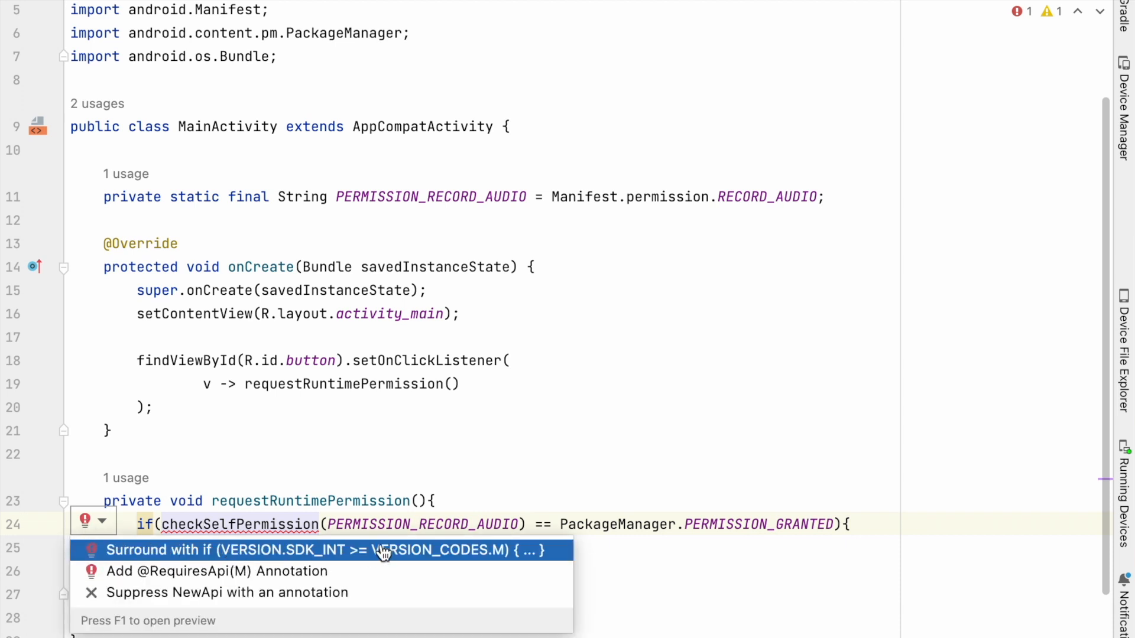
{"action": "mouse_move", "coordinate": [506, 557]}
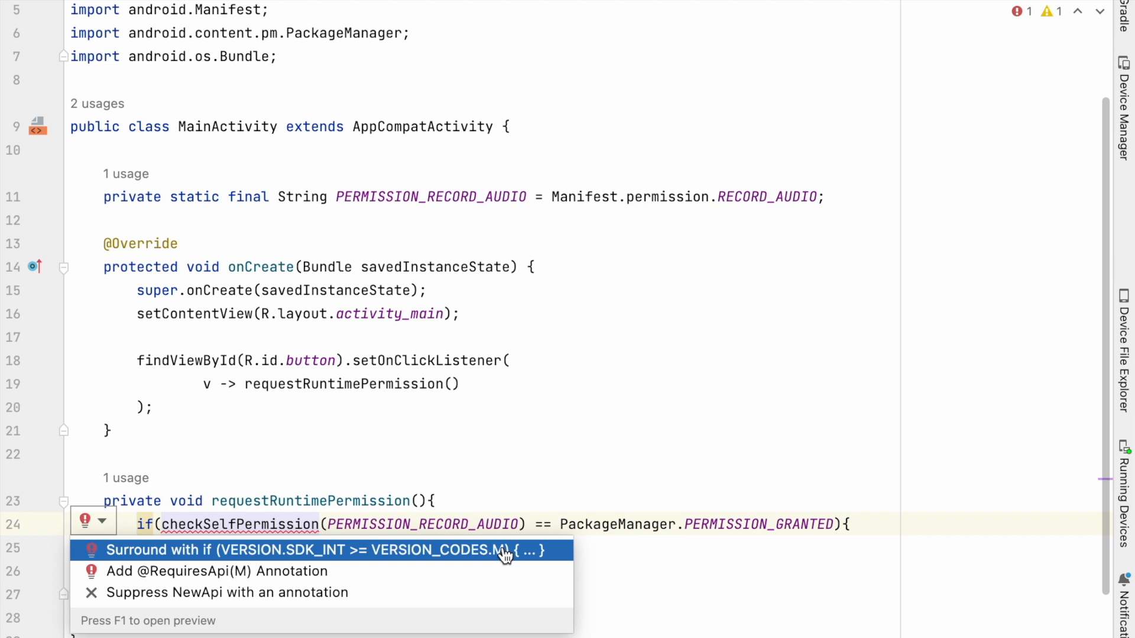
{"action": "mouse_move", "coordinate": [291, 523]}
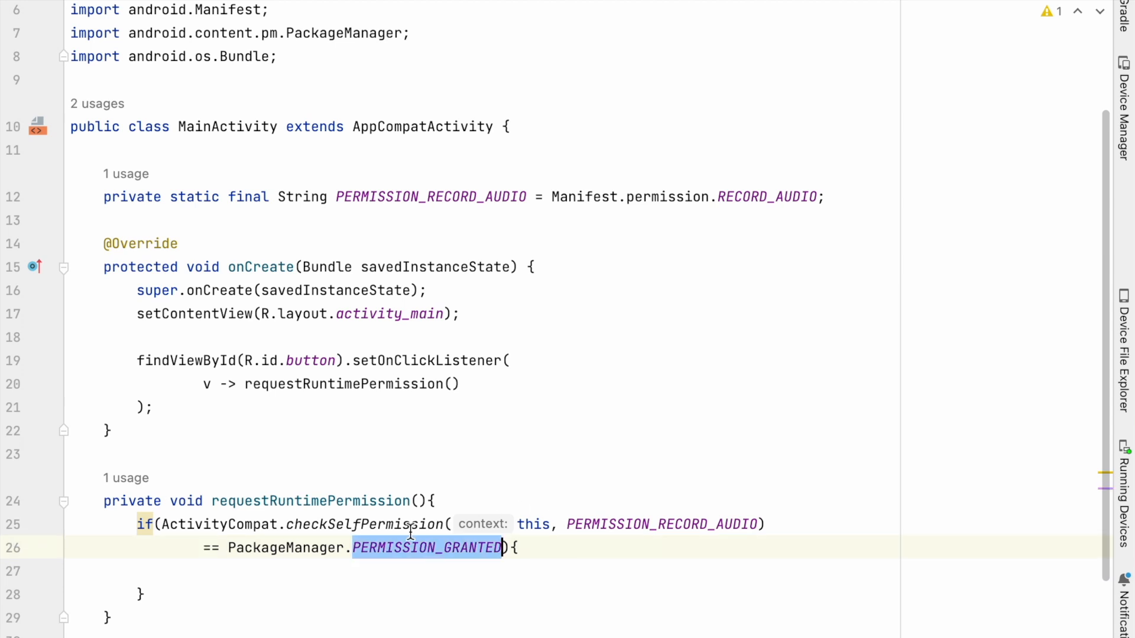
Show a long 'Permission Granted' Toast when the permission is already granted.
{"action": "type", "text": "Toast.makeText(this,"}
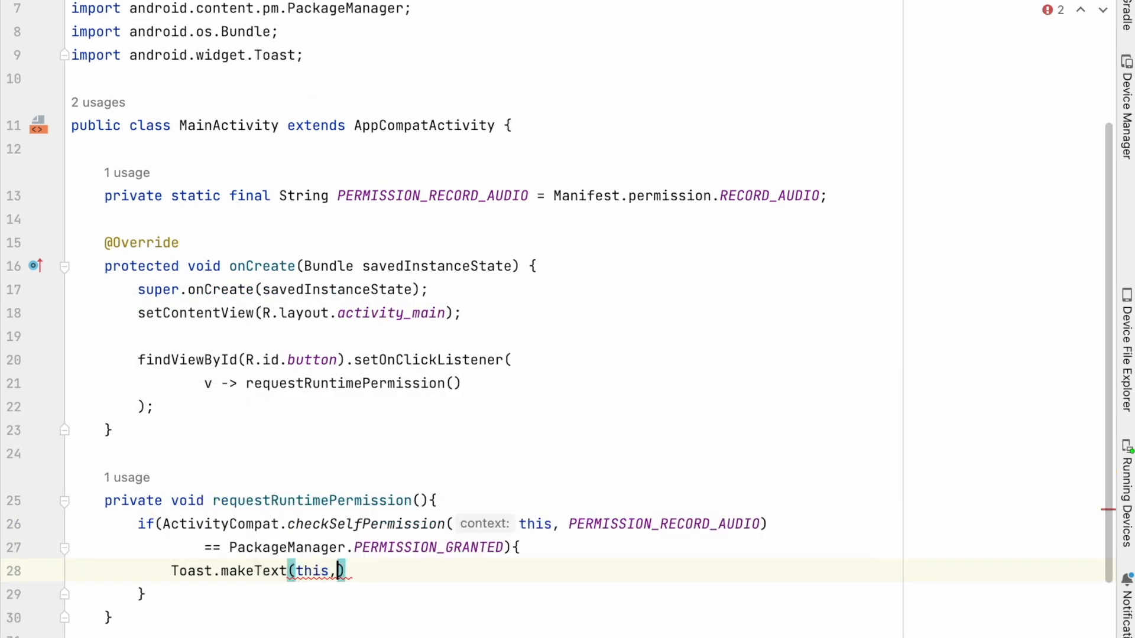
{"action": "type", "text": "\"Permission Granted\""}
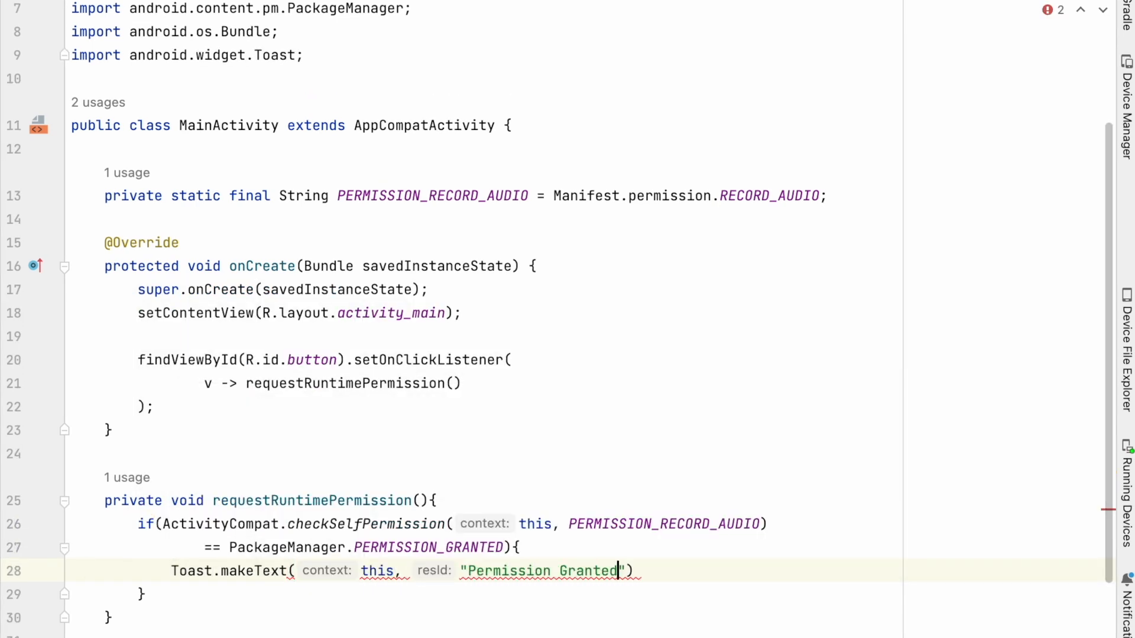
{"action": "type", "text": ". You can use the API which re"}
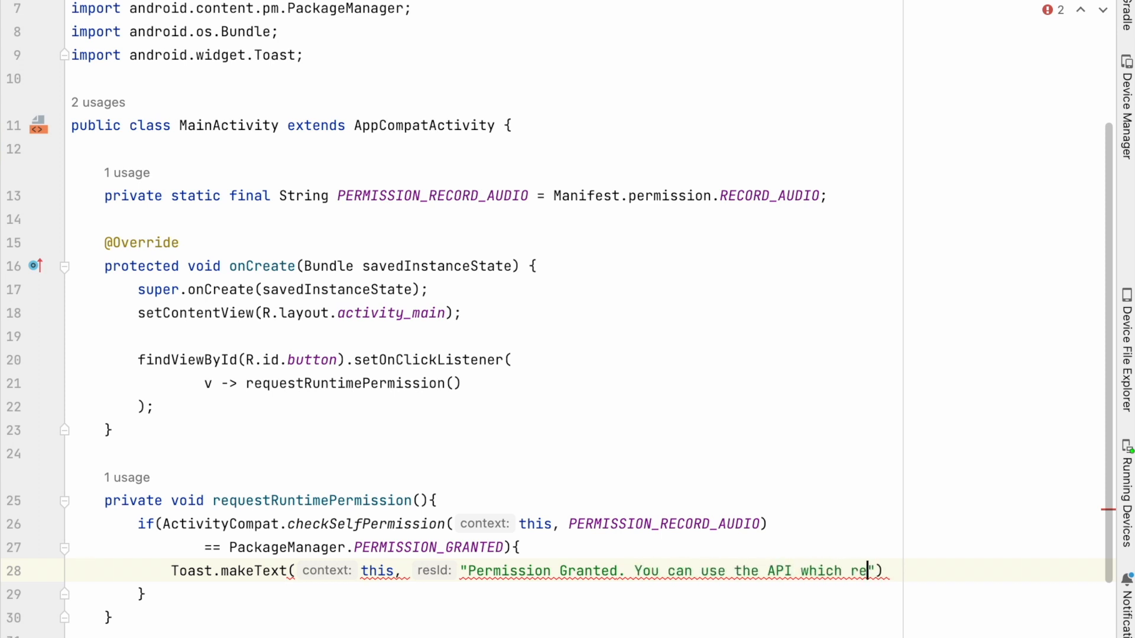
{"action": "type", "text": "Toast.LENGTH_LONG).show();"}
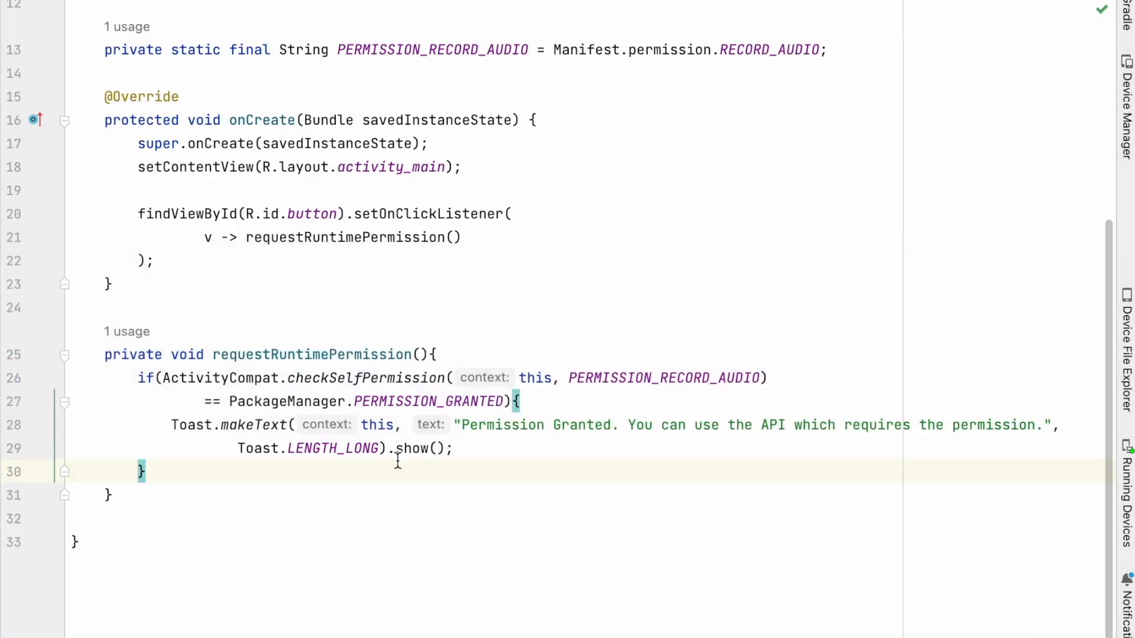
Add an else-if calling ActivityCompat.shouldShowRequestPermissionRationale.
{"action": "type", "text": "else"}
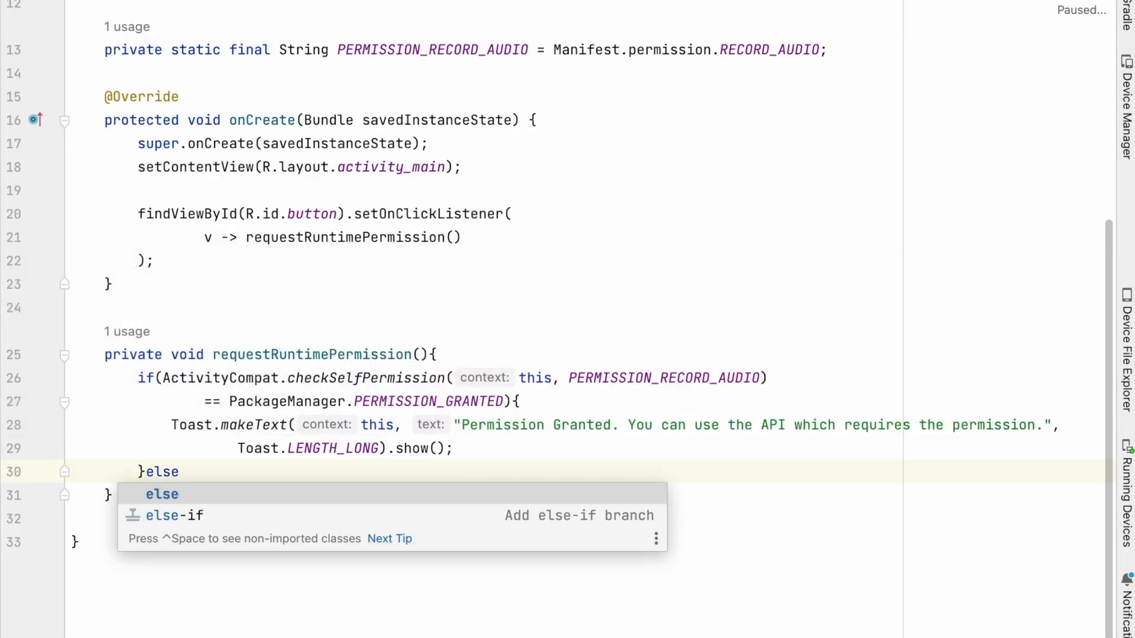
{"action": "left_click", "coordinate": [177, 516]}
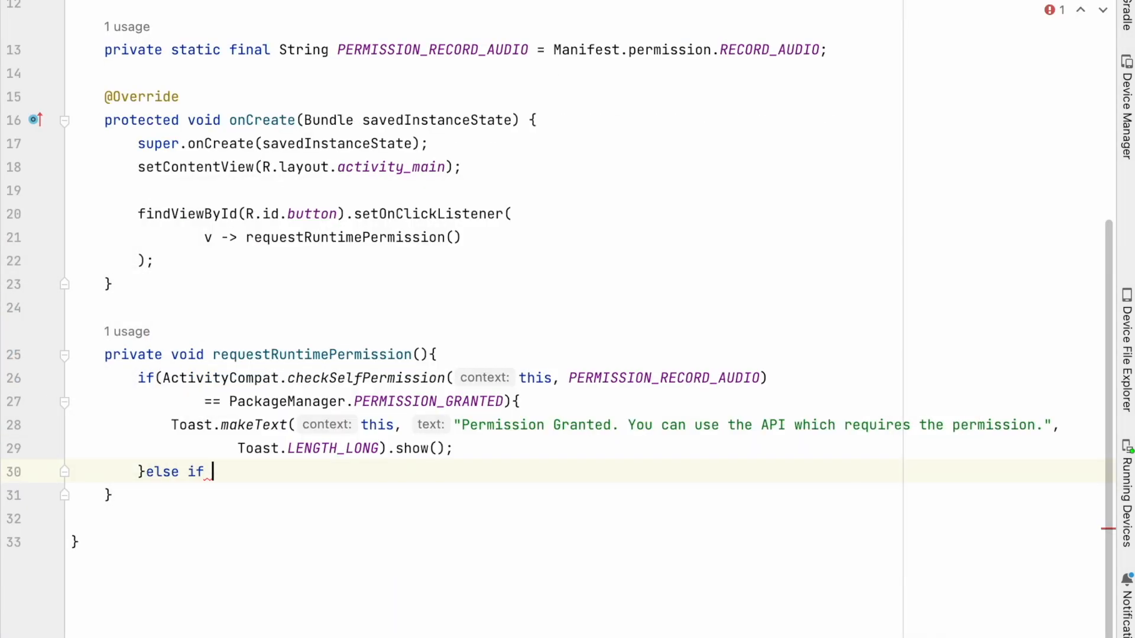
{"action": "type", "text": "(ActivityCompat."}
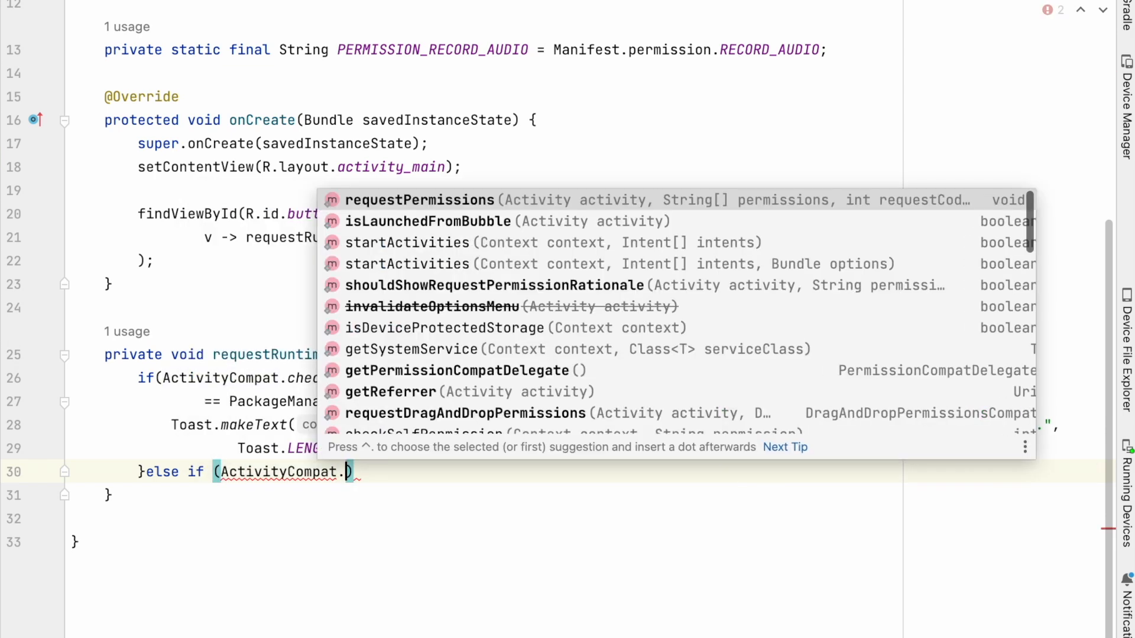
{"action": "type", "text": "sh"}
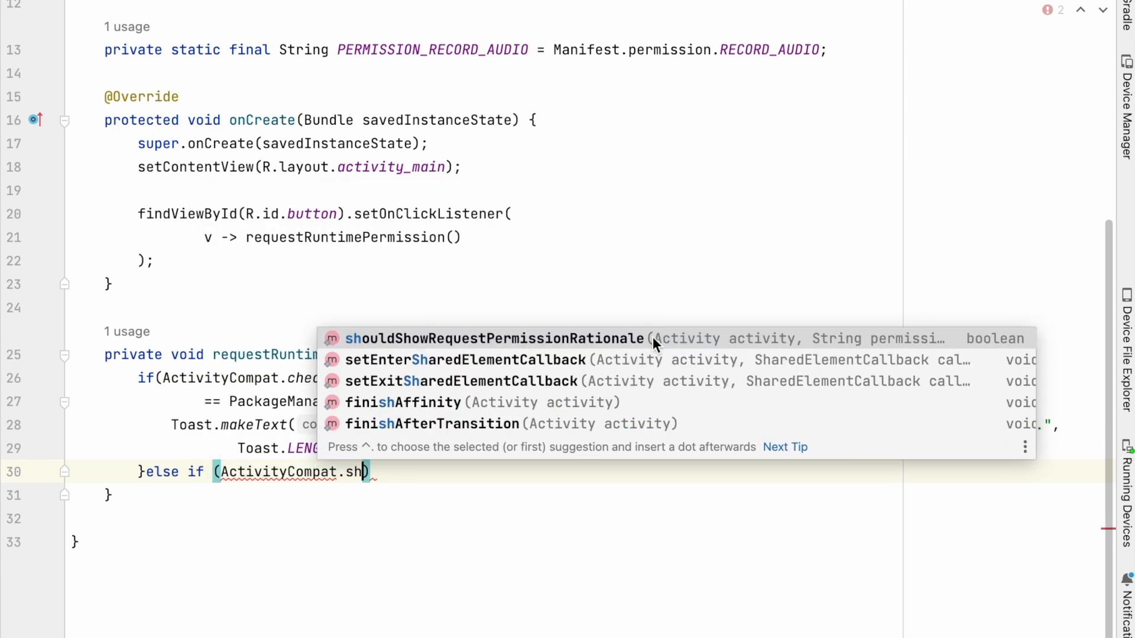
{"action": "left_click", "coordinate": [494, 338]}
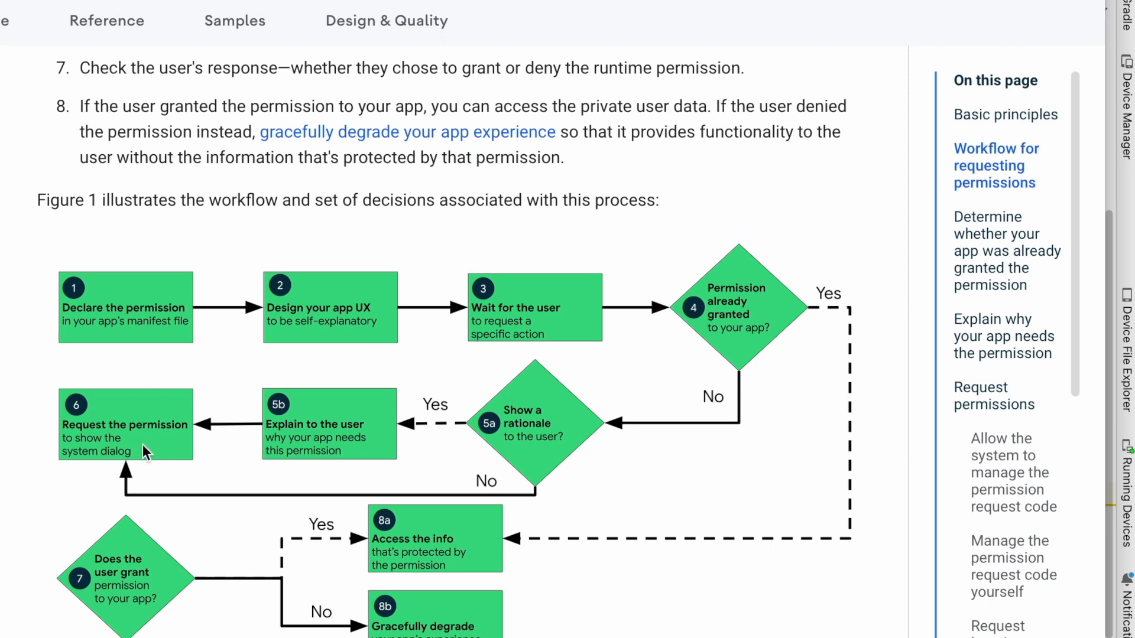
{"action": "mouse_move", "coordinate": [353, 442]}
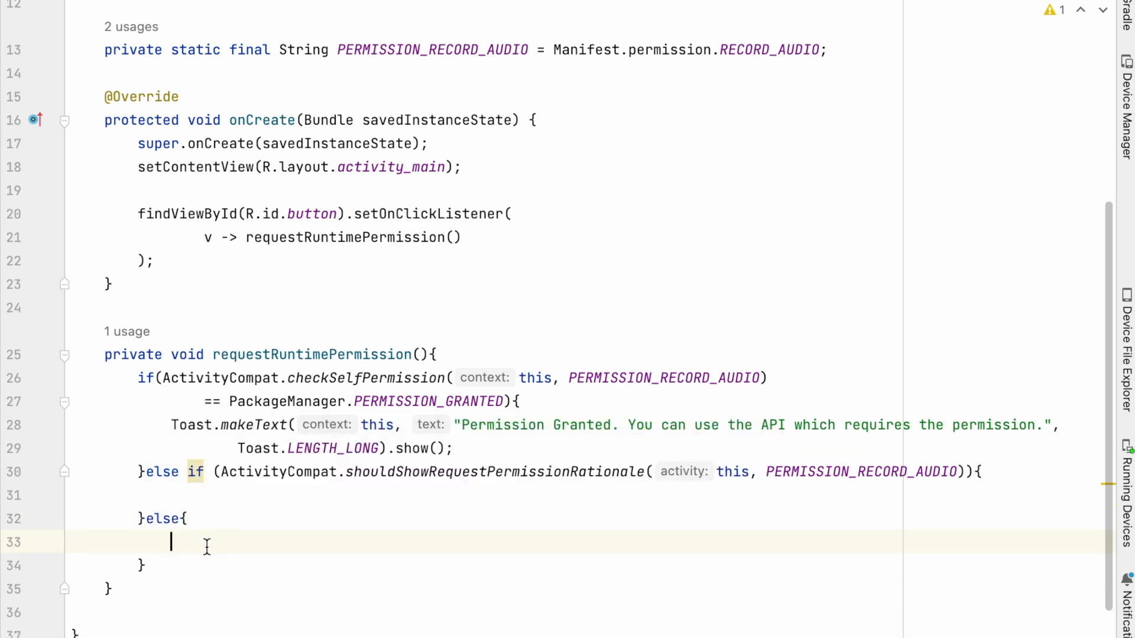
Request RECORD_AUDIO with ActivityCompat.requestPermissions in the else branch and add a PERMISSION_REQ_CODE constant.
{"action": "type", "text": "ActivityCompat.requestPermissions();"}
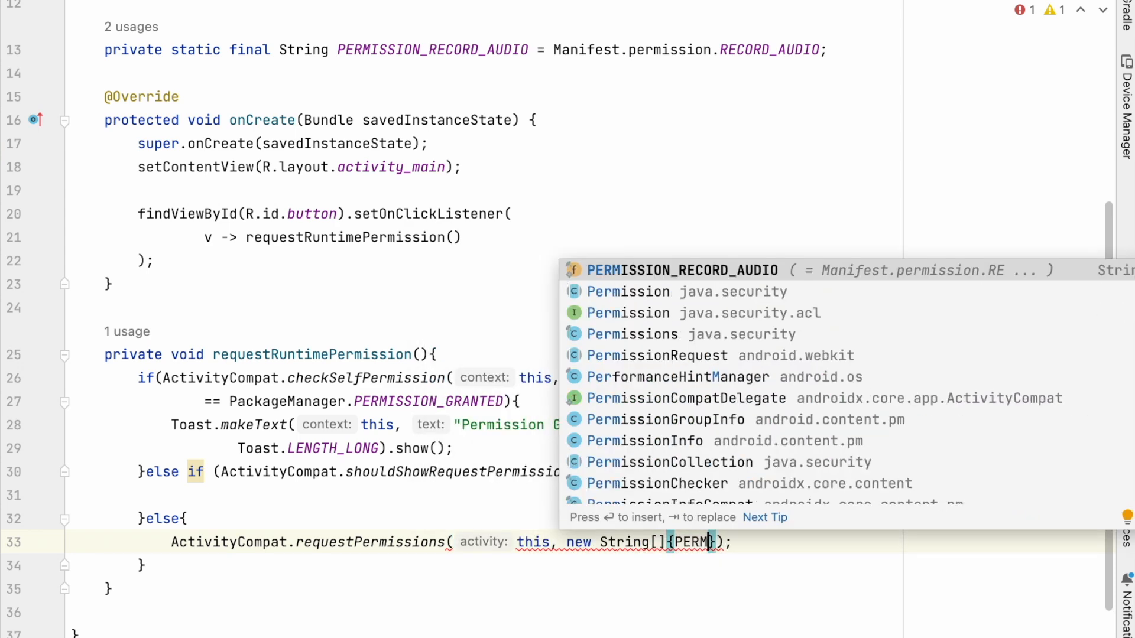
{"action": "key", "text": "Enter"}
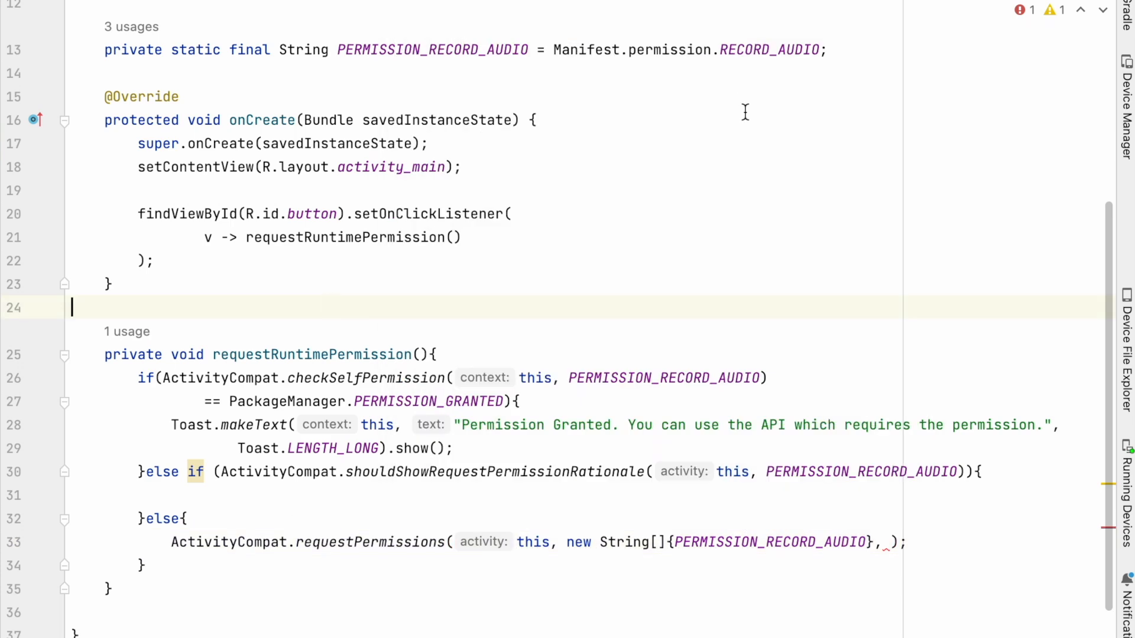
{"action": "type", "text": "private static"}
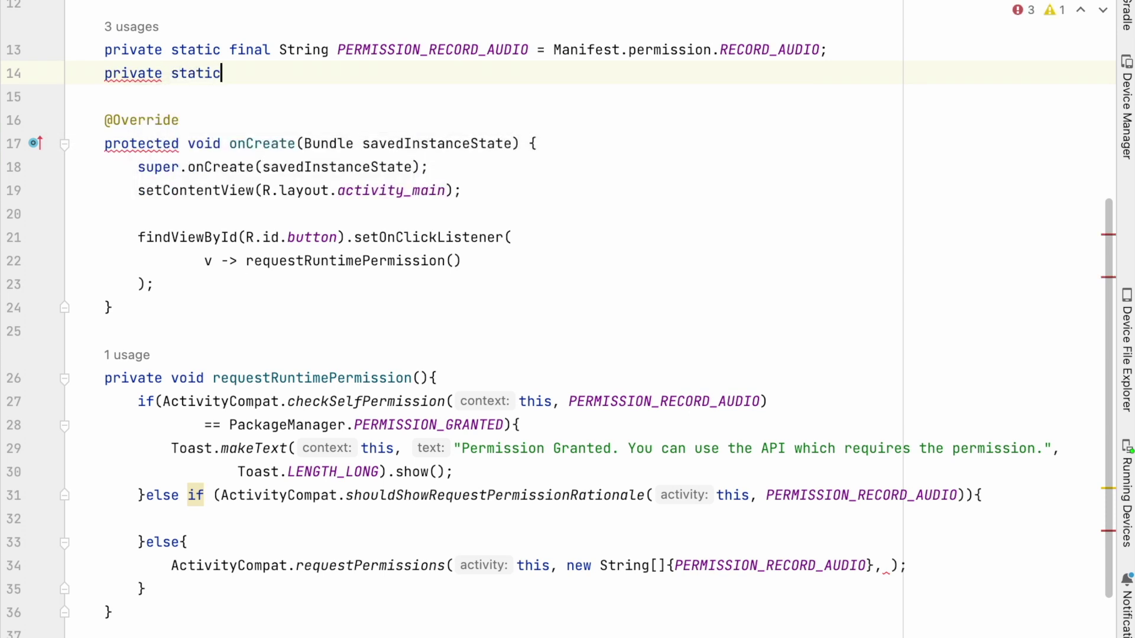
{"action": "type", "text": "final int PERMISSION_RE"}
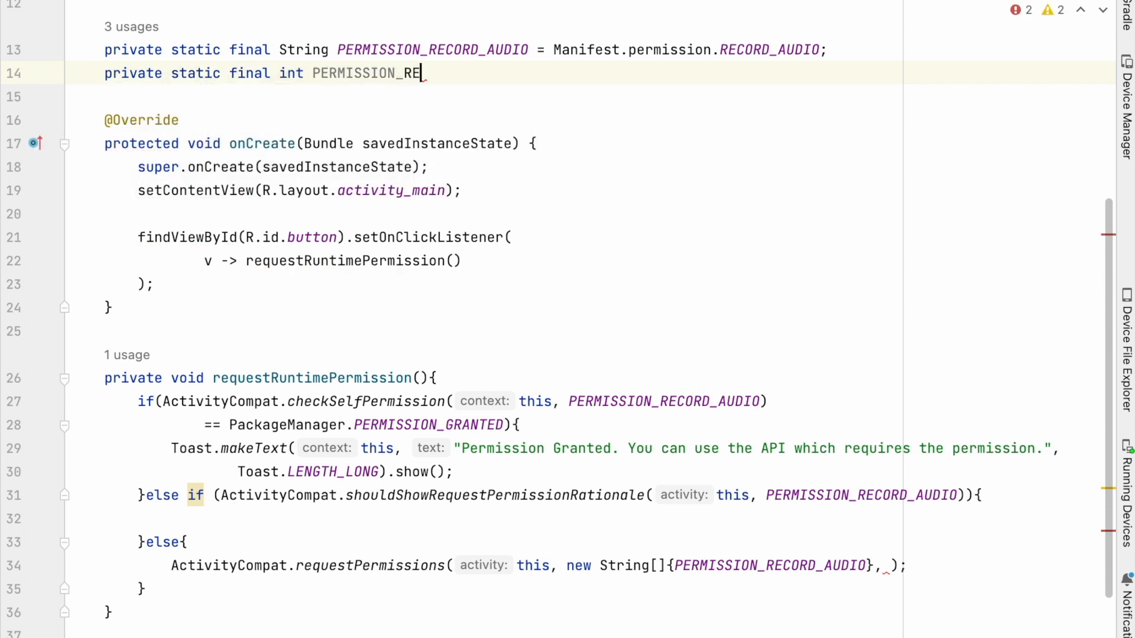
{"action": "type", "text": "Q_CODE = 1"}
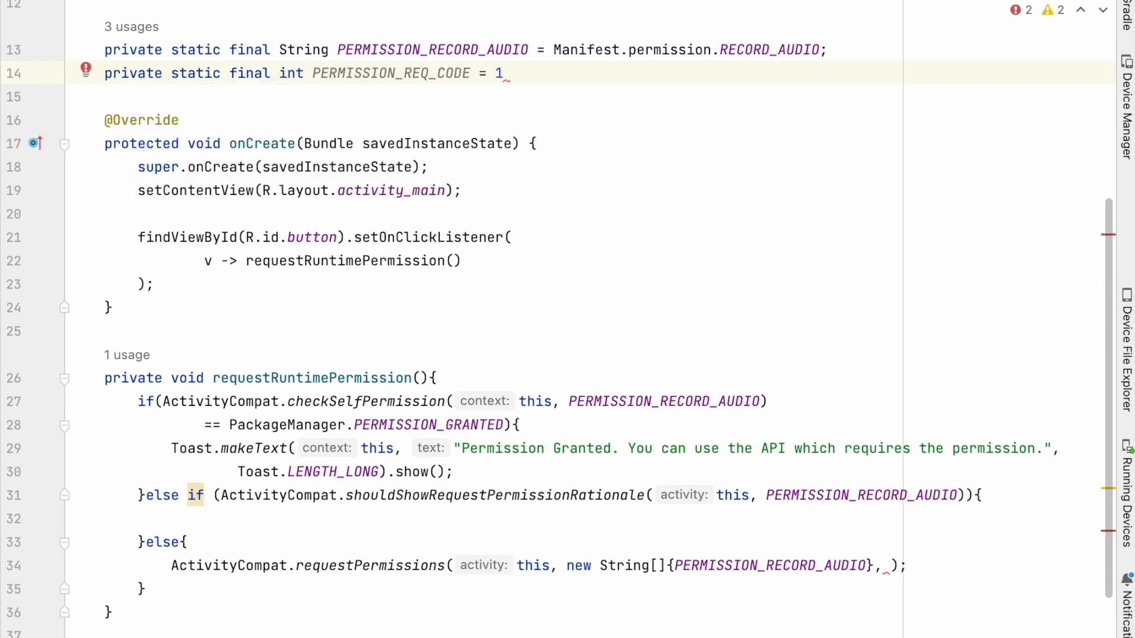
{"action": "type", "text": "00"}
{"action": "type", "text": "PERMISSION_REQ_CODE"}
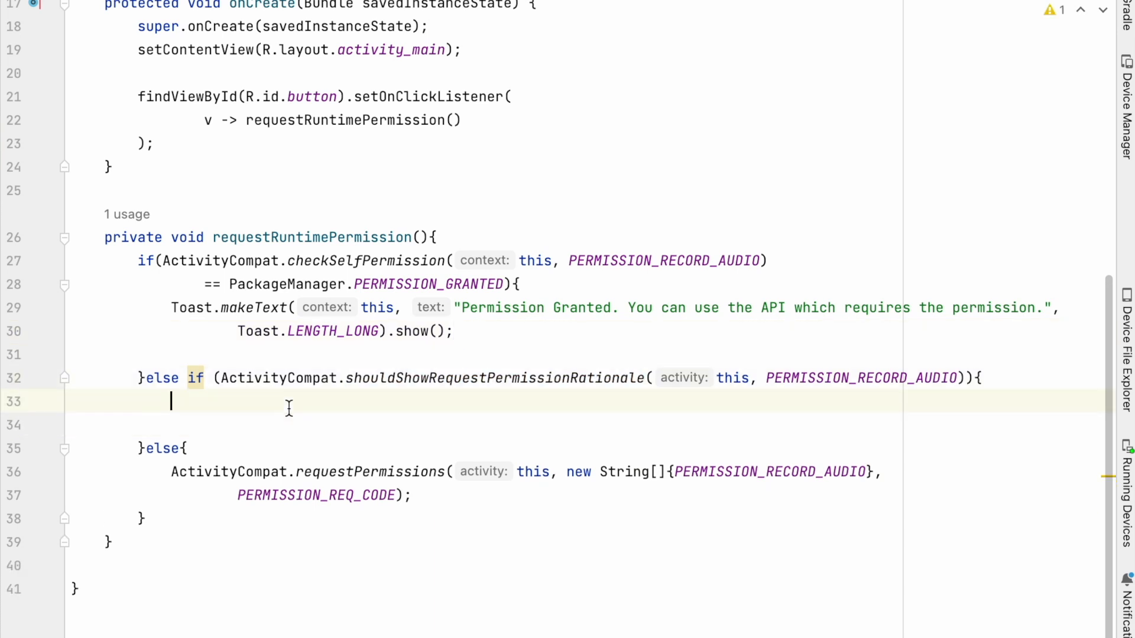
Build an AlertDialog with the RECORD_AUDIO explanation message, setCancelable(false), and an 'Ok' positive button.
{"action": "type", "text": "AlertDialog.Builder builder"}
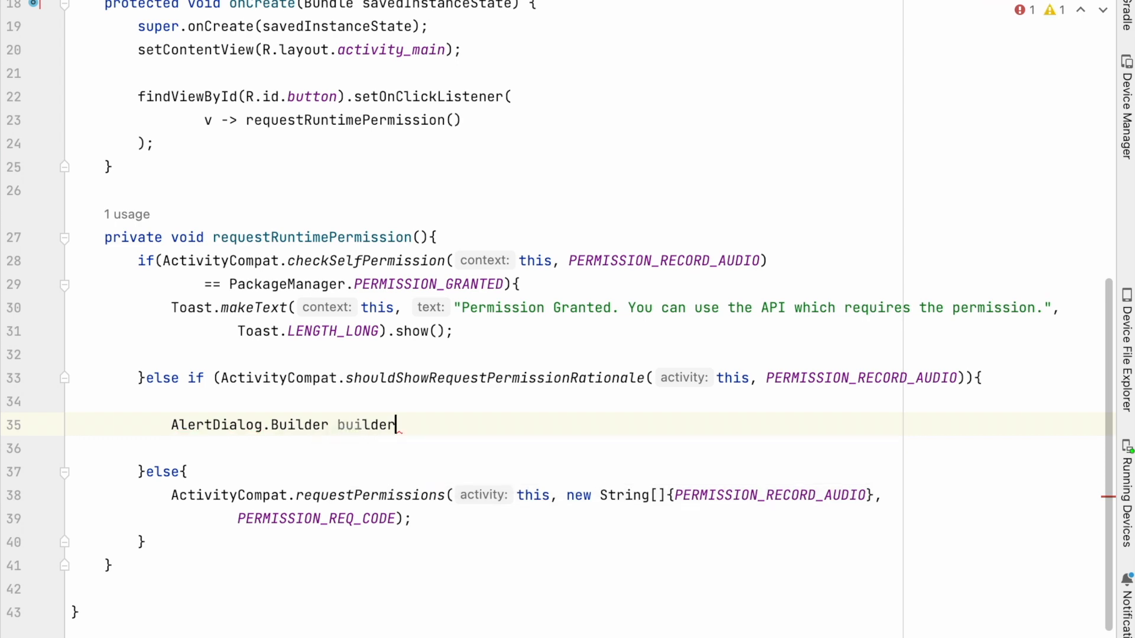
{"action": "type", "text": "= new AlertDialog.Builder(this)"}
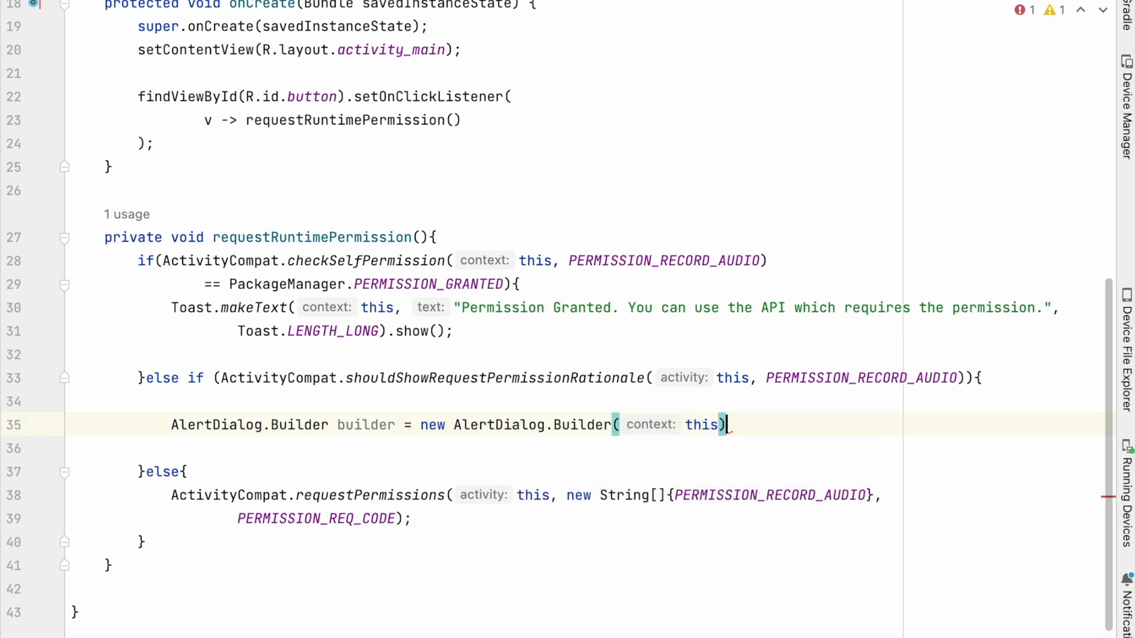
{"action": "type", "text": "builder.setMessage("}
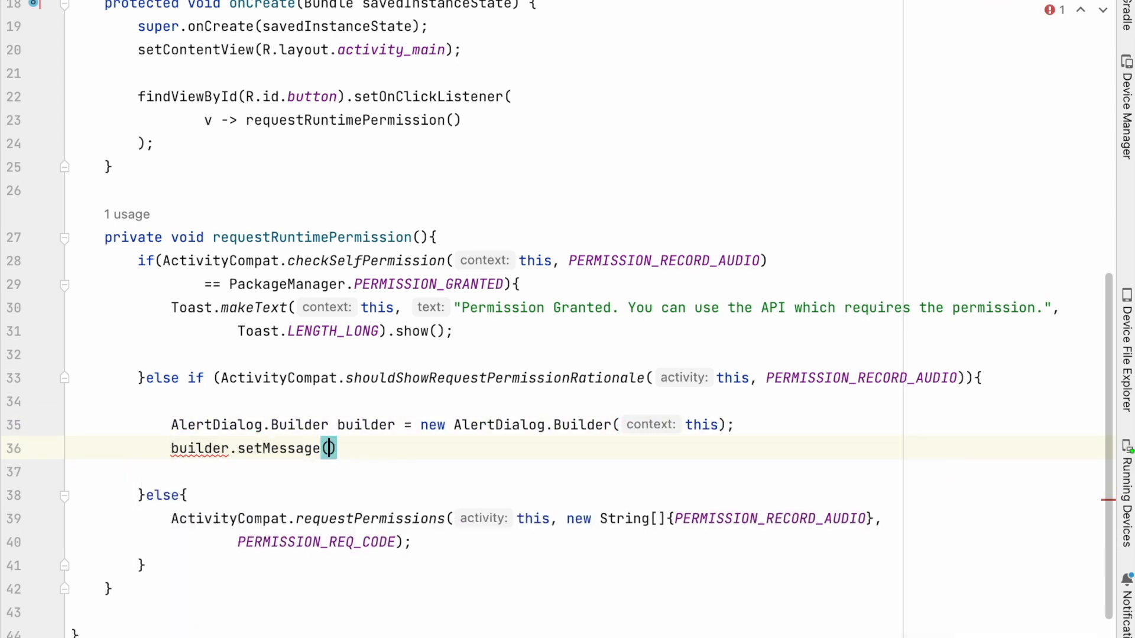
{"action": "type", "text": "\"This\""}
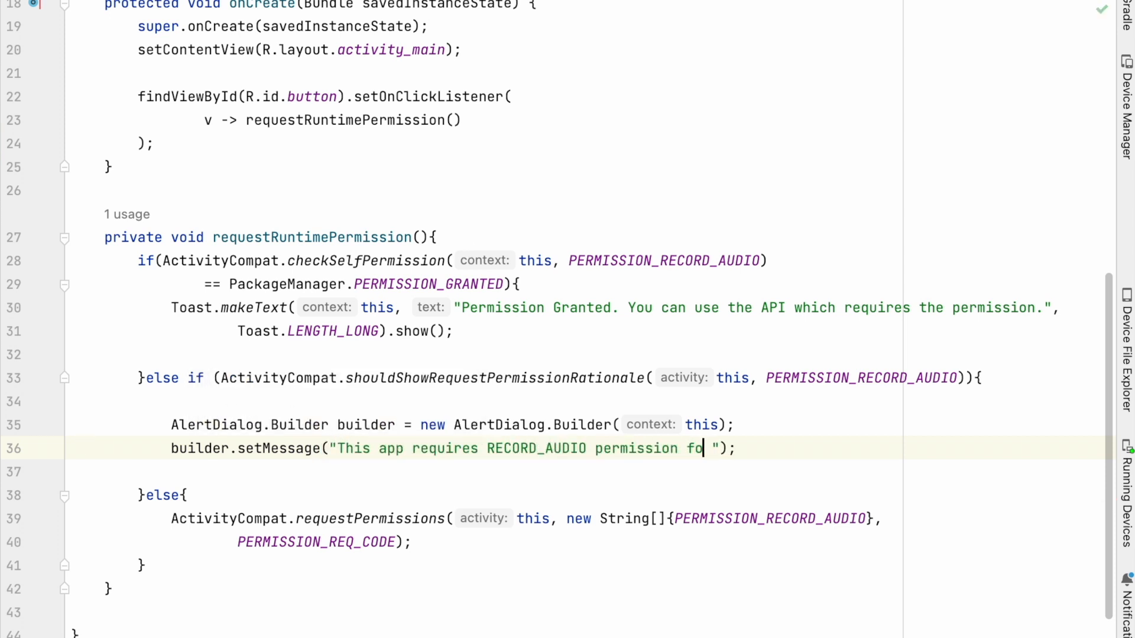
{"action": "type", "text": "r particular feature to work as expected"}
{"action": "type", "text": ".setTitle(\"Permission Required"}
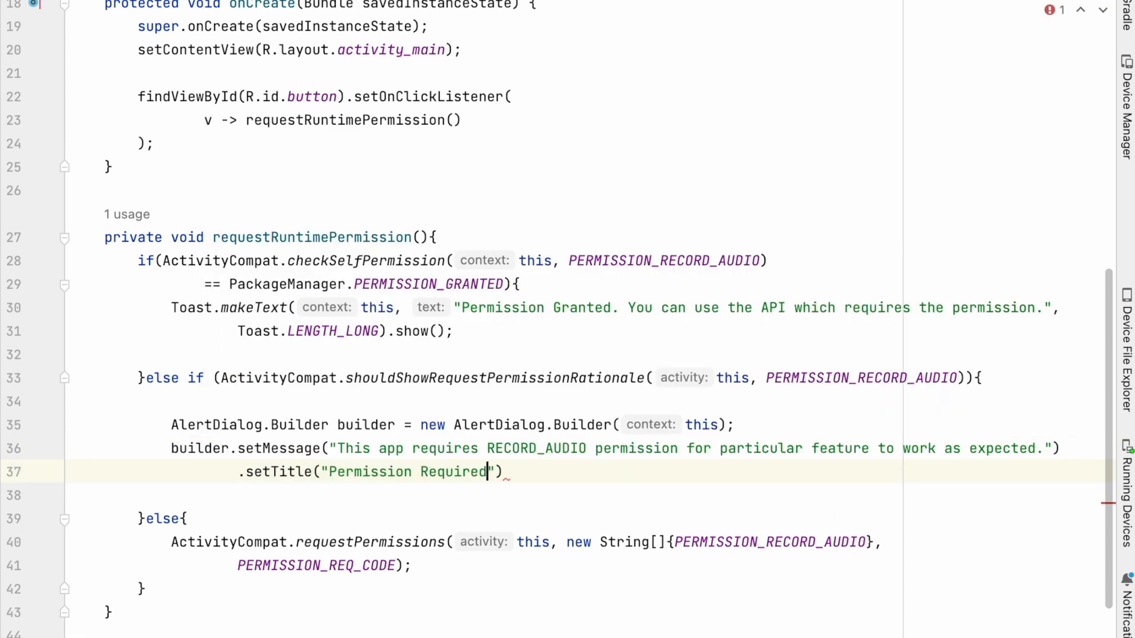
{"action": "type", "text": ".setCancelable(false)"}
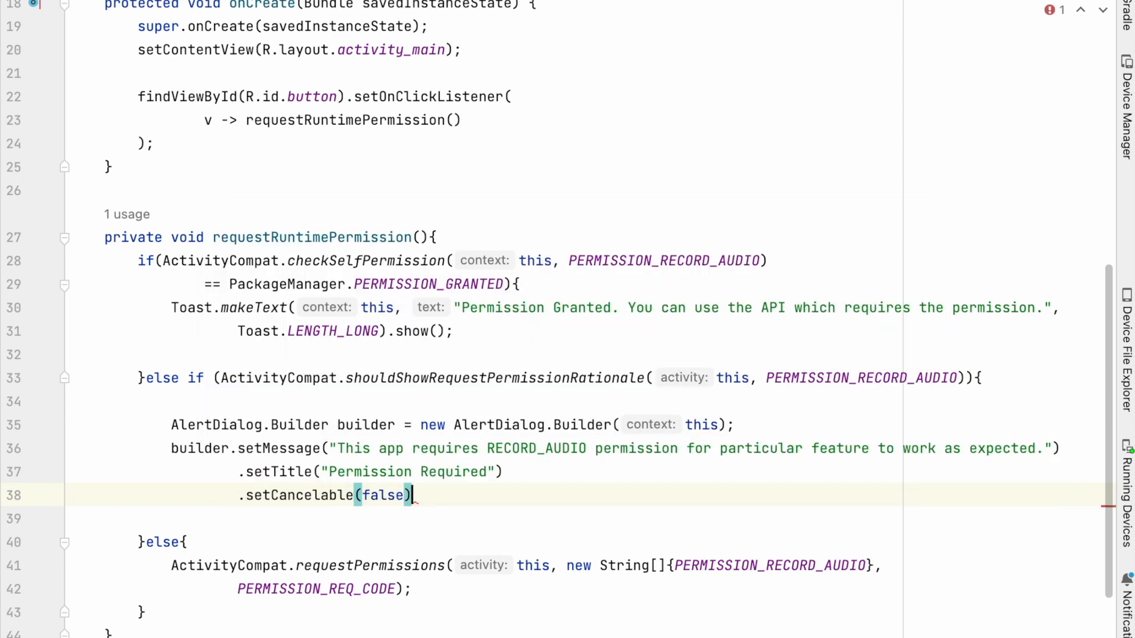
{"action": "type", "text": ".setPositiveButton(\"Ok\""}
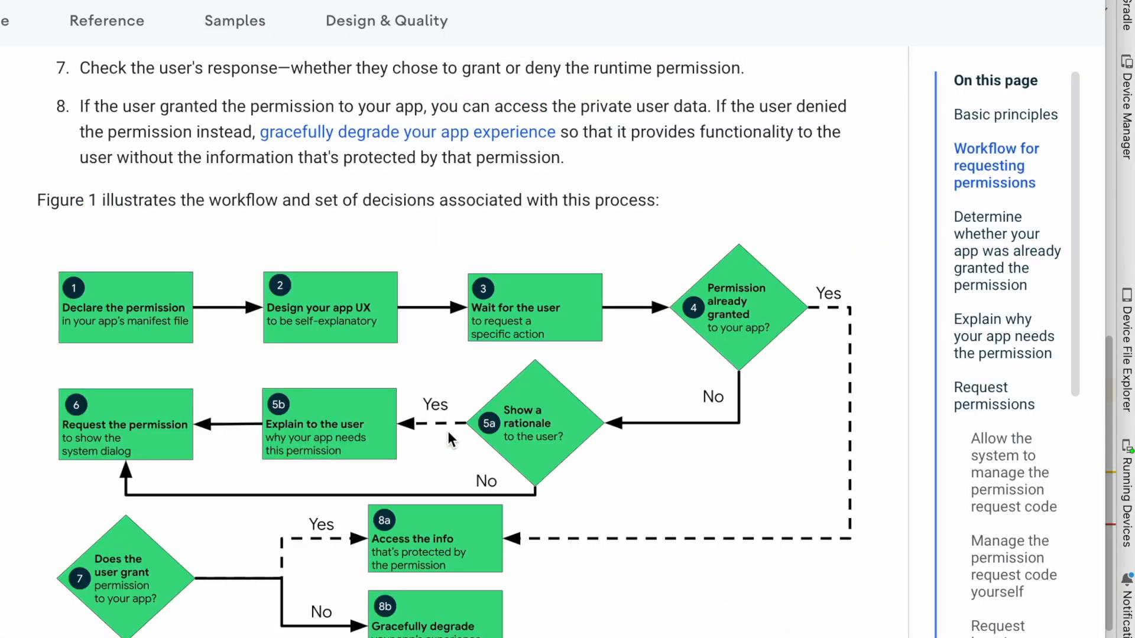
{"action": "mouse_move", "coordinate": [239, 437]}
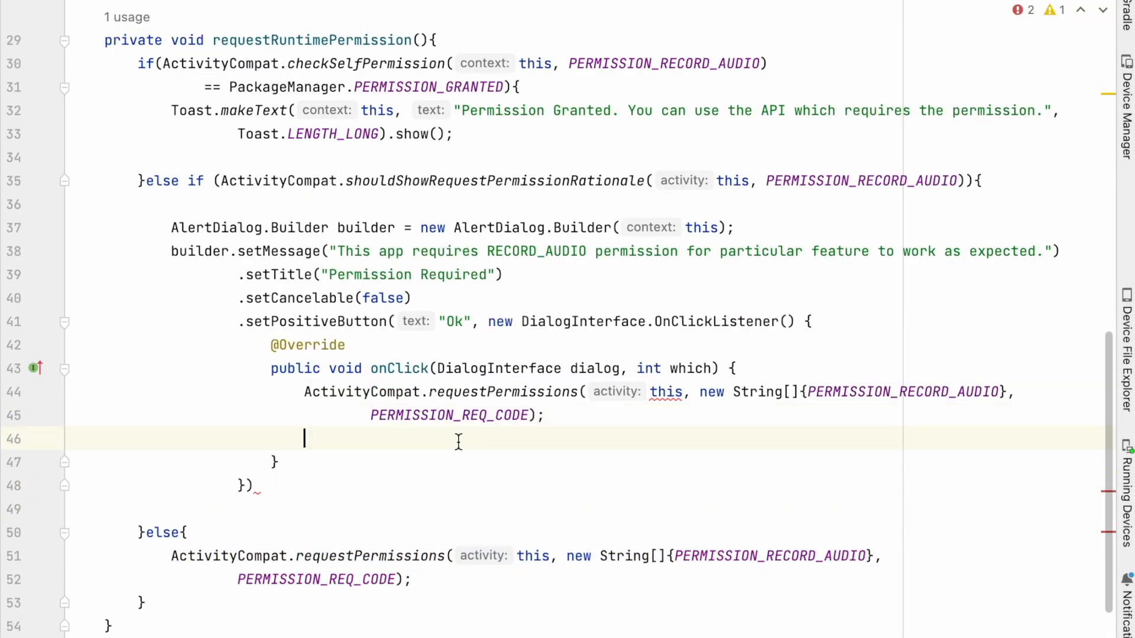
Make the Ok listener call dialog.dismiss() and convert it to a lambda.
{"action": "type", "text": "dialog.dismiss();"}
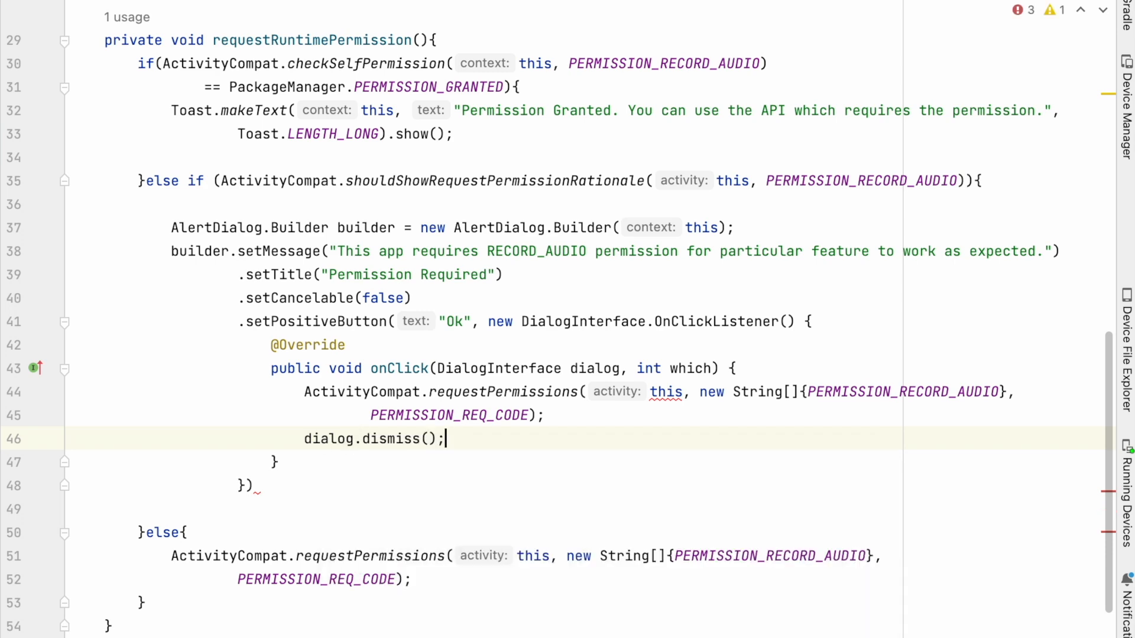
{"action": "type", "text": "MainActivity."}
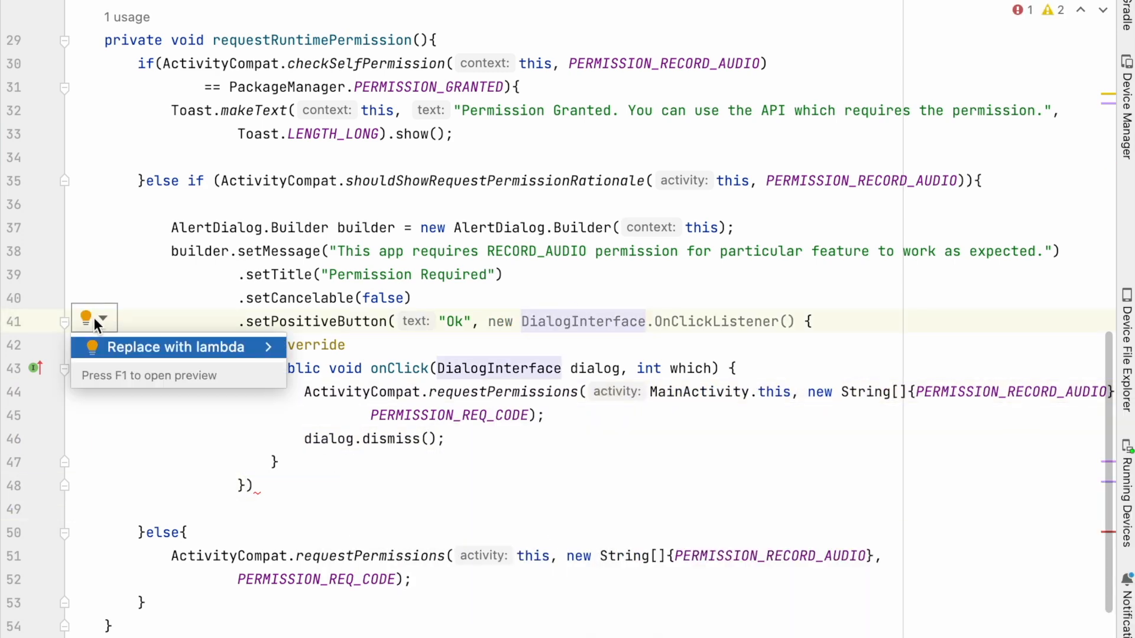
{"action": "left_click", "coordinate": [174, 347]}
{"action": "type", "text": ".setNegativeButton(\"Cancel"}
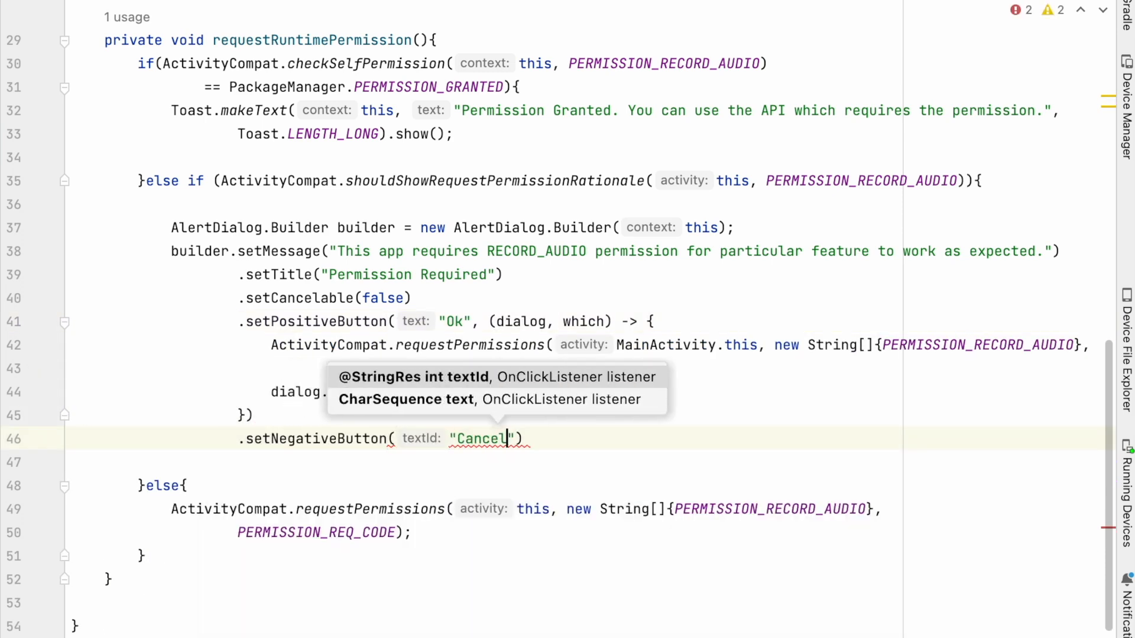
Add a Cancel negative button with a dismiss lambda, then call builder.show().
{"action": "type", "text": ", ((dialog, which"}
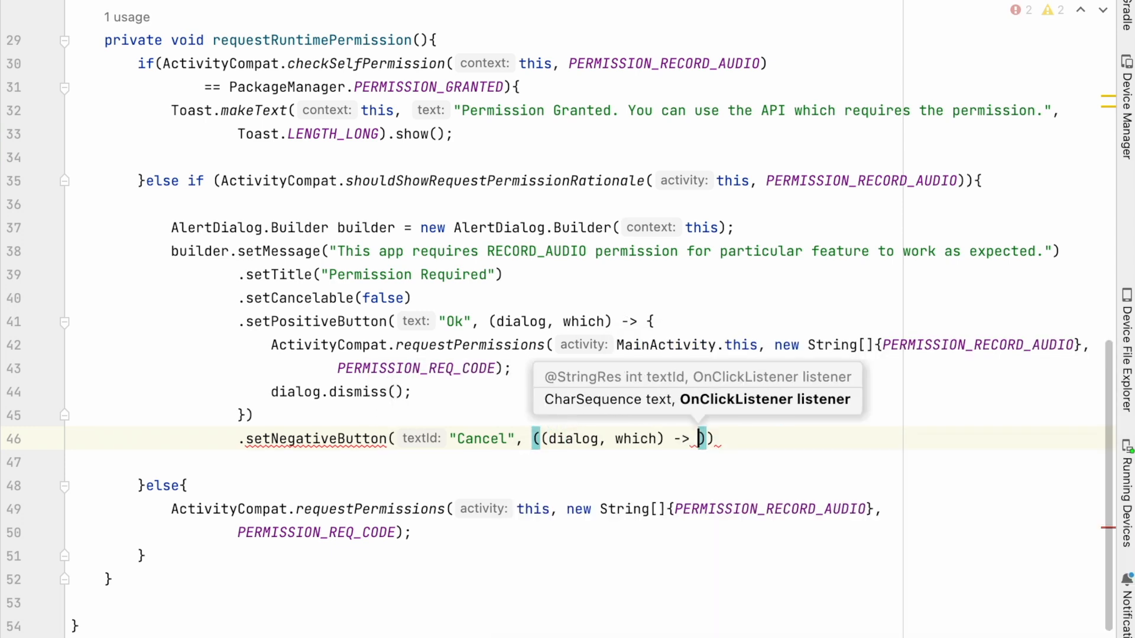
{"action": "type", "text": "dialog.dismiss("}
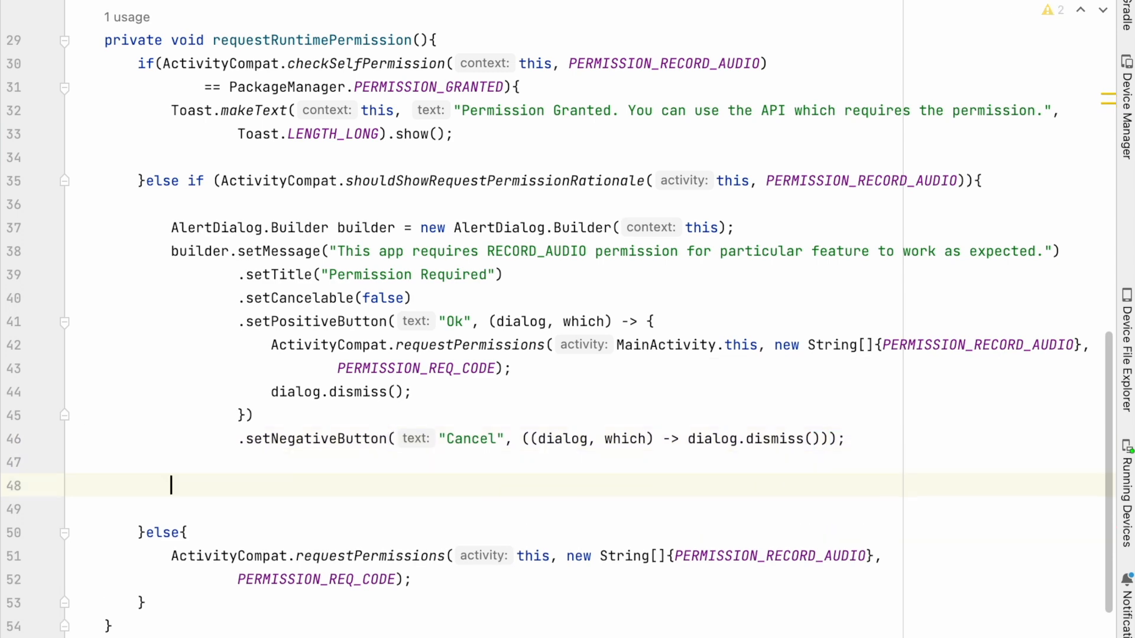
{"action": "type", "text": "builder.show();"}
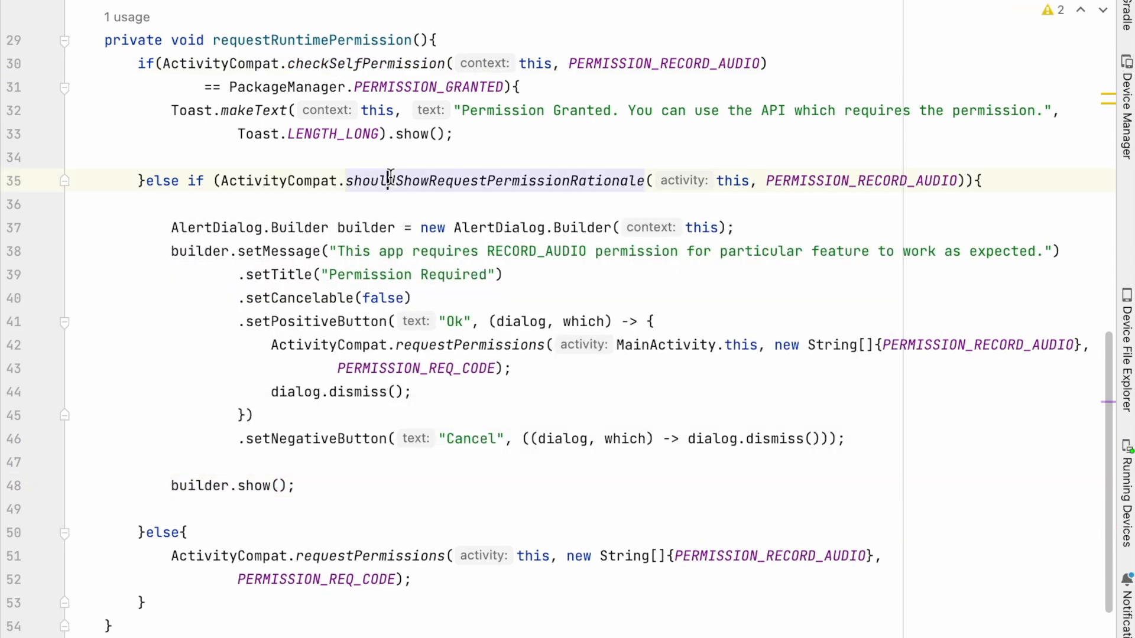
{"action": "left_click", "coordinate": [556, 524]}
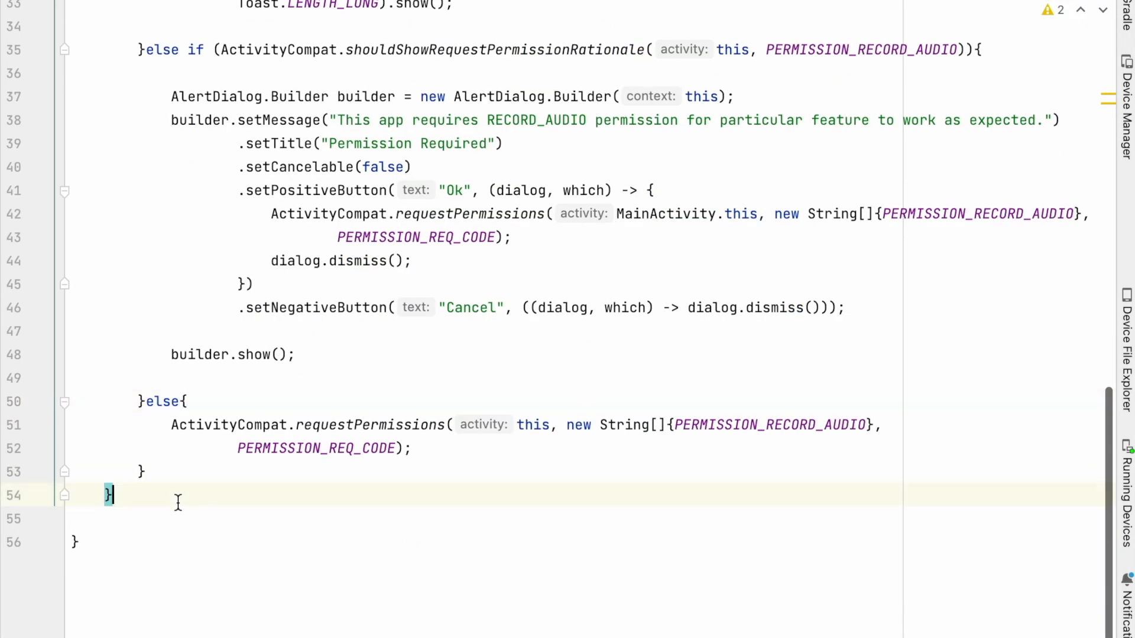
Override onRequestPermissionsResult and check that requestCode equals PERMISSION_REQ_CODE.
{"action": "type", "text": "on"}
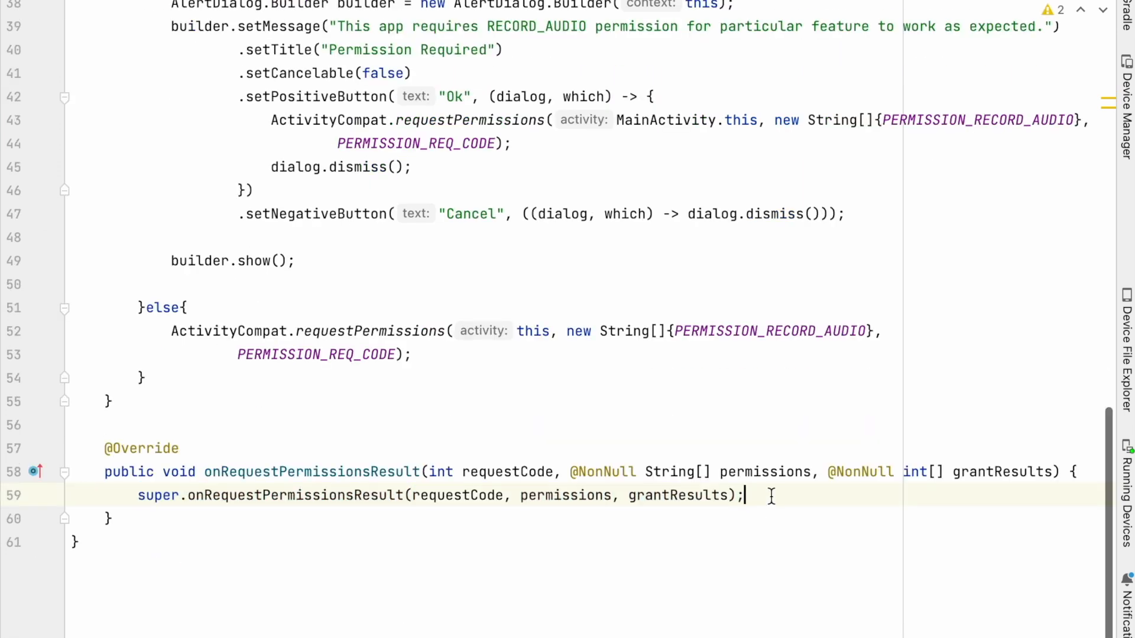
{"action": "type", "text": "if(requestCode"}
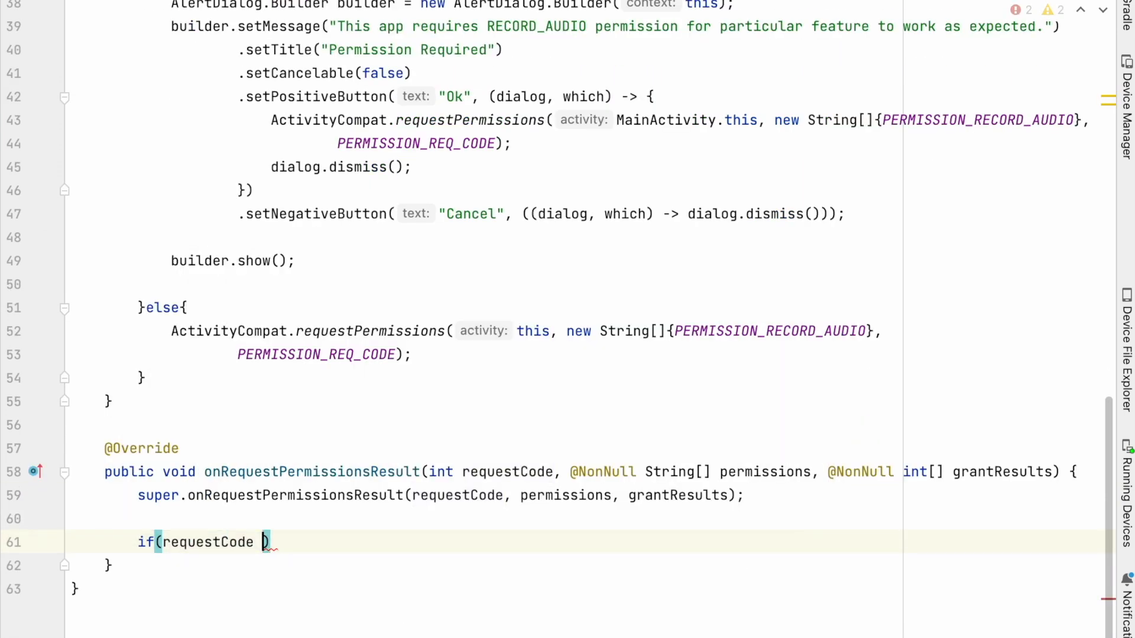
{"action": "type", "text": "== PERMISSION_REQ_CODE"}
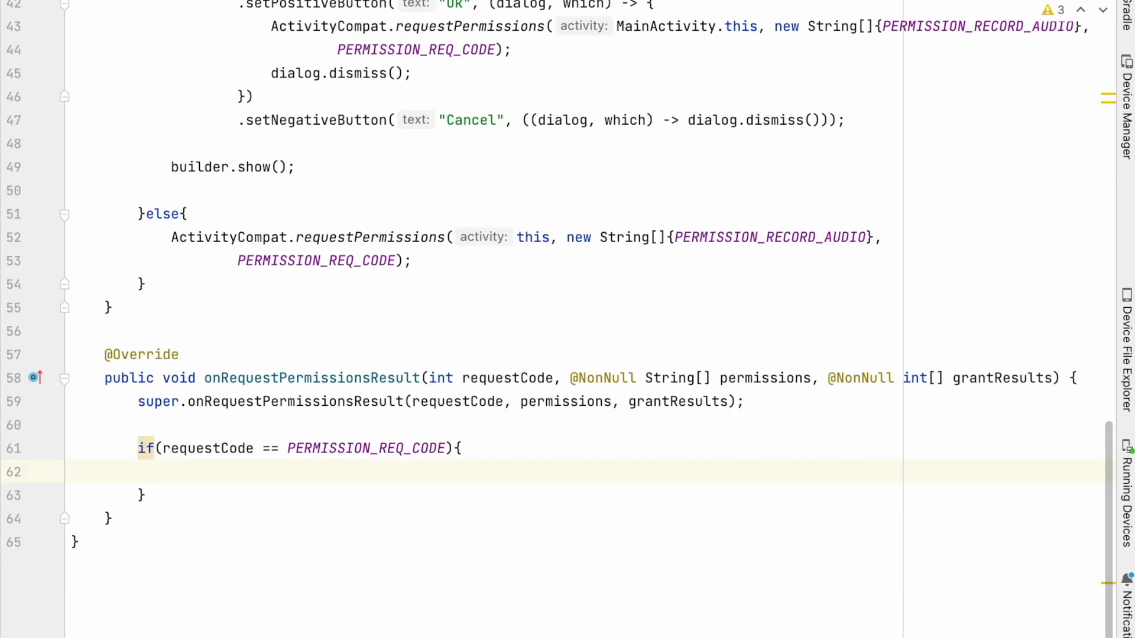
{"action": "type", "text": "if("}
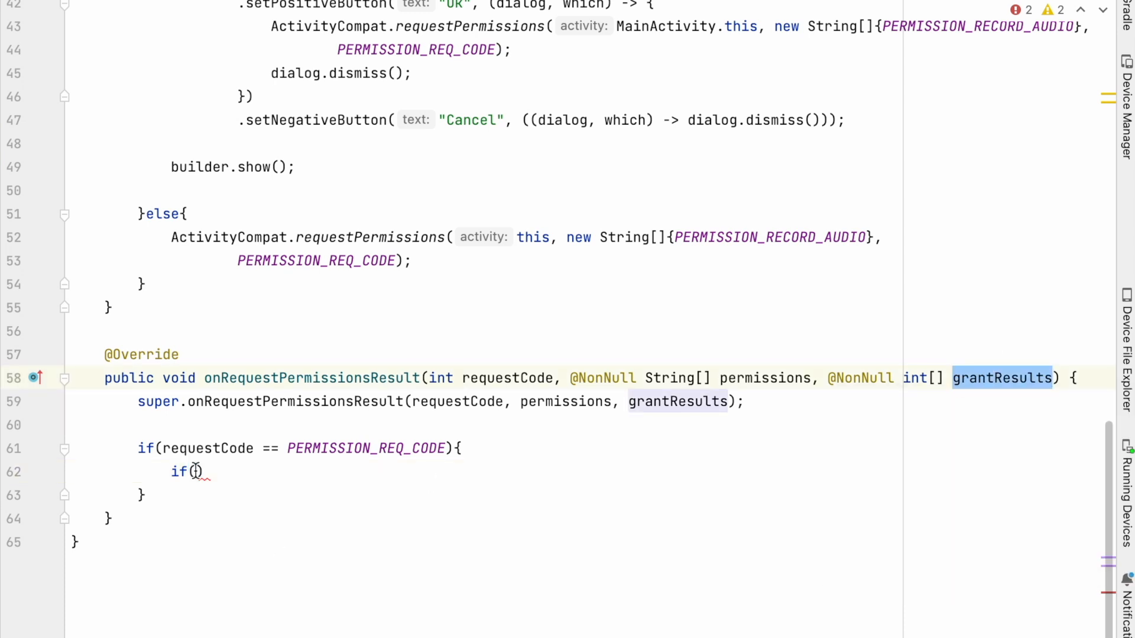
Show the Permission Granted toast when grantResults[0] is PERMISSION_GRANTED, and start an else branch.
{"action": "type", "text": "grantResults.length > 0 &"}
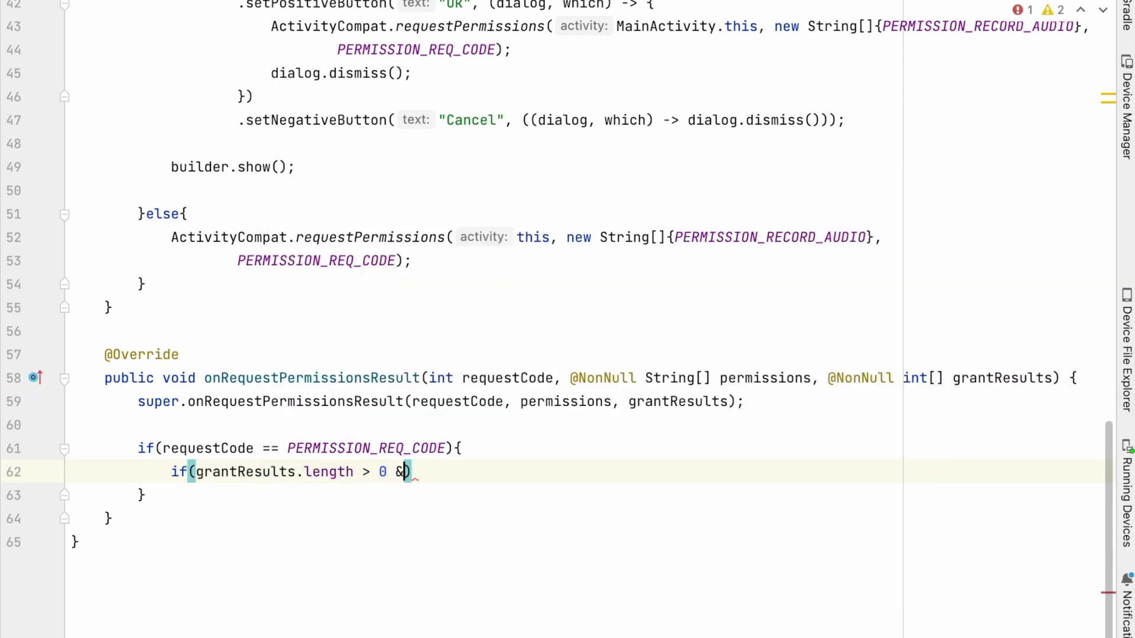
{"action": "type", "text": "& grantResults[0] =="}
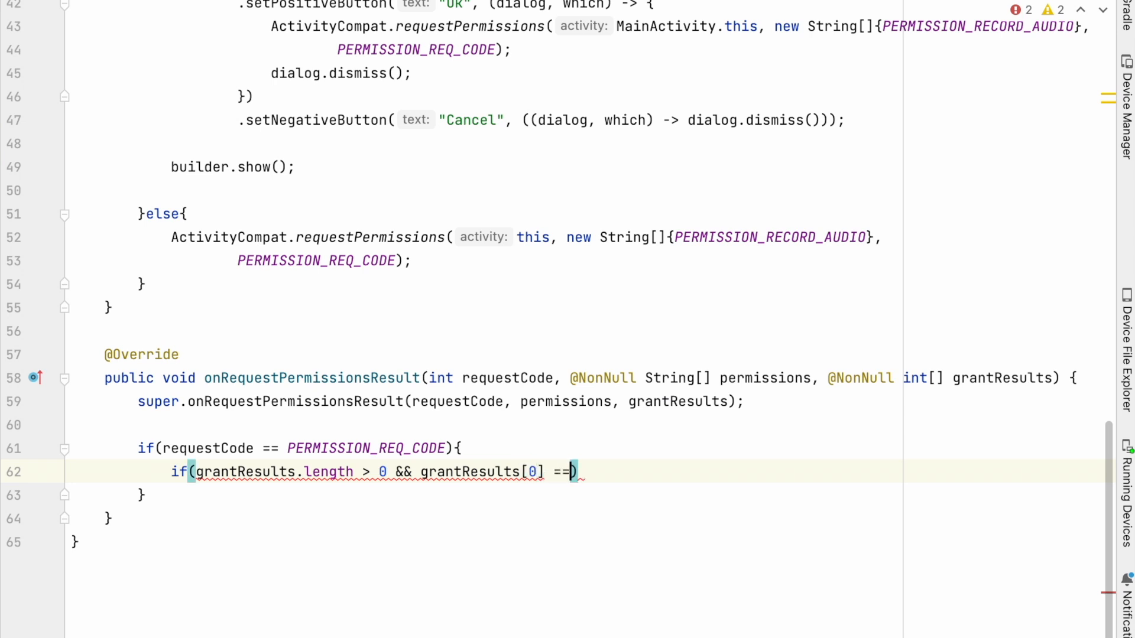
{"action": "type", "text": "PackageManager."}
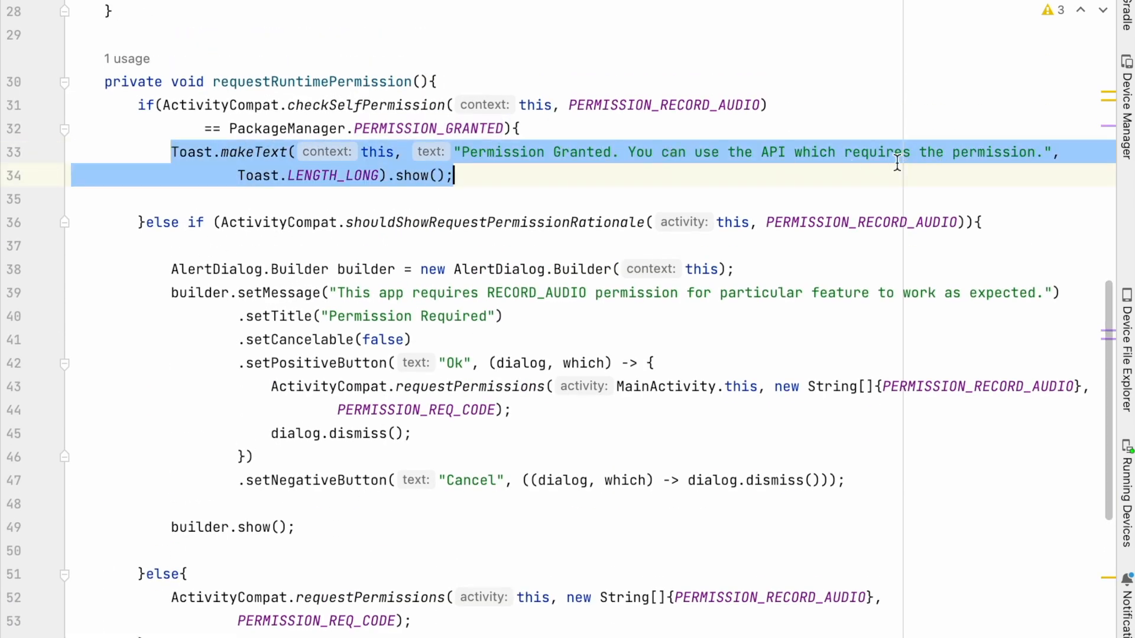
{"action": "scroll", "scroll_direction": "down", "scroll_amount": 3}
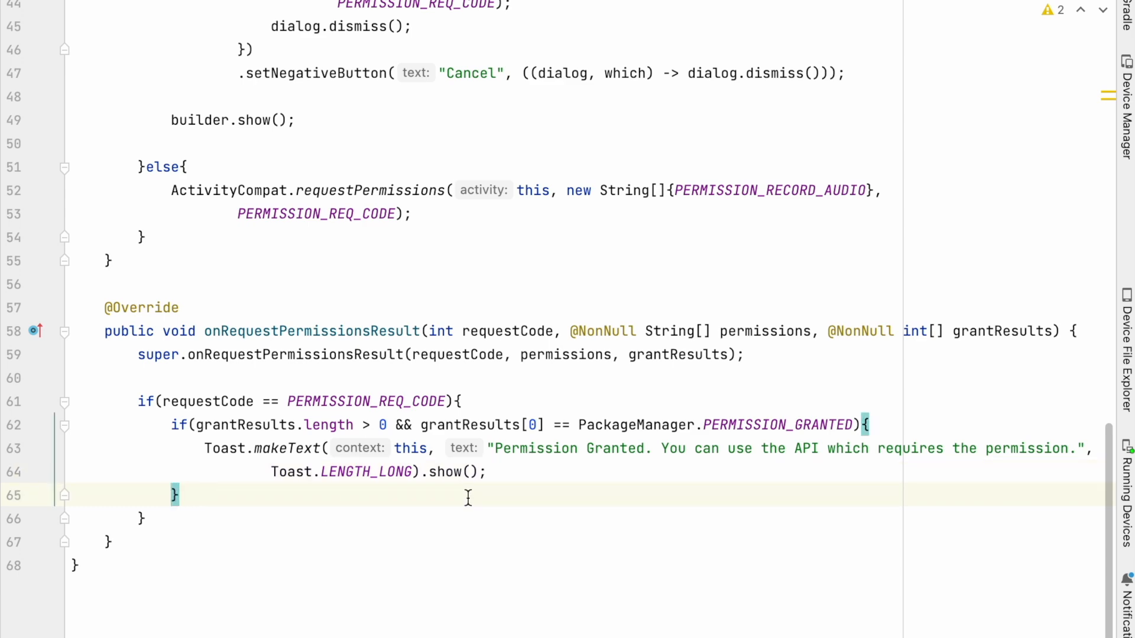
{"action": "type", "text": "else{"}
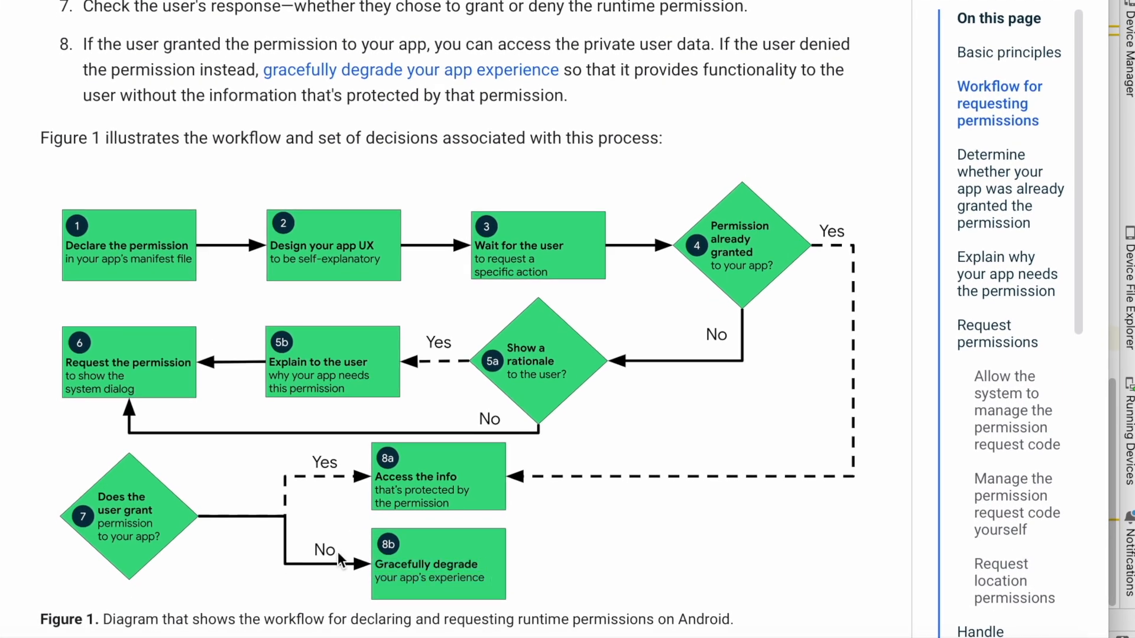
{"action": "mouse_move", "coordinate": [225, 522]}
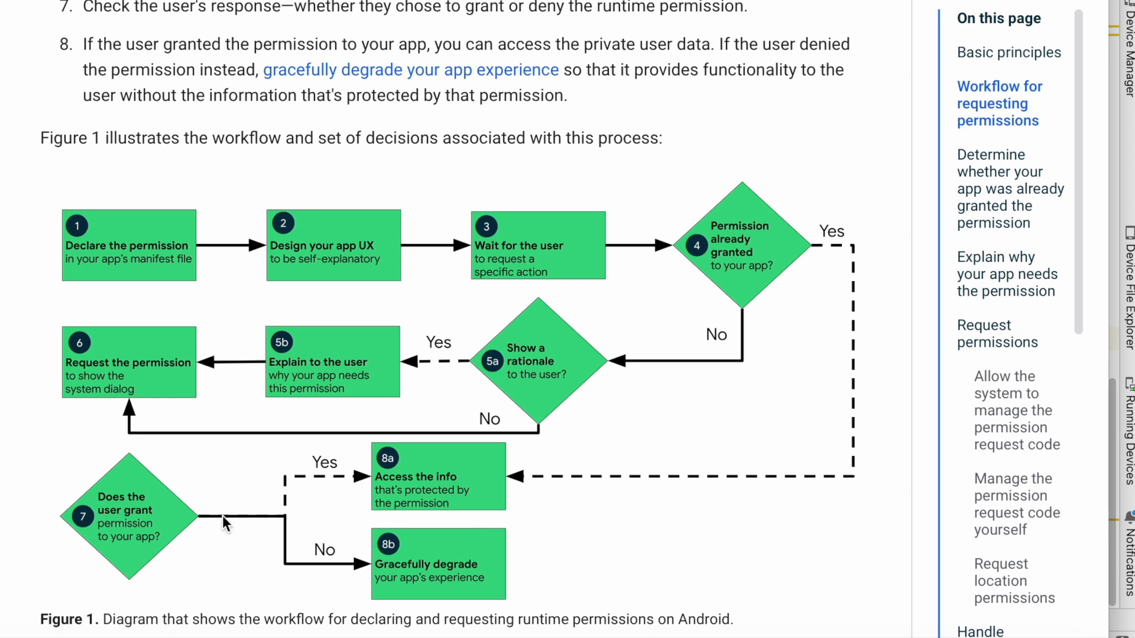
{"action": "mouse_move", "coordinate": [442, 579]}
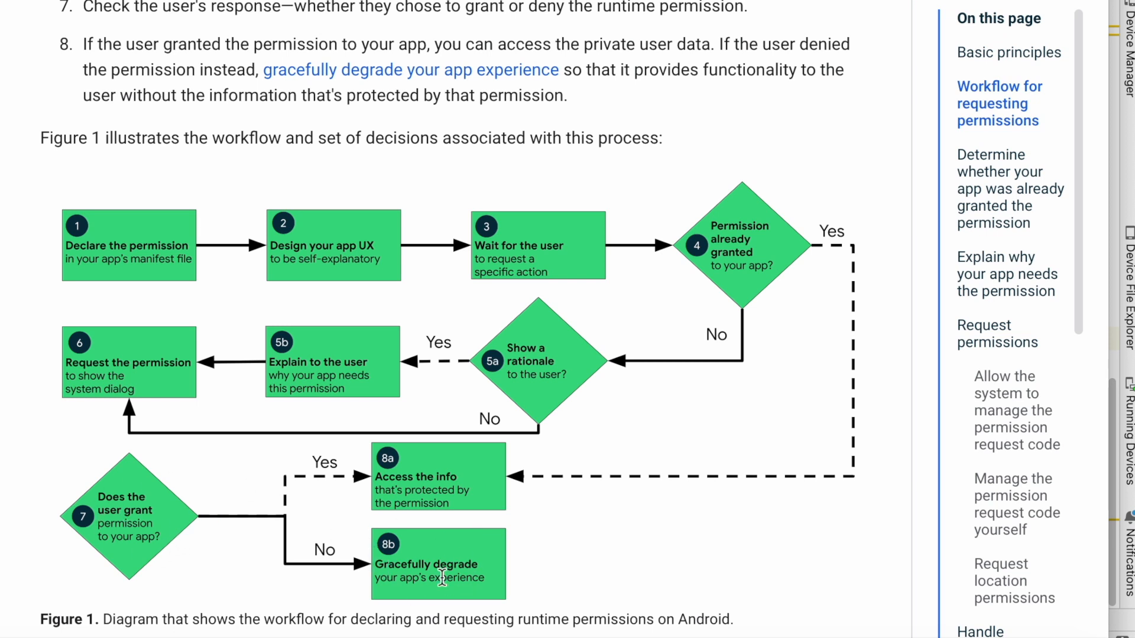
{"action": "mouse_move", "coordinate": [464, 582]}
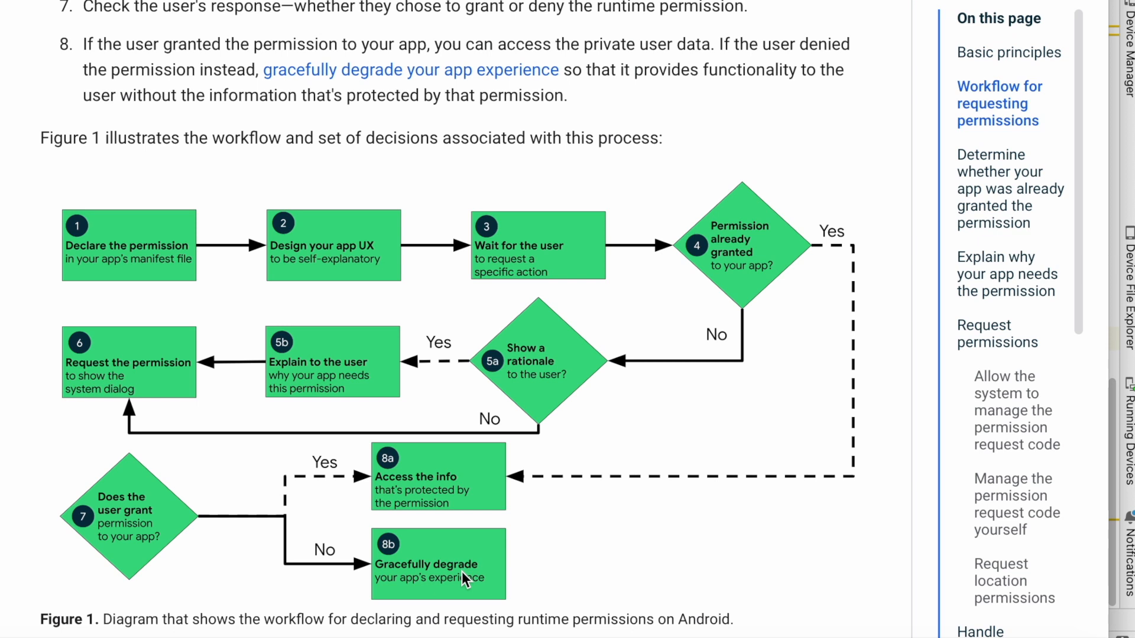
{"action": "mouse_move", "coordinate": [513, 572]}
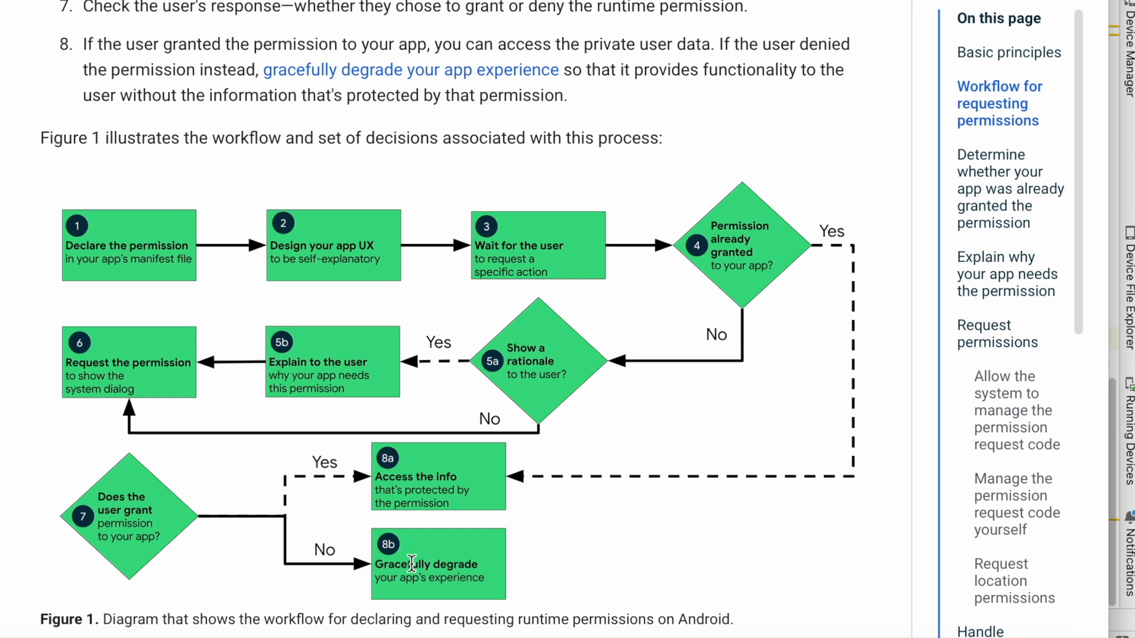
{"action": "mouse_move", "coordinate": [515, 394]}
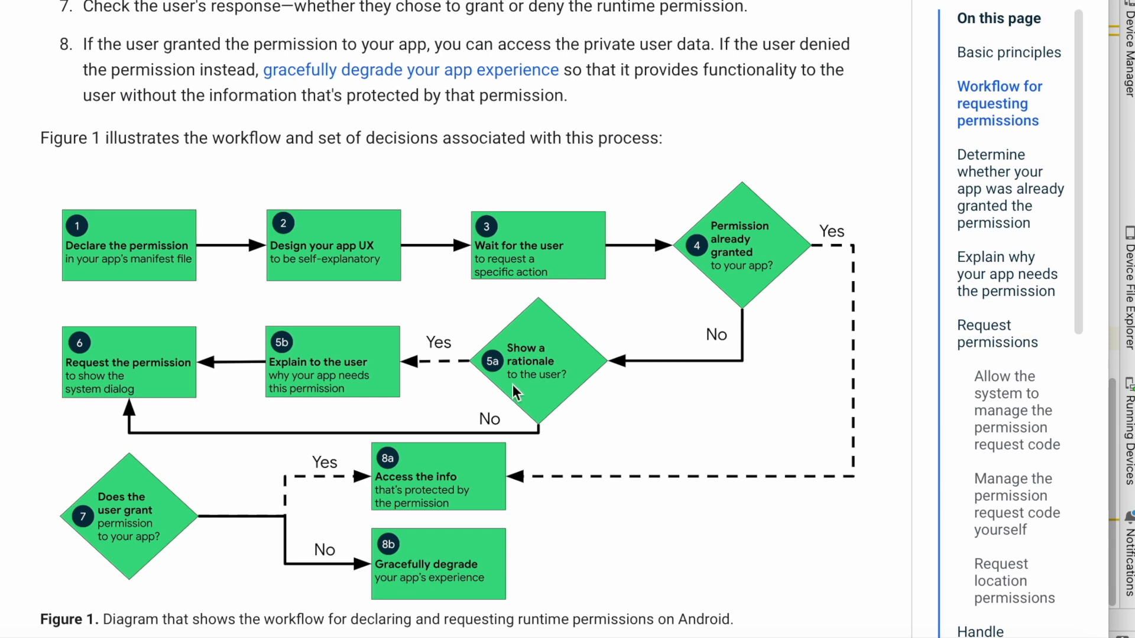
{"action": "mouse_move", "coordinate": [671, 224]}
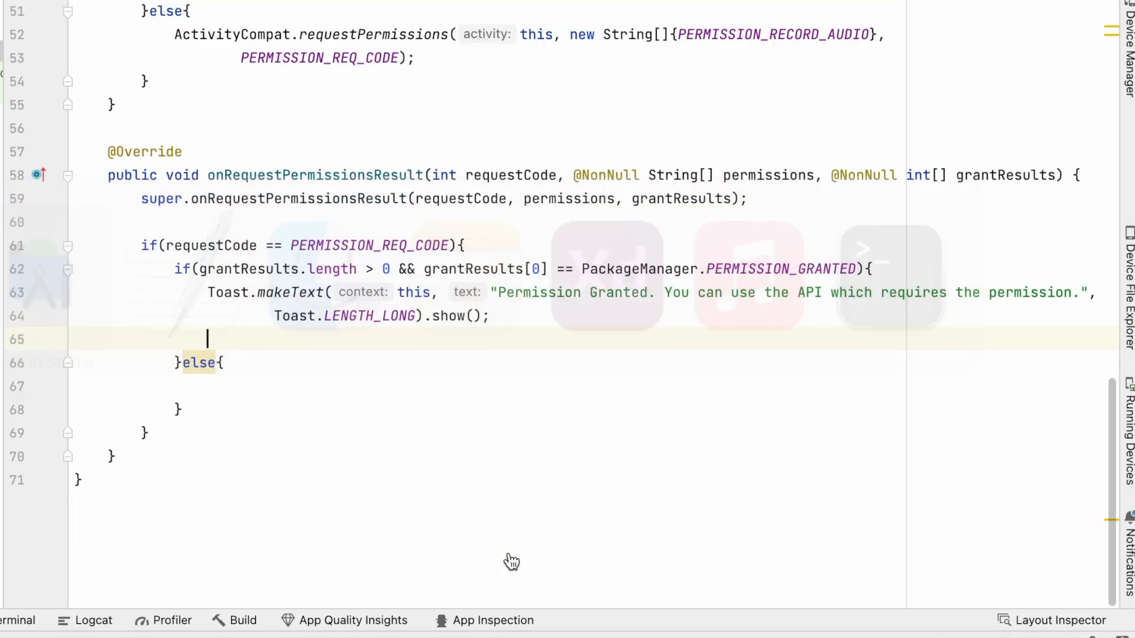
Add a no-rationale else-if building an AlertDialog with the 'feature unavailable' Record Audio message.
{"action": "type", "text": "if("}
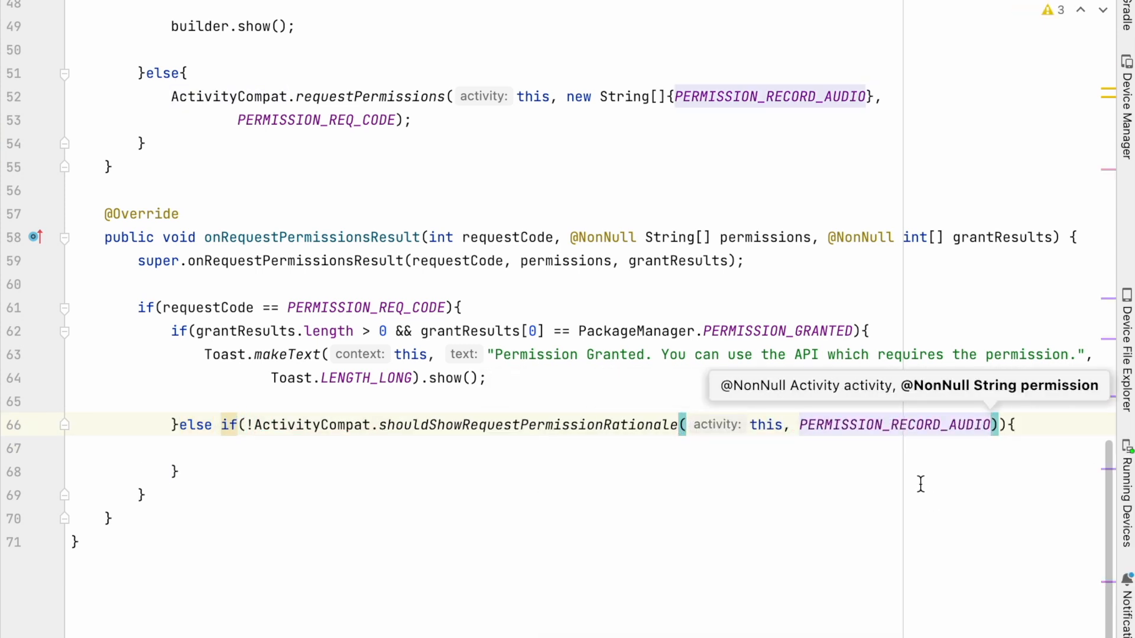
{"action": "type", "text": "Aler"}
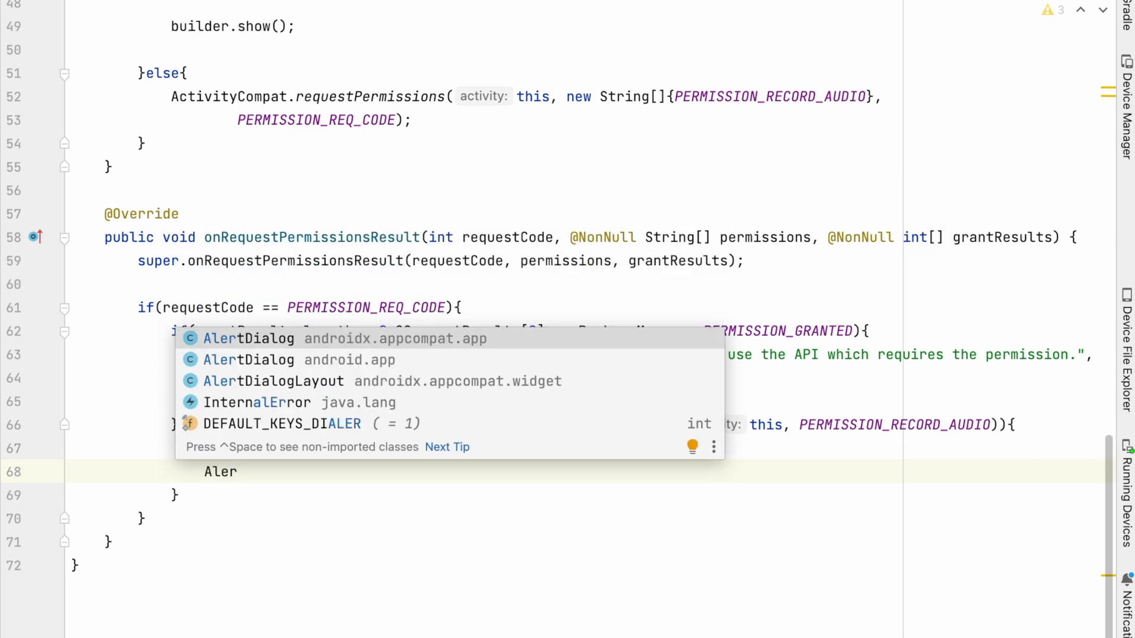
{"action": "type", "text": "AlertDialog.Builder builder = new AlertDialog.Builder( context: this);"}
{"action": "type", "text": "builder.setMessage(\"\");"}
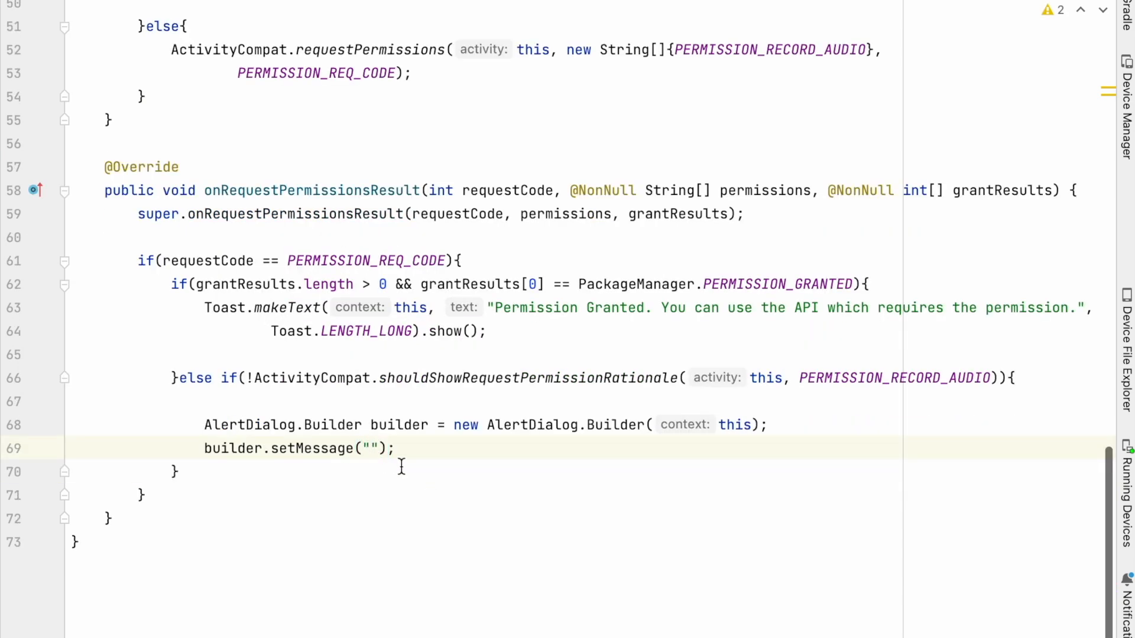
{"action": "type", "text": "This feature is unavailable because this feature requires permission that you have denied."}
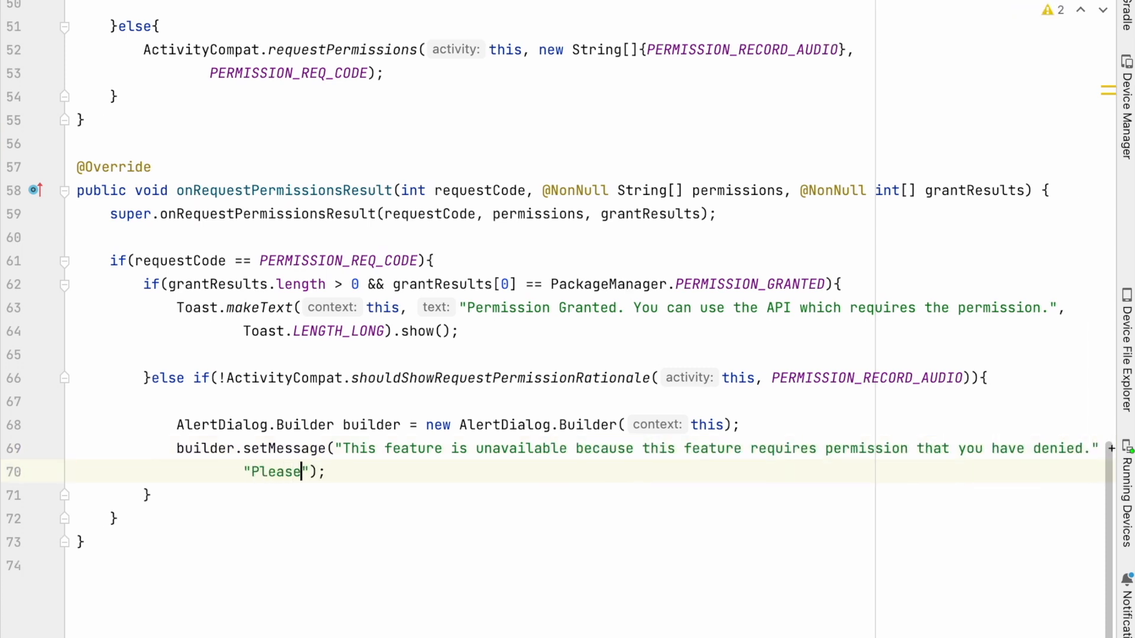
{"action": "type", "text": "allow Microphone (Record Audio) permission from settings t"}
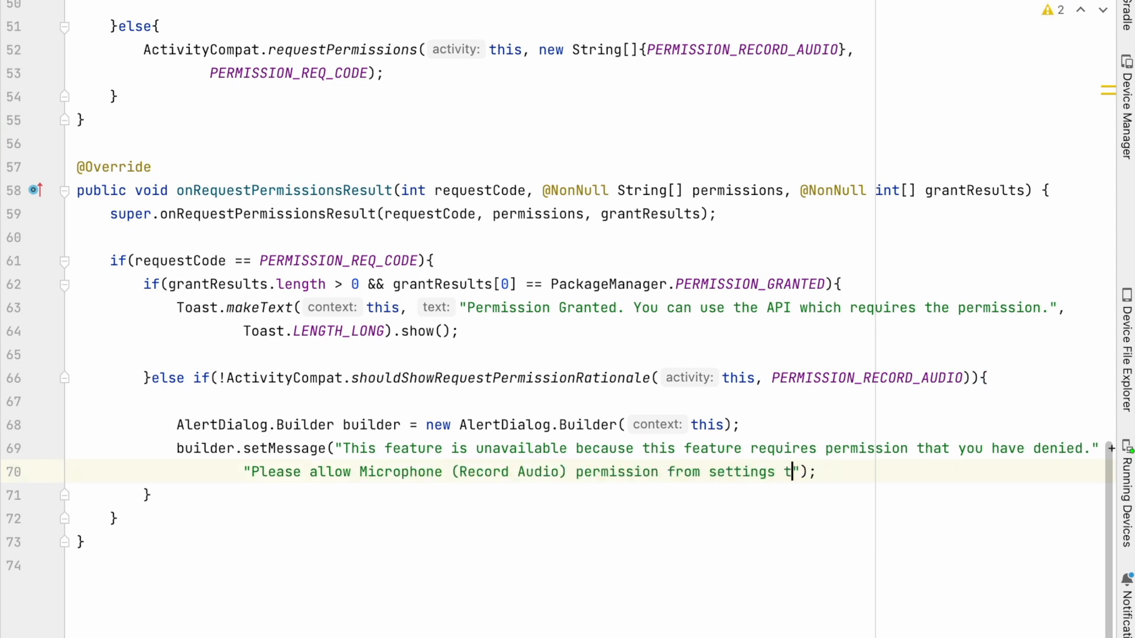
{"action": "type", "text": "o proceed further."}
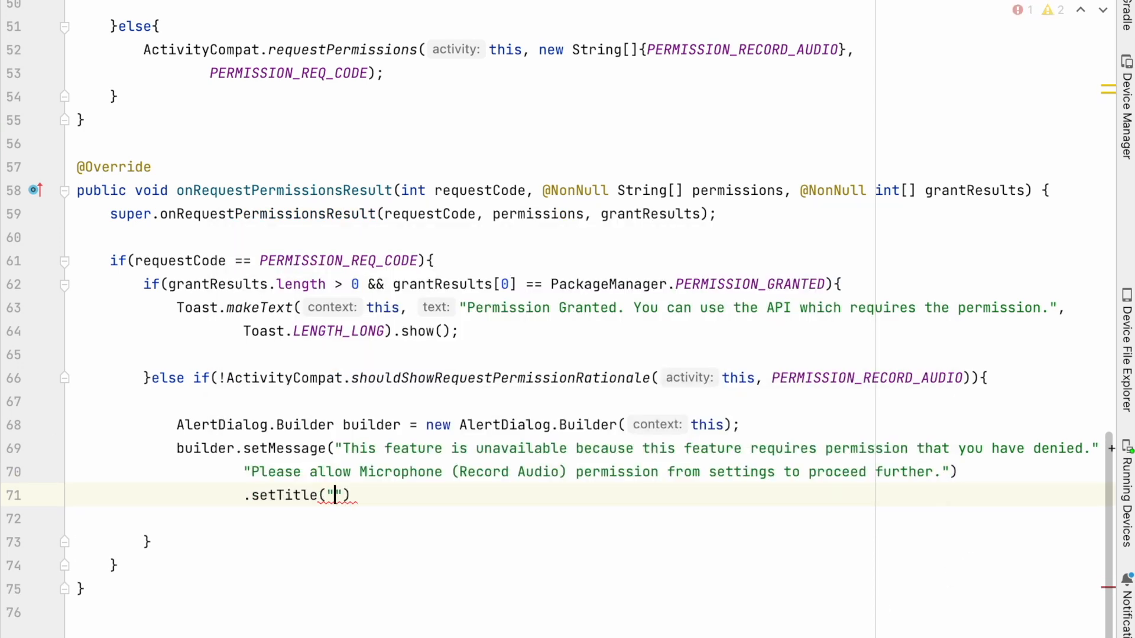
Set the title, make it non-cancelable, and add a dismissing Cancel and a Settings button.
{"action": "type", "text": ".s"}
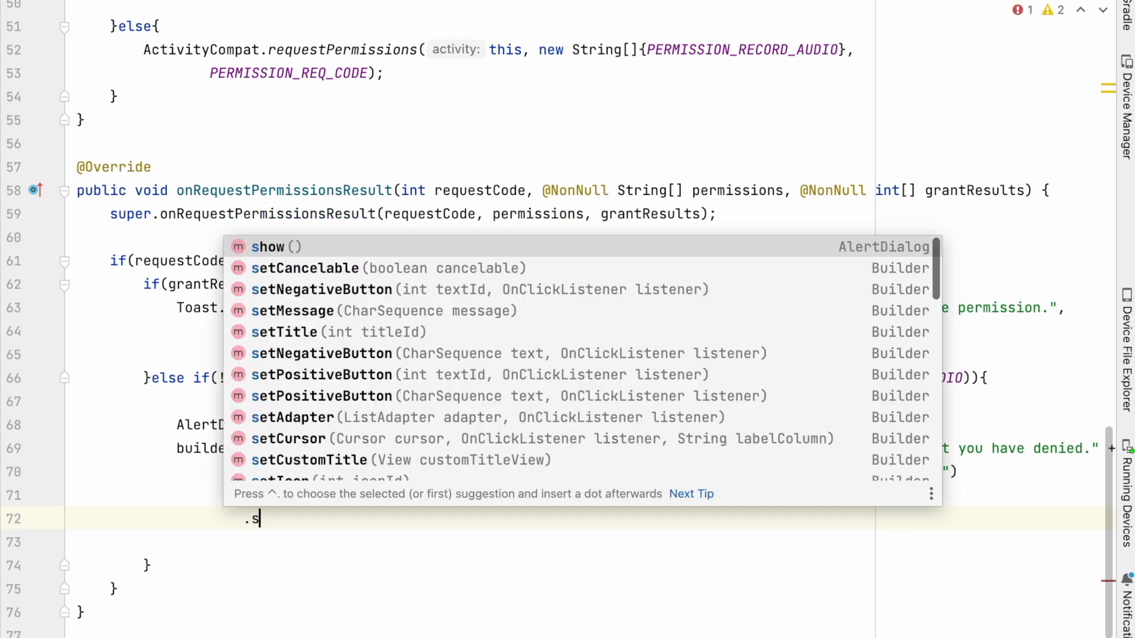
{"action": "type", "text": "etP"}
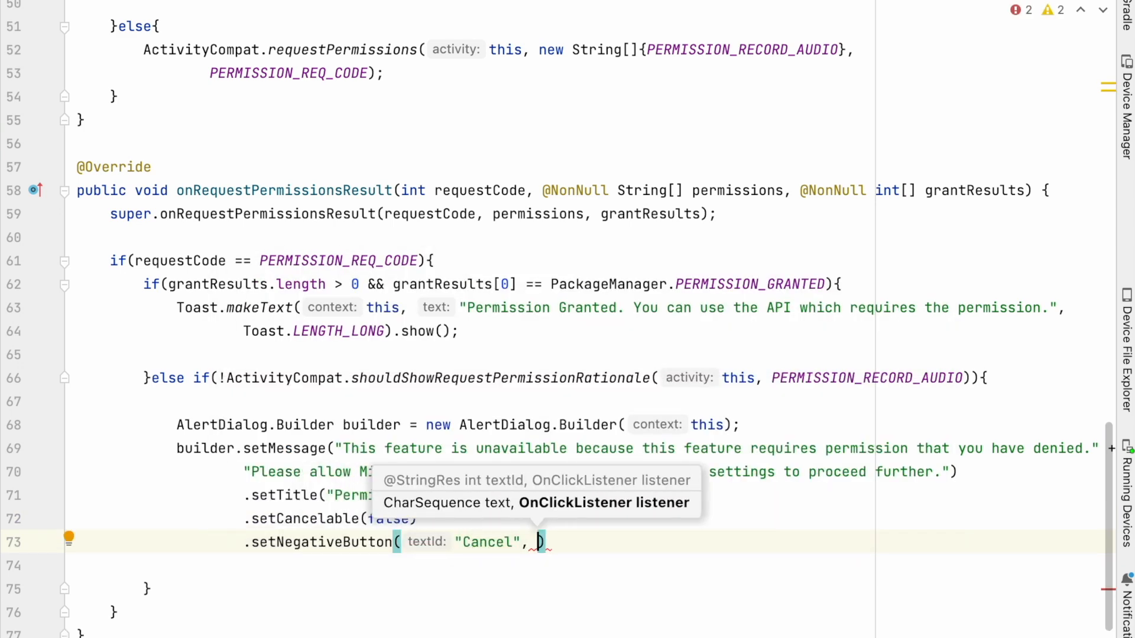
{"action": "type", "text": "di"}
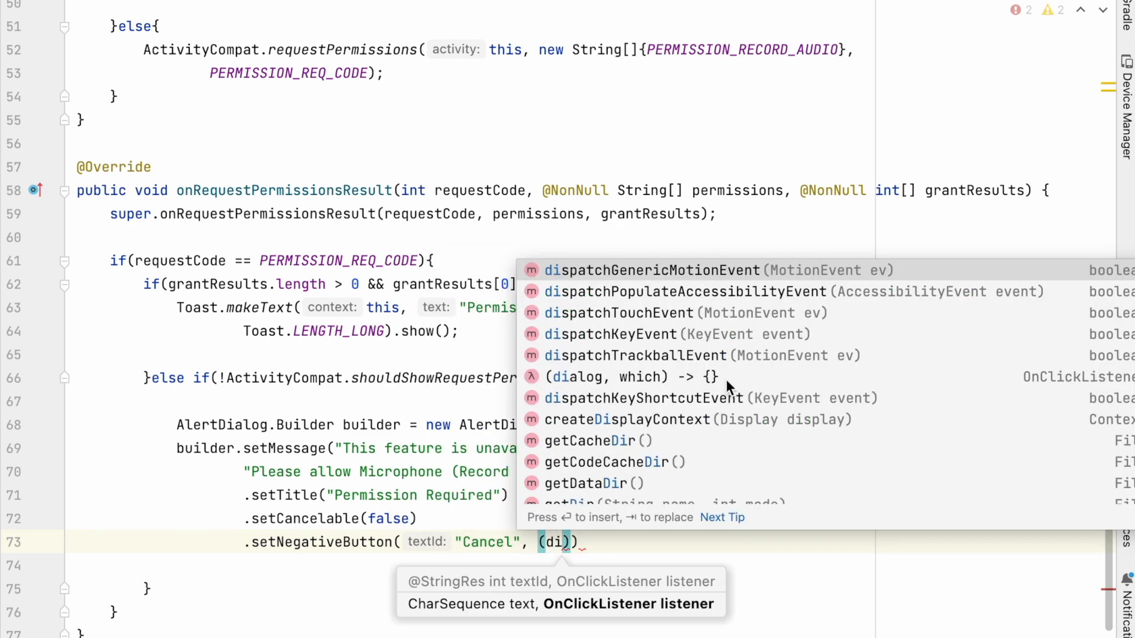
{"action": "left_click", "coordinate": [628, 377]}
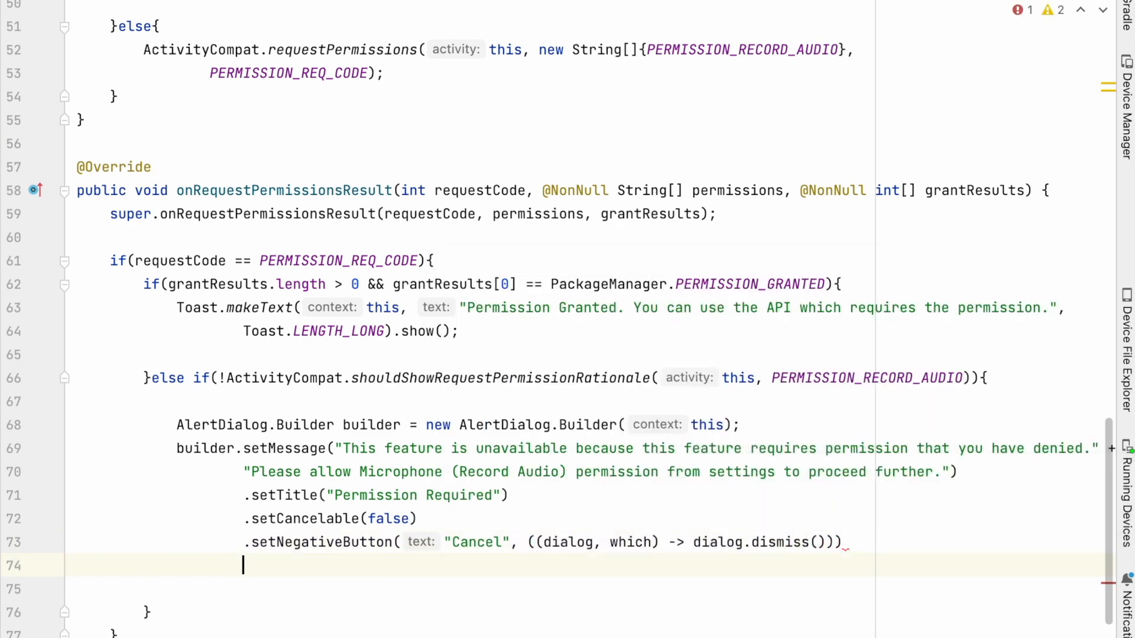
{"action": "type", "text": ".setPositiveButton(\"Settings\")"}
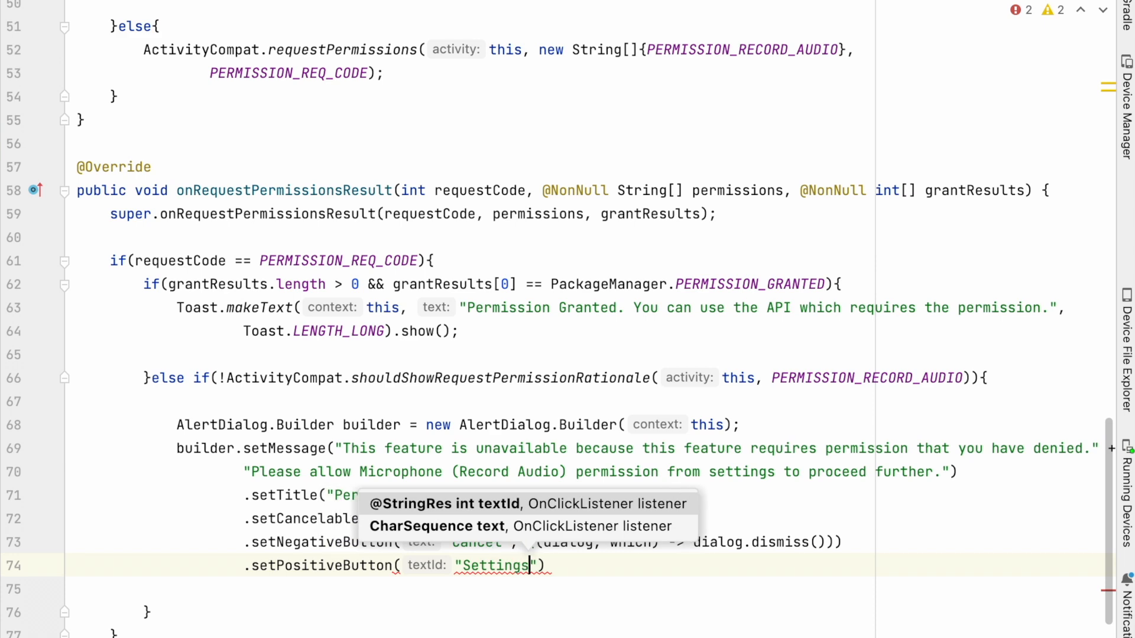
{"action": "type", "text": ", new DialogInterface.OnClickListener("}
{"action": "type", "text": "Intent intent = new Intent(Settings.)"}
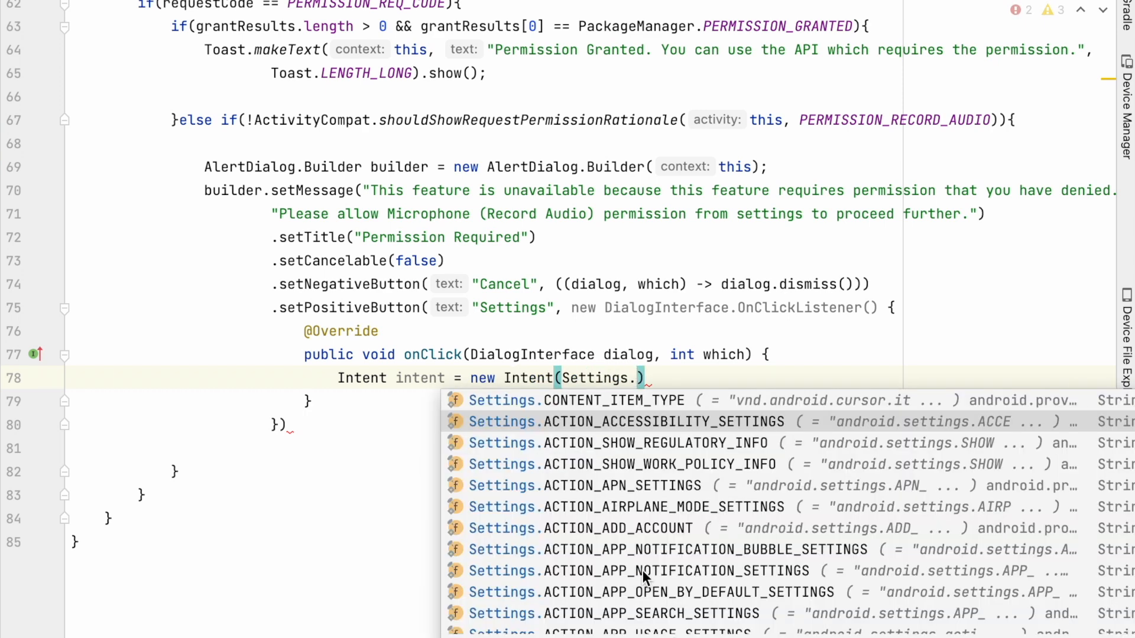
Make Settings start an ACTION_APPLICATION_DETAILS_SETTINGS intent for this package, dismiss, and show the dialog.
{"action": "scroll", "scroll_direction": "down", "scroll_amount": 3}
{"action": "type", "text": "Uri uri = Uri.fromParts(\"pack"}
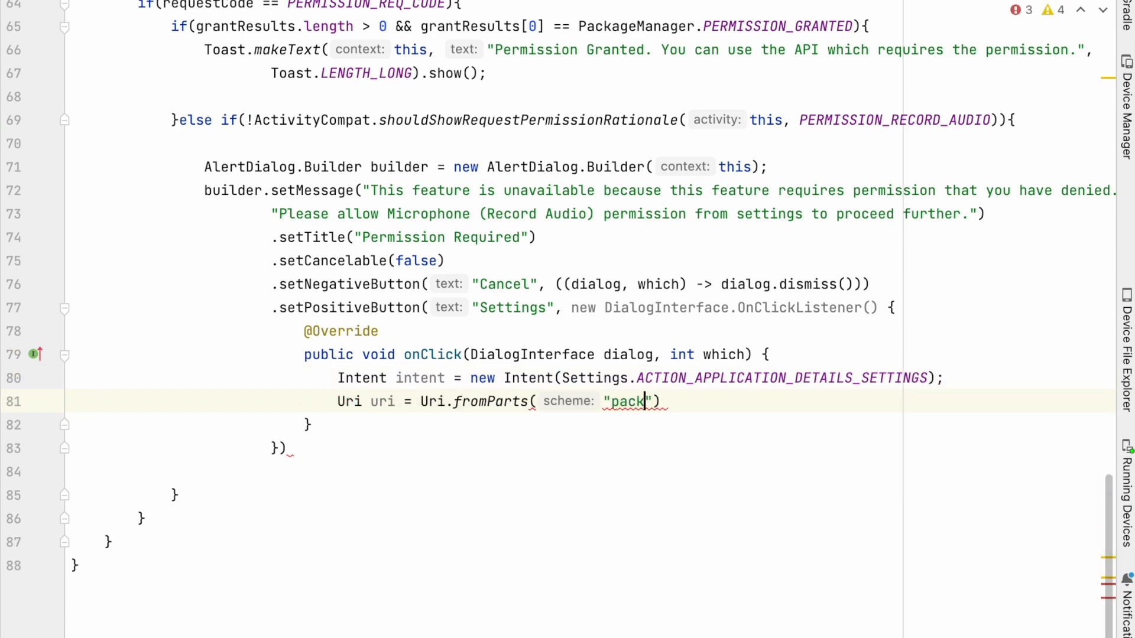
{"action": "type", "text": "age\", getPackageName(), null)"}
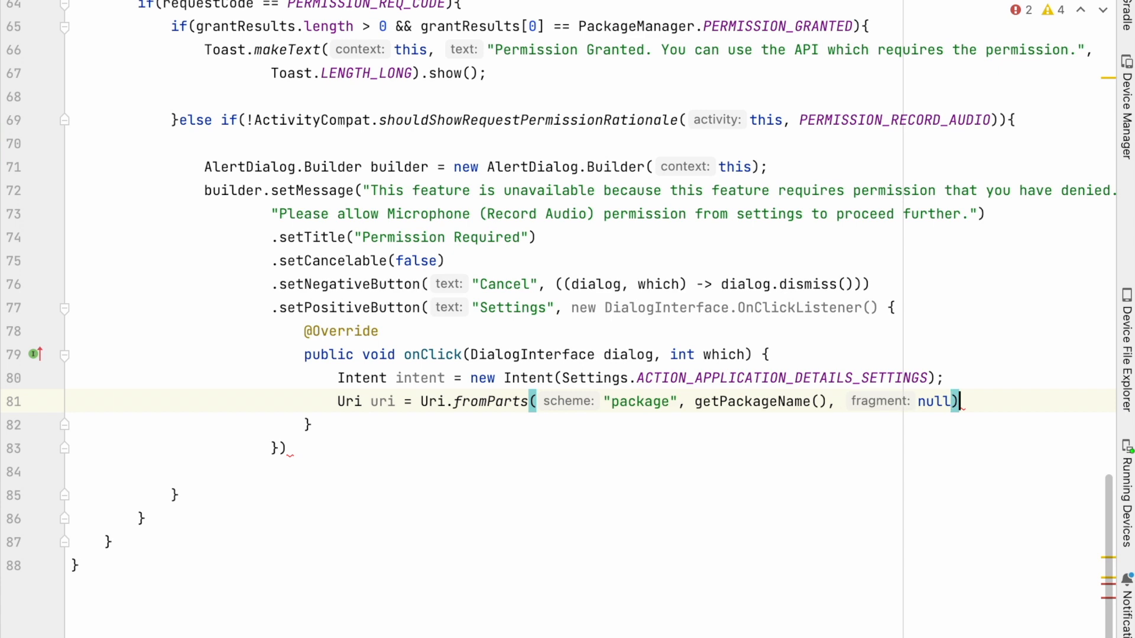
{"action": "type", "text": "intent.setData(uri);"}
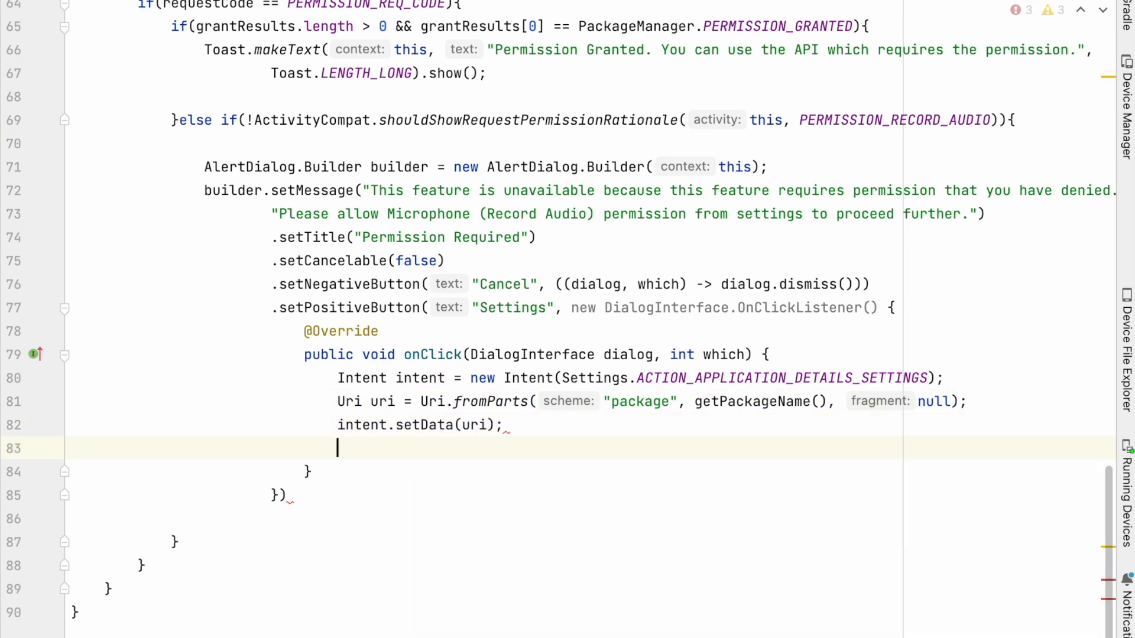
{"action": "type", "text": "startActivity(intent);"}
{"action": "type", "text": "dialog"}
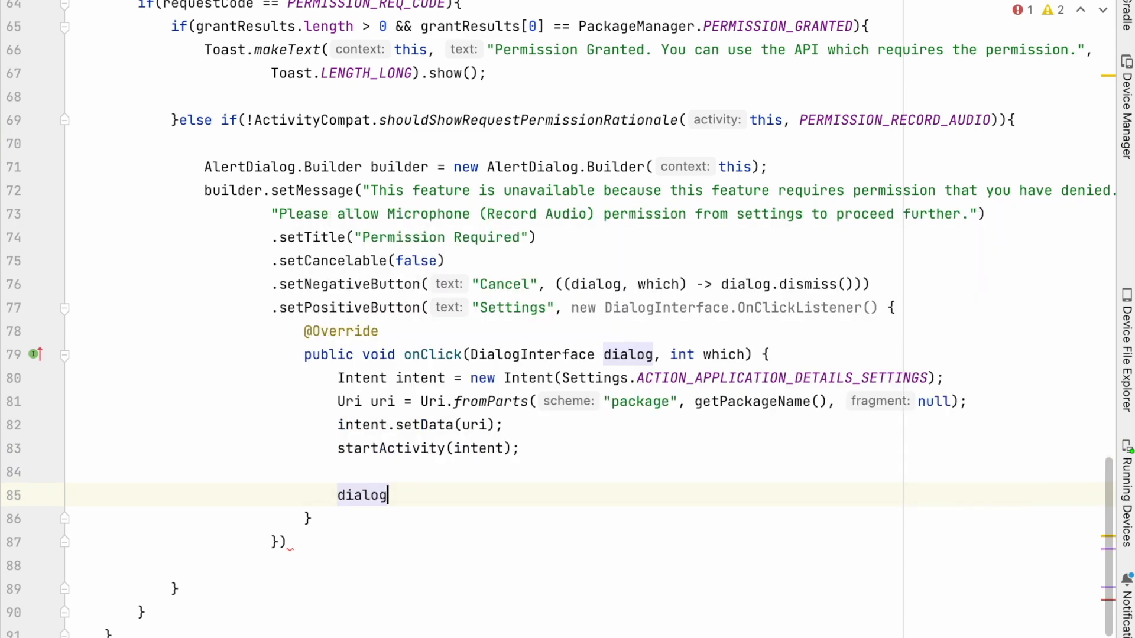
{"action": "type", "text": ".dismiss();"}
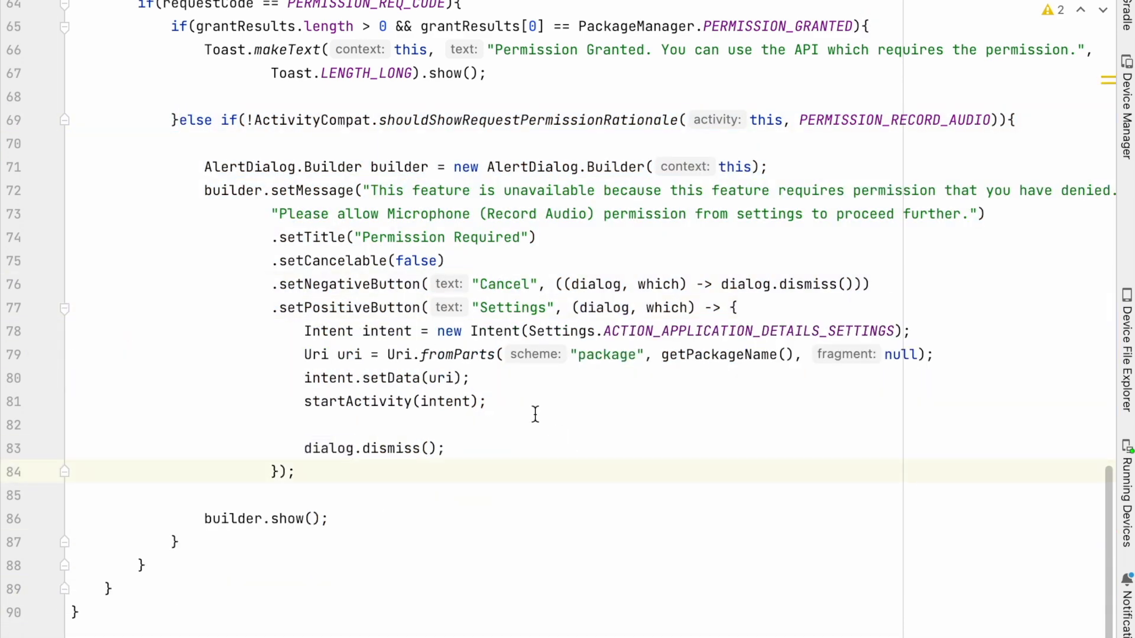
{"action": "left_click_drag", "start_coordinate": [1015, 120], "coordinate": [178, 541]}
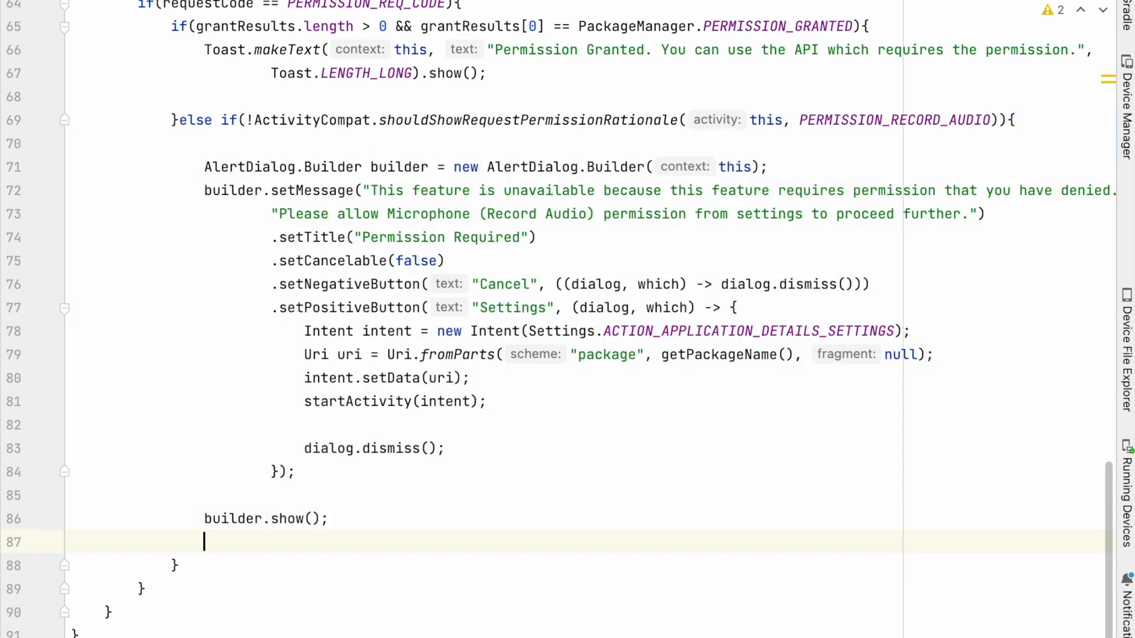
Scroll through MainActivity to review the finished permission-handling code.
{"action": "scroll", "scroll_direction": "up", "scroll_amount": 3}
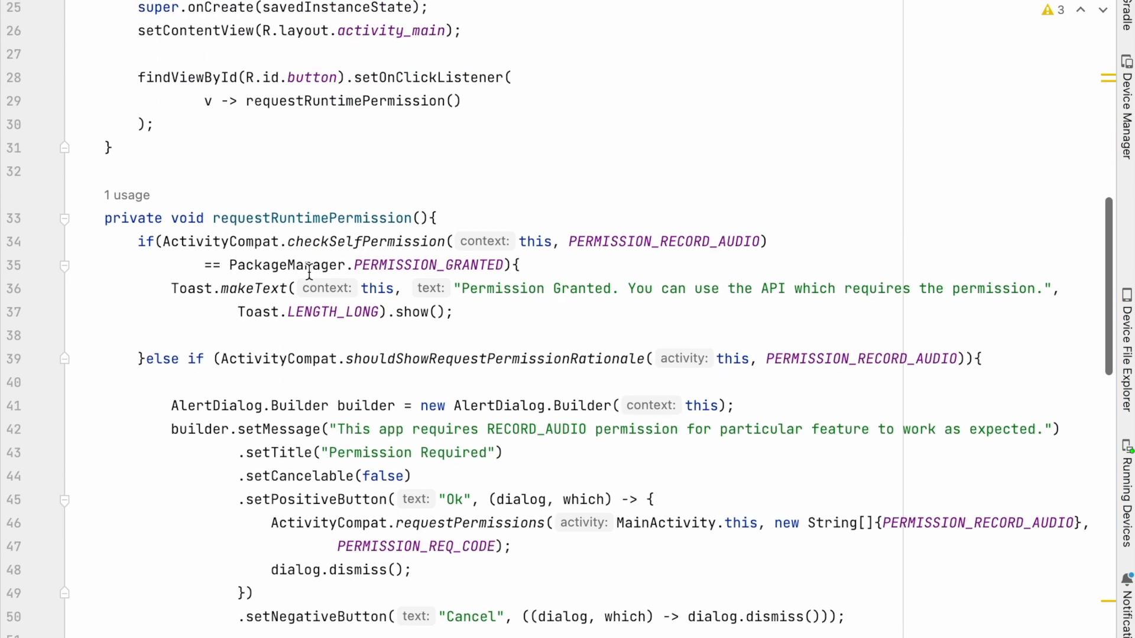
{"action": "scroll", "scroll_direction": "down", "scroll_amount": 3}
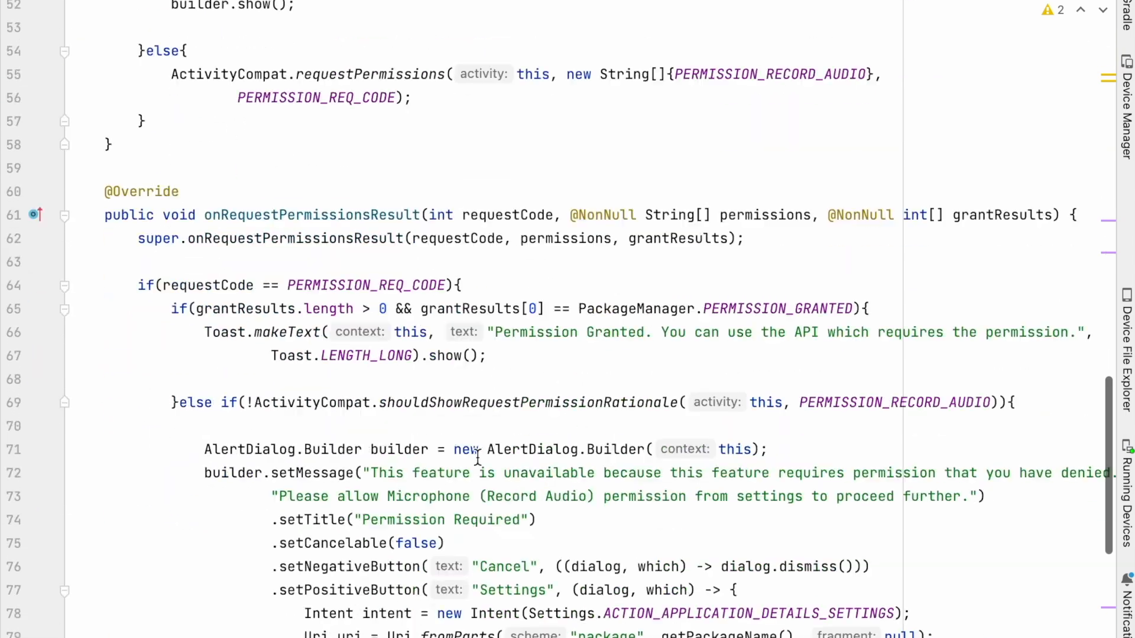
{"action": "scroll", "scroll_direction": "up", "scroll_amount": 3}
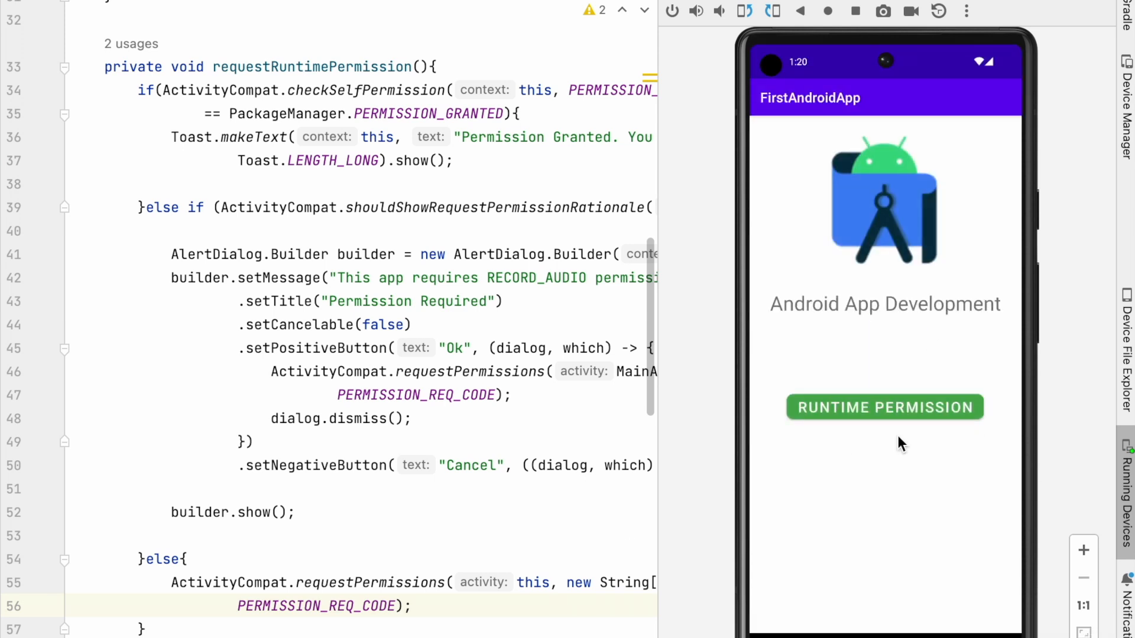
Request the microphone permission and deny it, cancel the rationale, then request and deny again.
{"action": "left_click", "coordinate": [884, 407]}
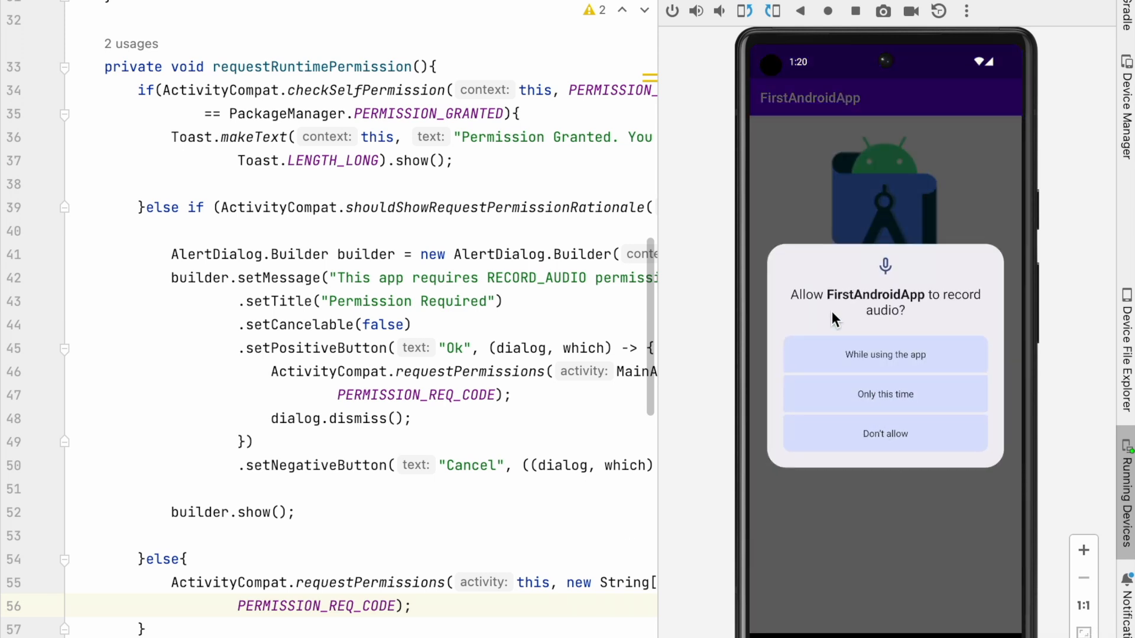
{"action": "mouse_move", "coordinate": [939, 389]}
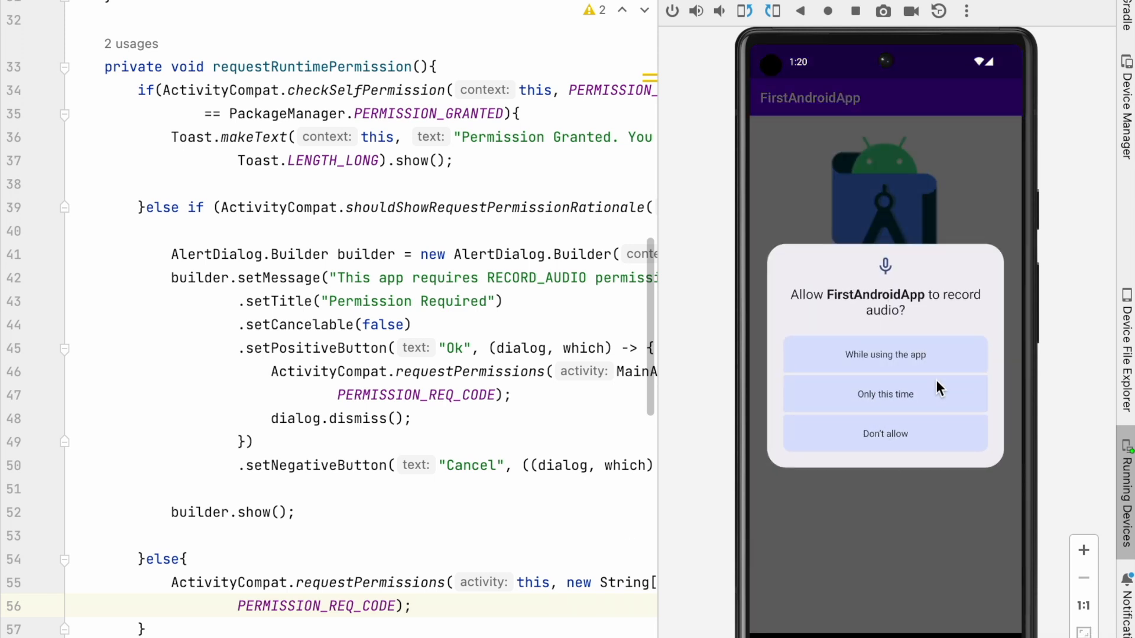
{"action": "mouse_move", "coordinate": [921, 364]}
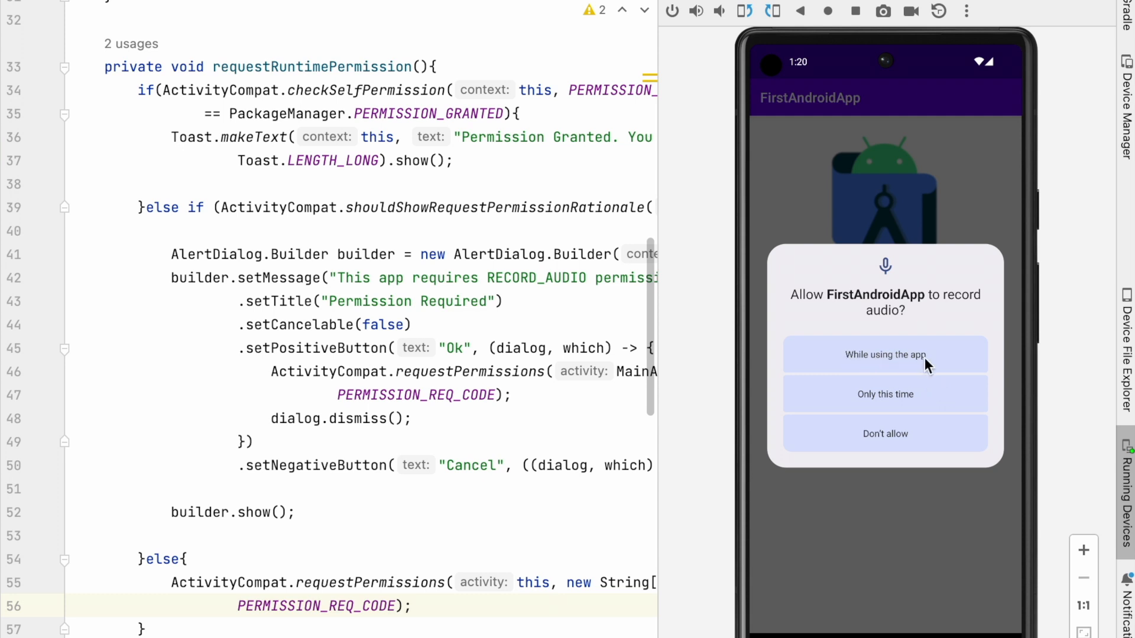
{"action": "mouse_move", "coordinate": [919, 409]}
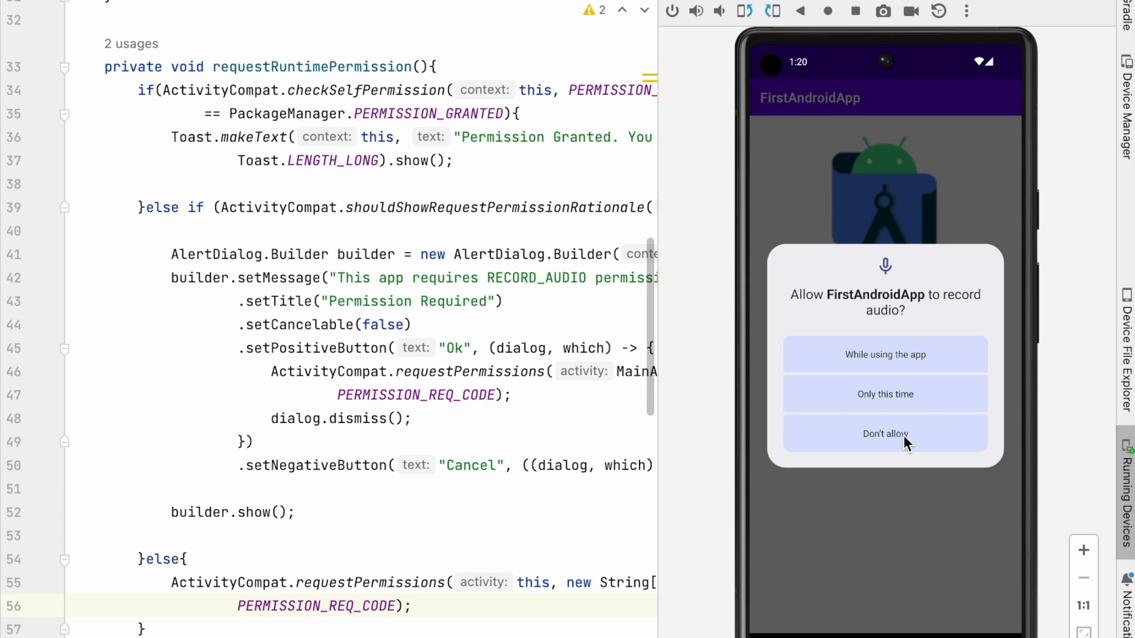
{"action": "left_click", "coordinate": [885, 434]}
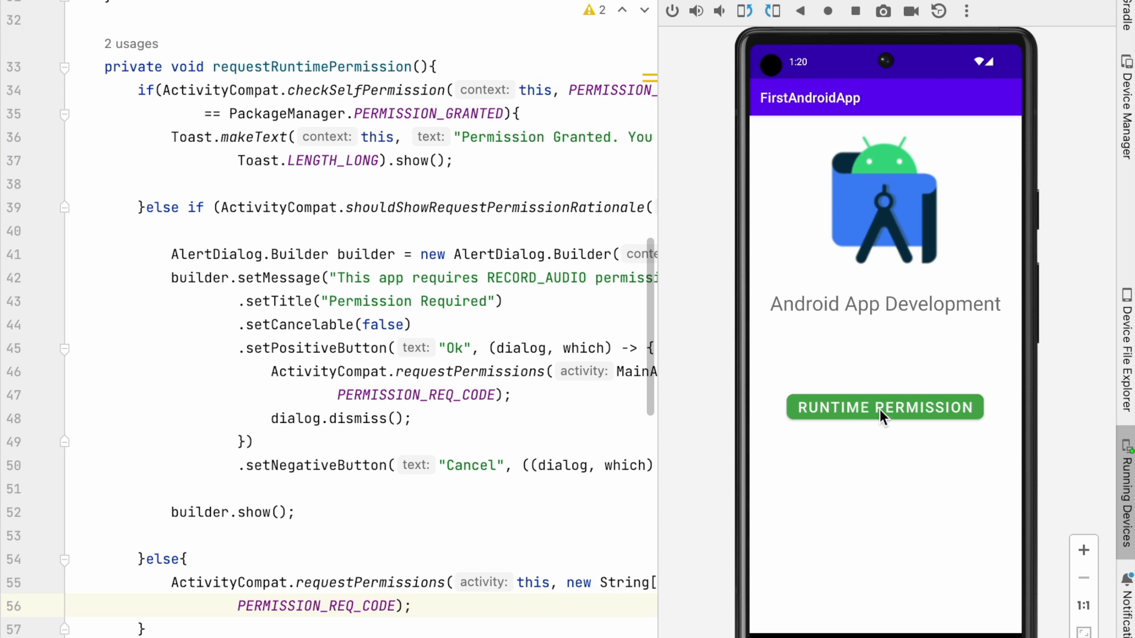
{"action": "left_click", "coordinate": [884, 407]}
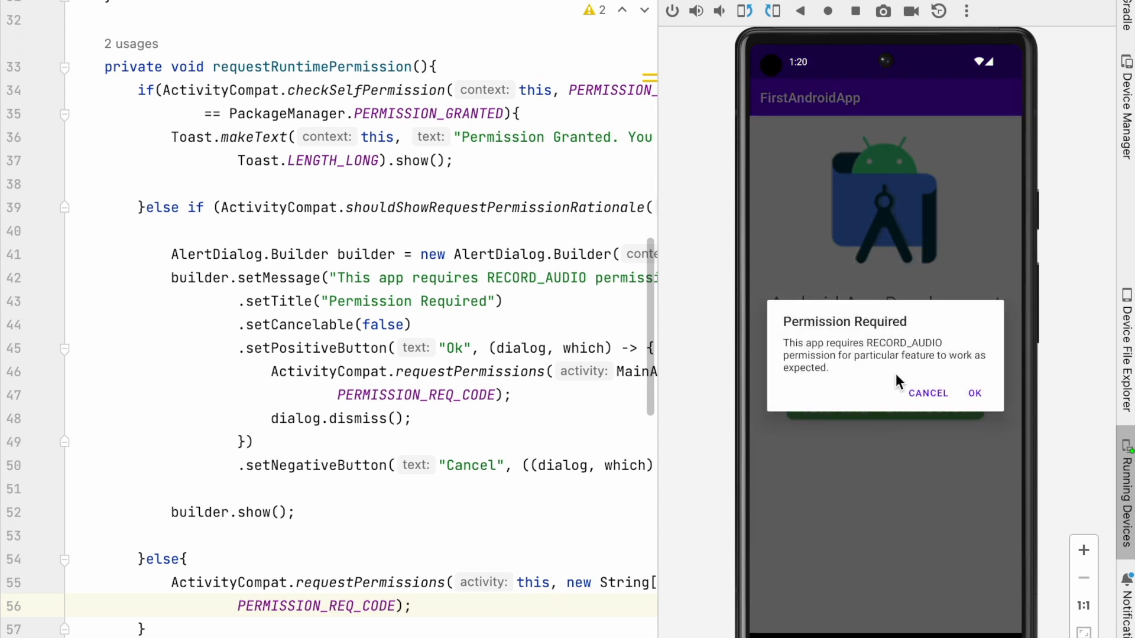
{"action": "left_click", "coordinate": [928, 393]}
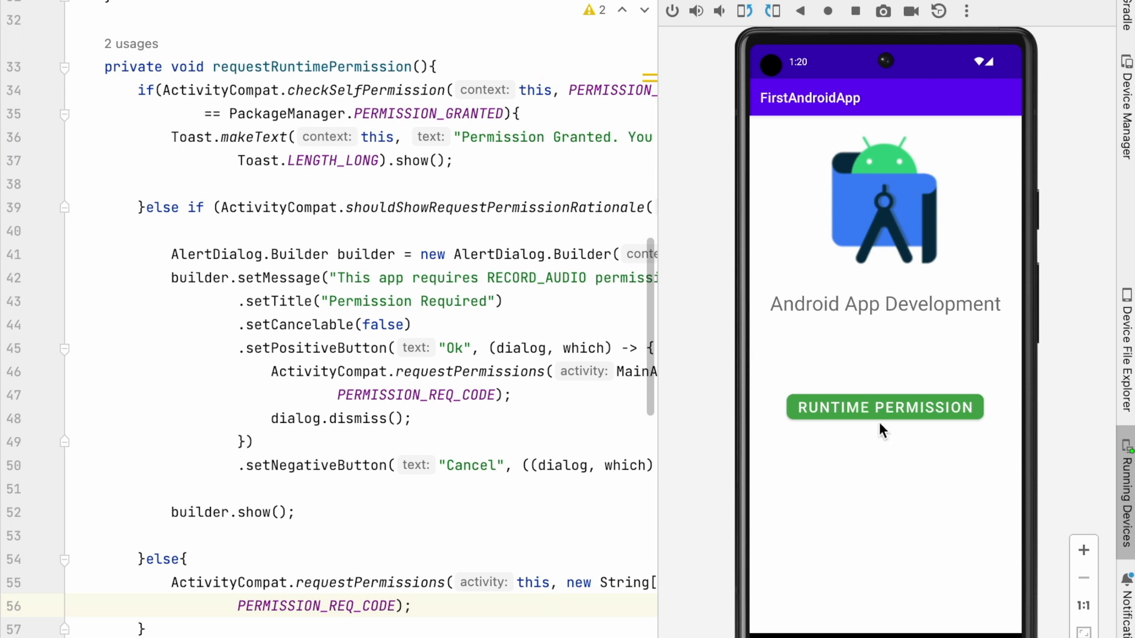
{"action": "left_click", "coordinate": [885, 407]}
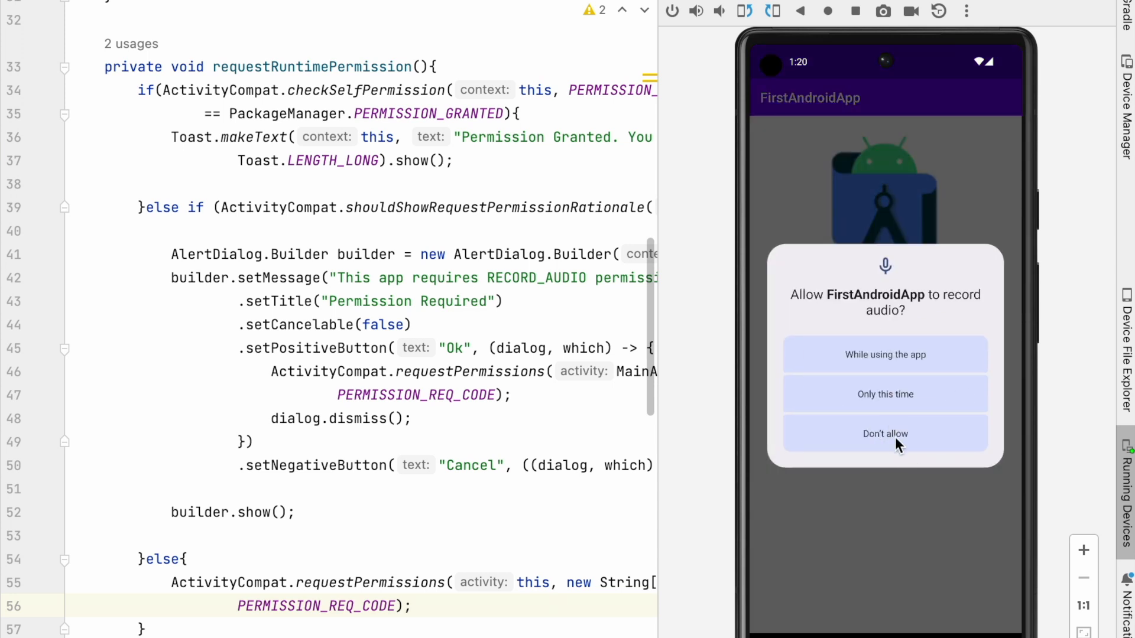
{"action": "left_click", "coordinate": [885, 434]}
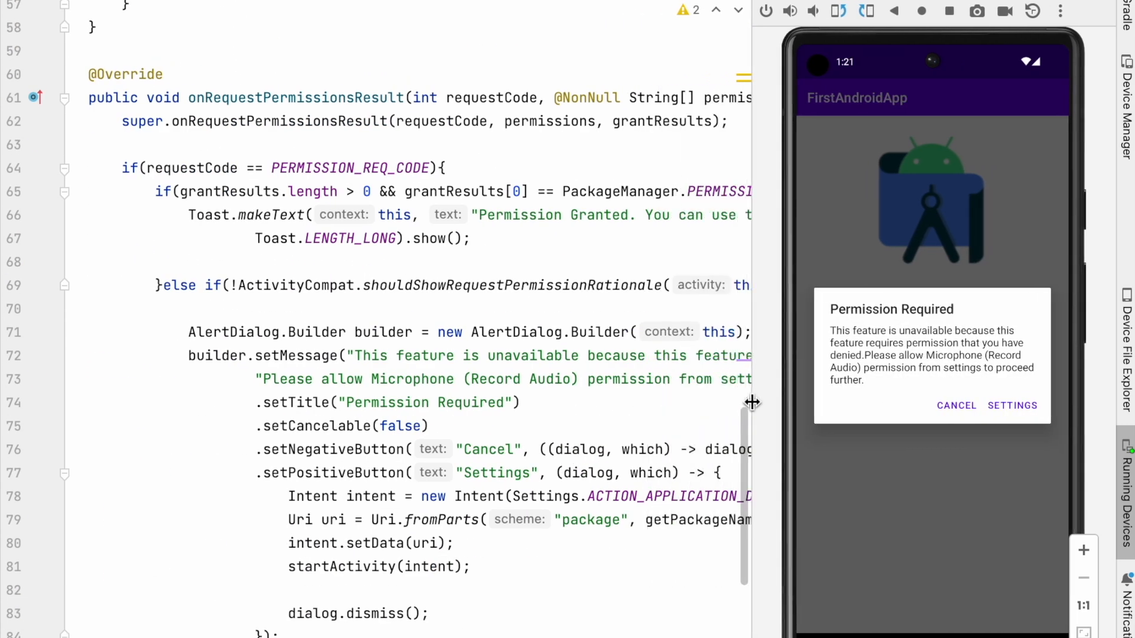
Open app settings from the dialog, allow Microphone under Permissions, and go back to the app.
{"action": "double_click", "coordinate": [512, 285]}
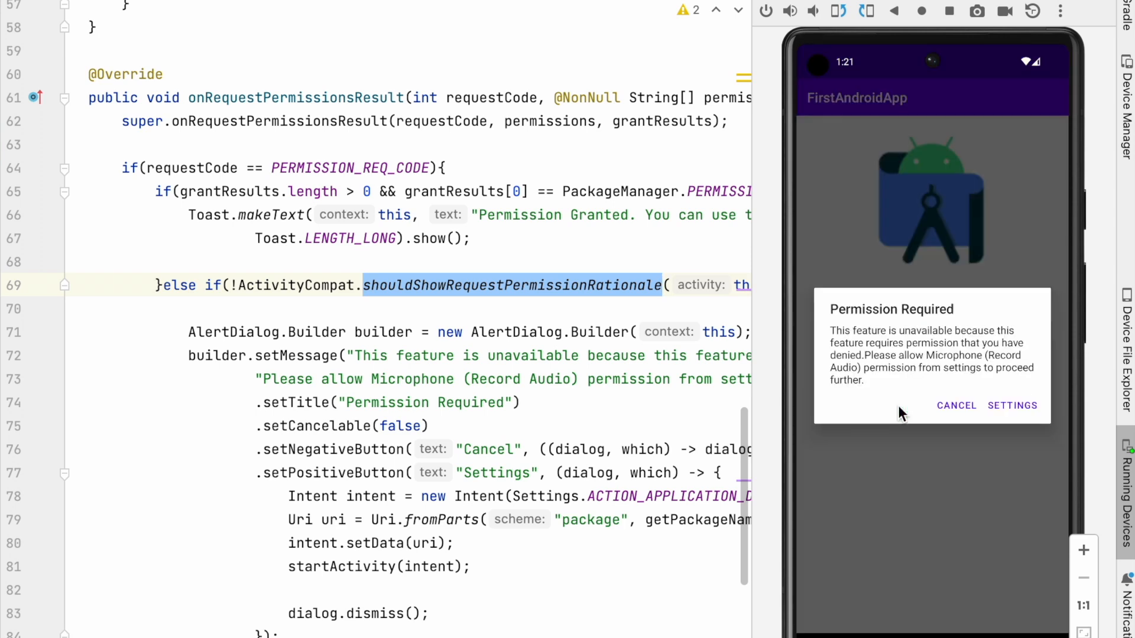
{"action": "mouse_move", "coordinate": [533, 458]}
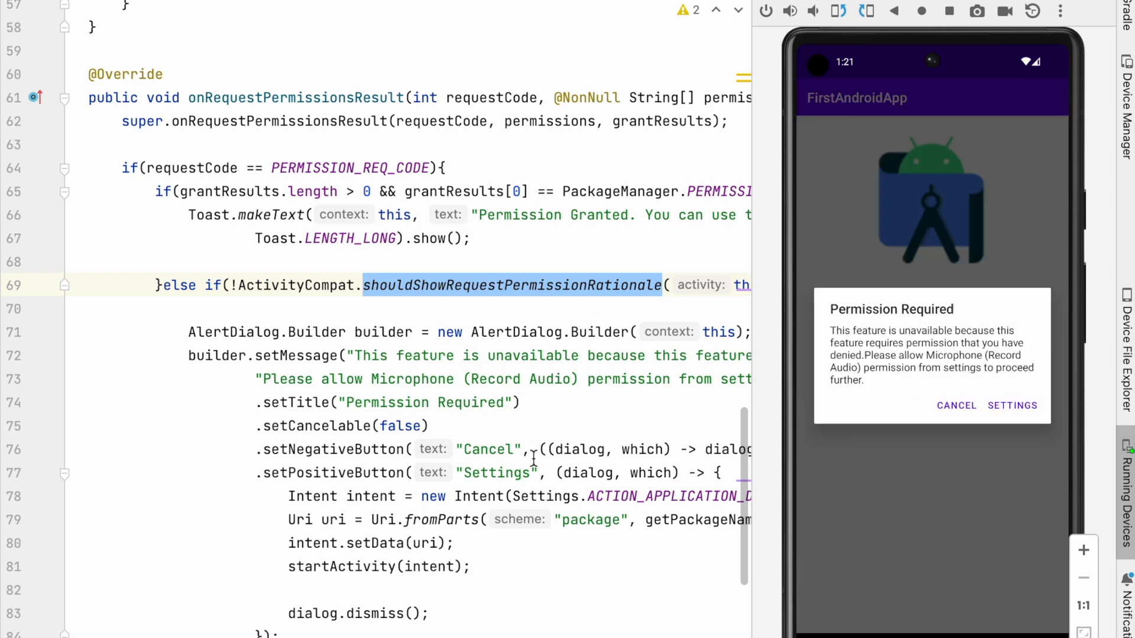
{"action": "left_click", "coordinate": [956, 405]}
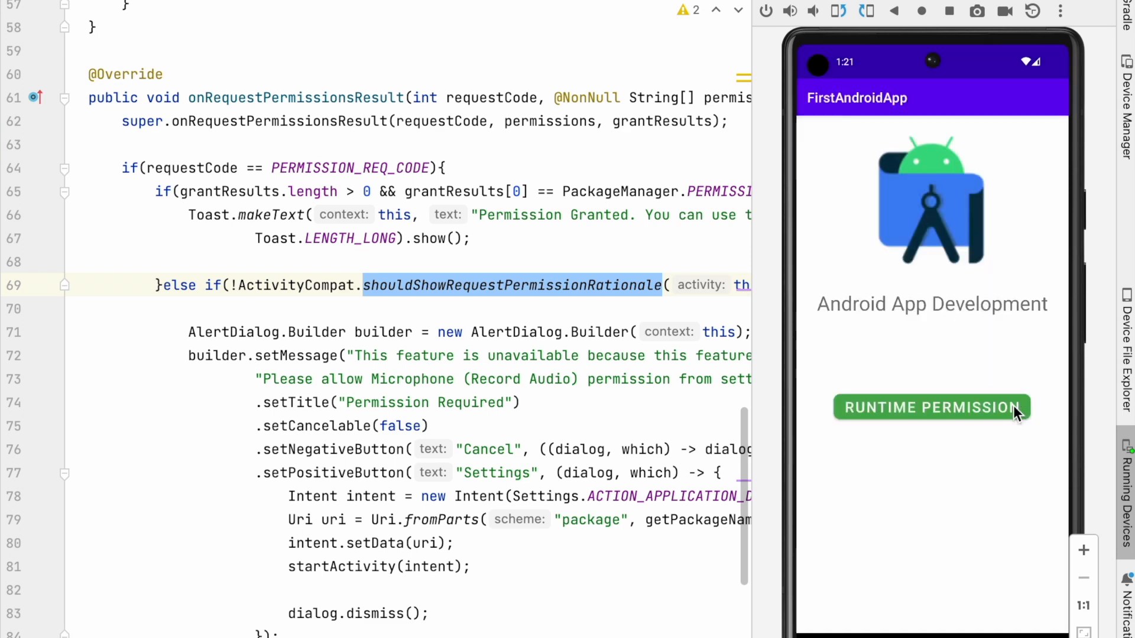
{"action": "left_click", "coordinate": [931, 407]}
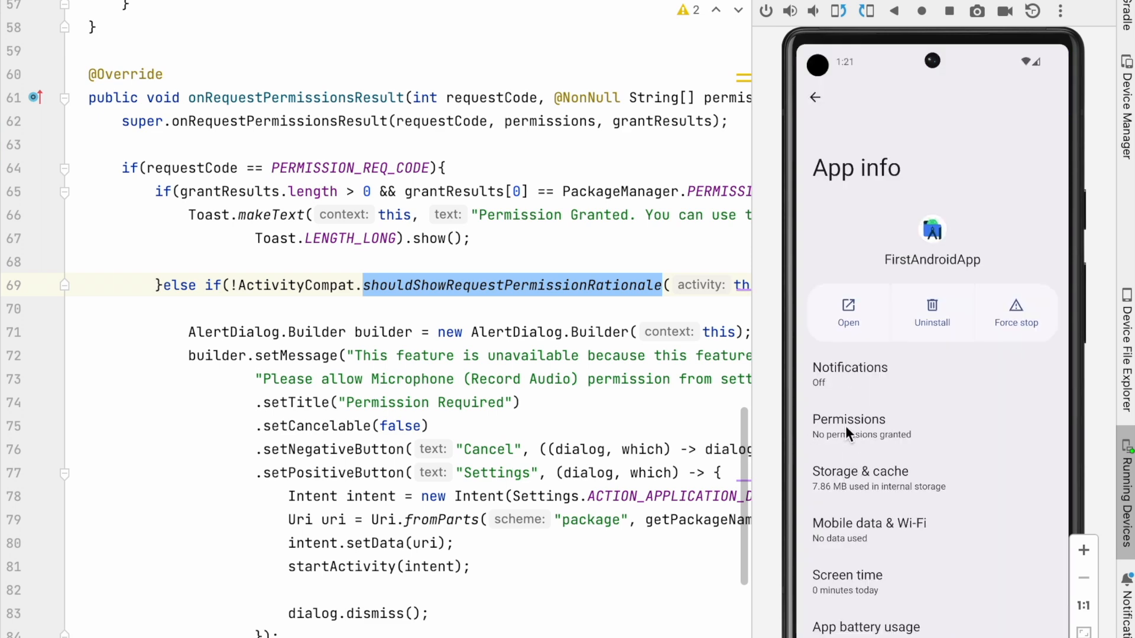
{"action": "left_click", "coordinate": [848, 426]}
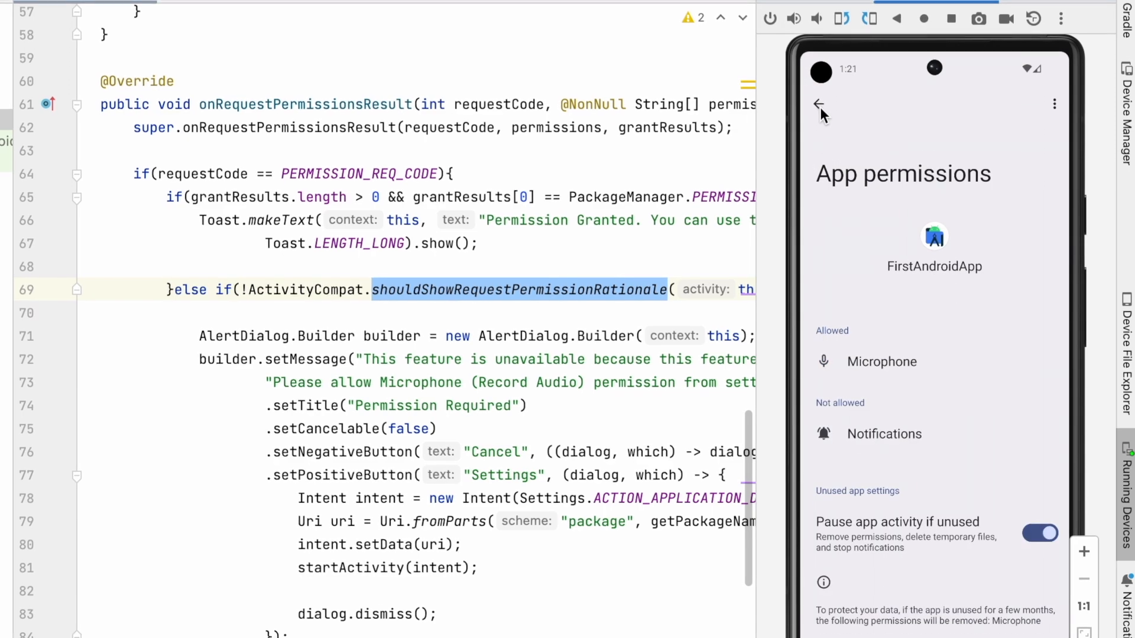
{"action": "left_click", "coordinate": [818, 105]}
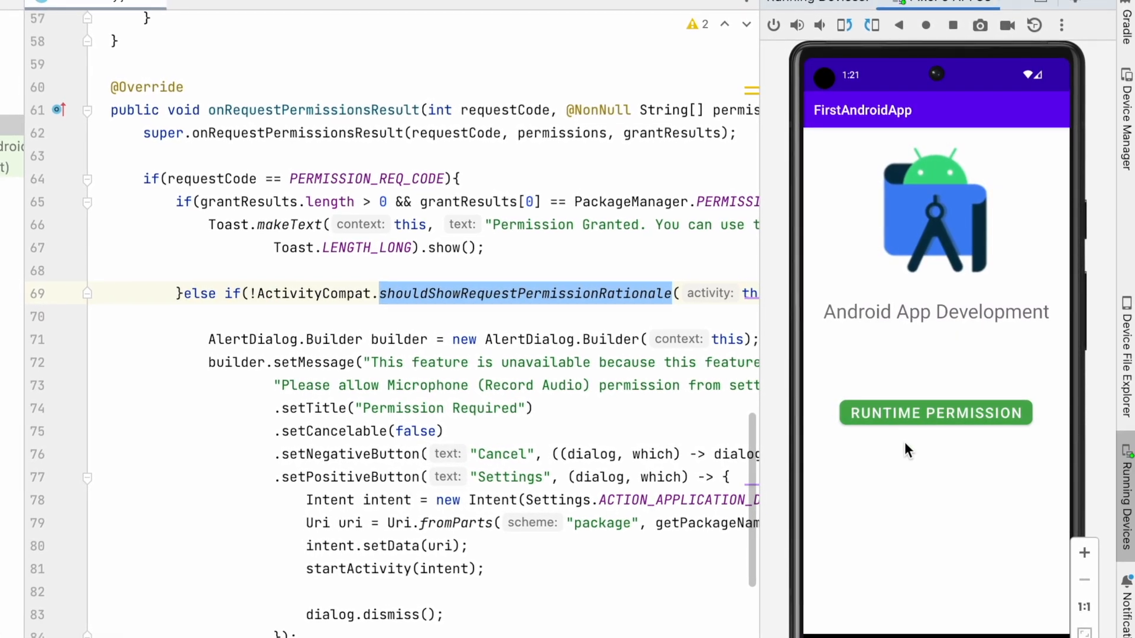
{"action": "left_click", "coordinate": [935, 413]}
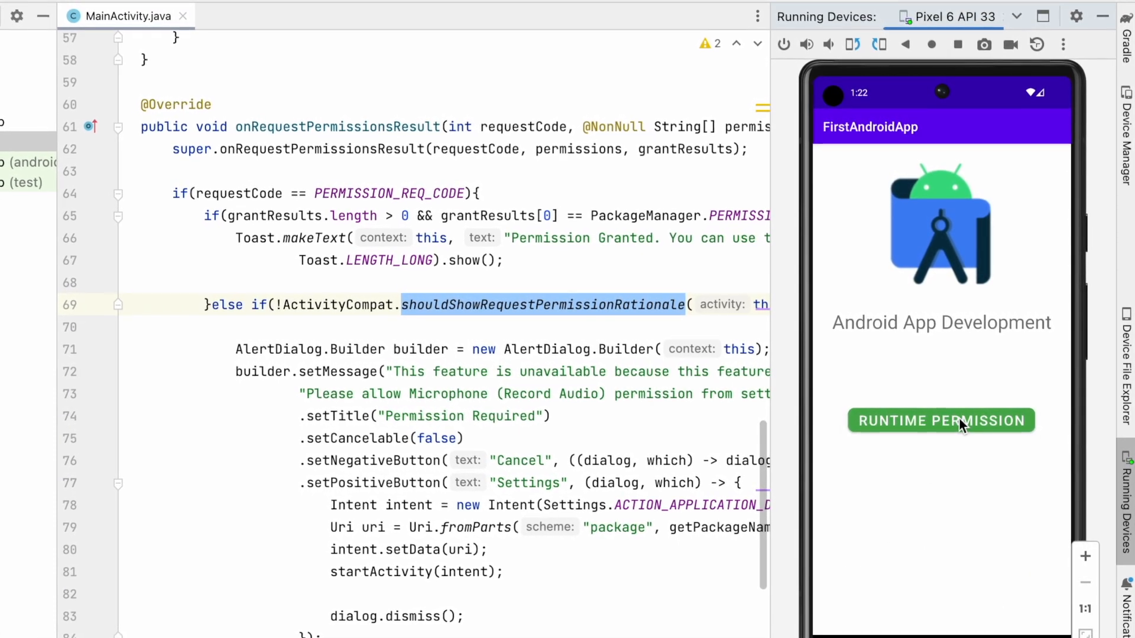
{"action": "left_click", "coordinate": [940, 421]}
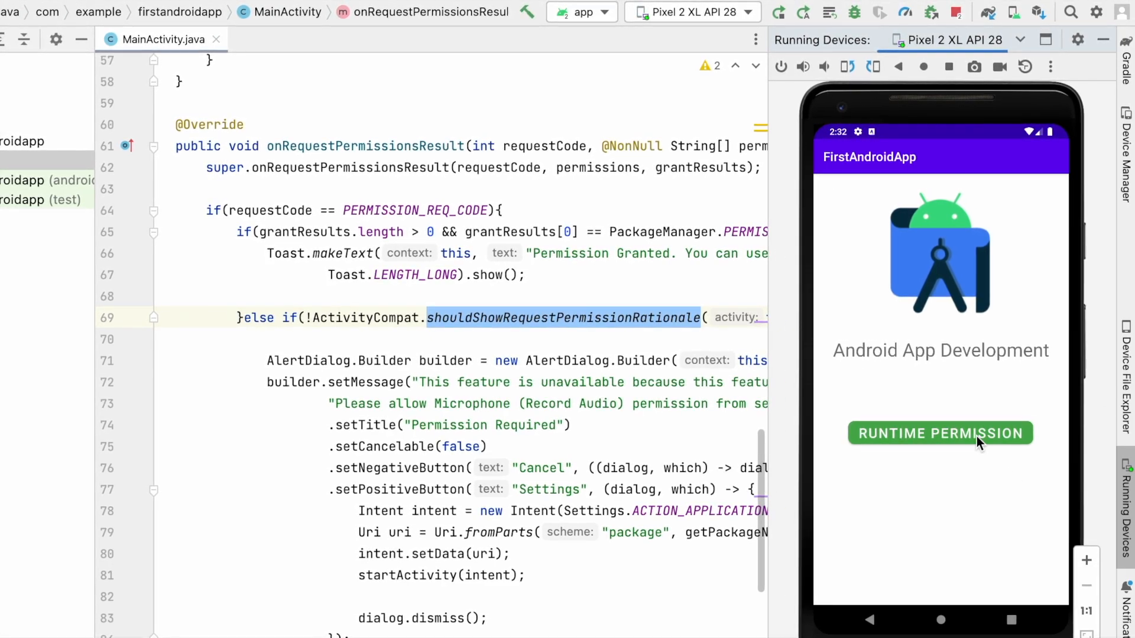
On the API 28 emulator, deny audio permission, then deny again with Don't ask again.
{"action": "left_click", "coordinate": [940, 433]}
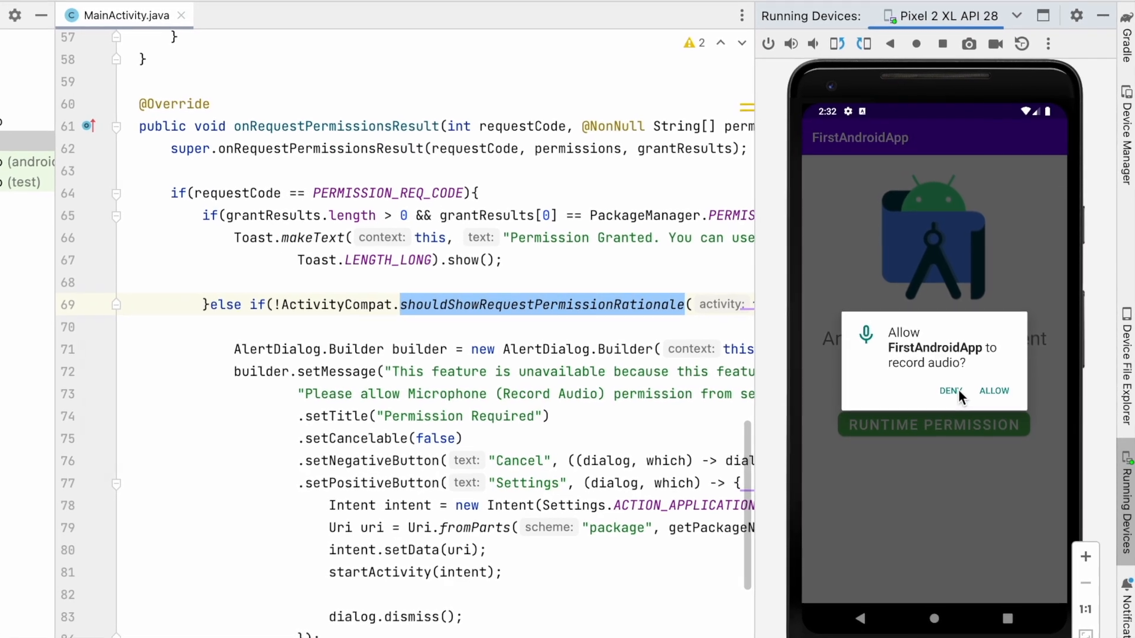
{"action": "left_click", "coordinate": [950, 390]}
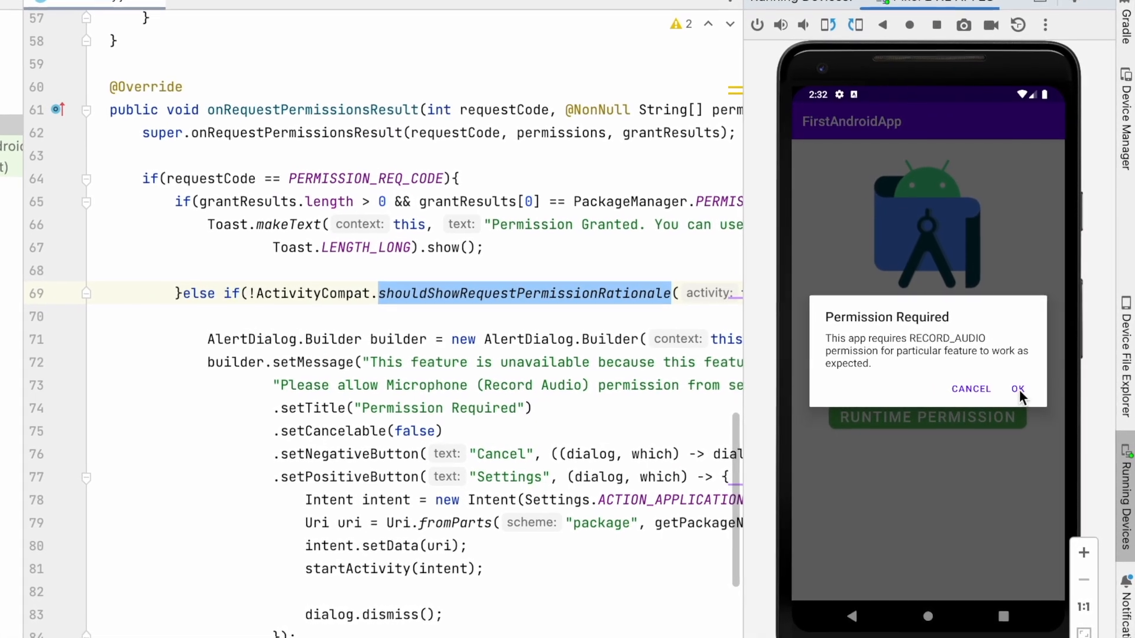
{"action": "left_click", "coordinate": [1018, 388]}
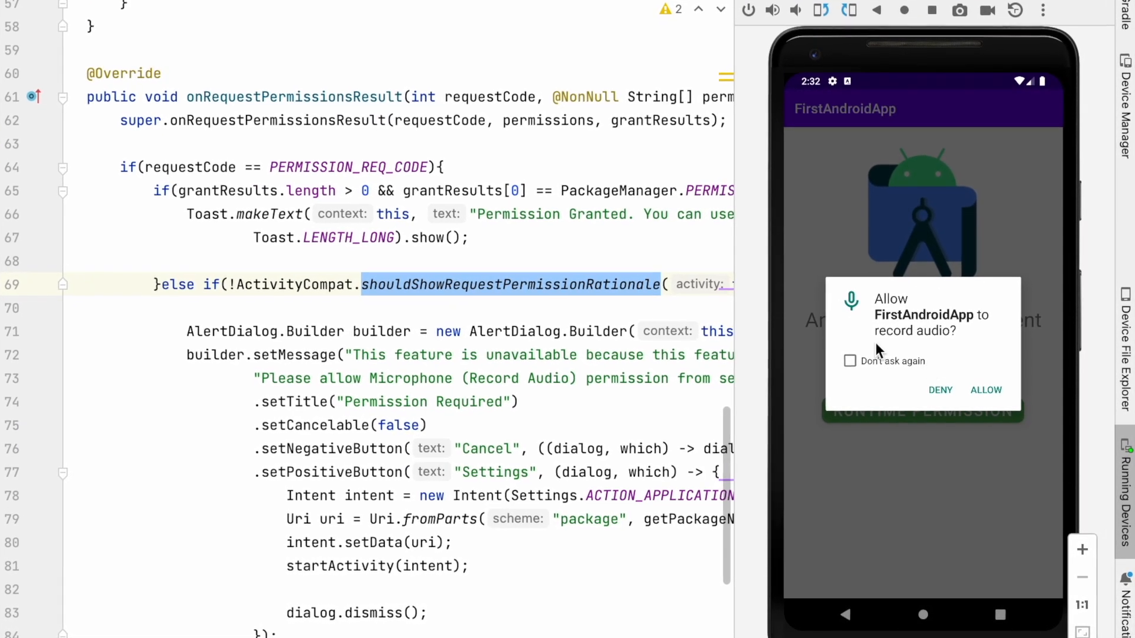
{"action": "left_click", "coordinate": [849, 361]}
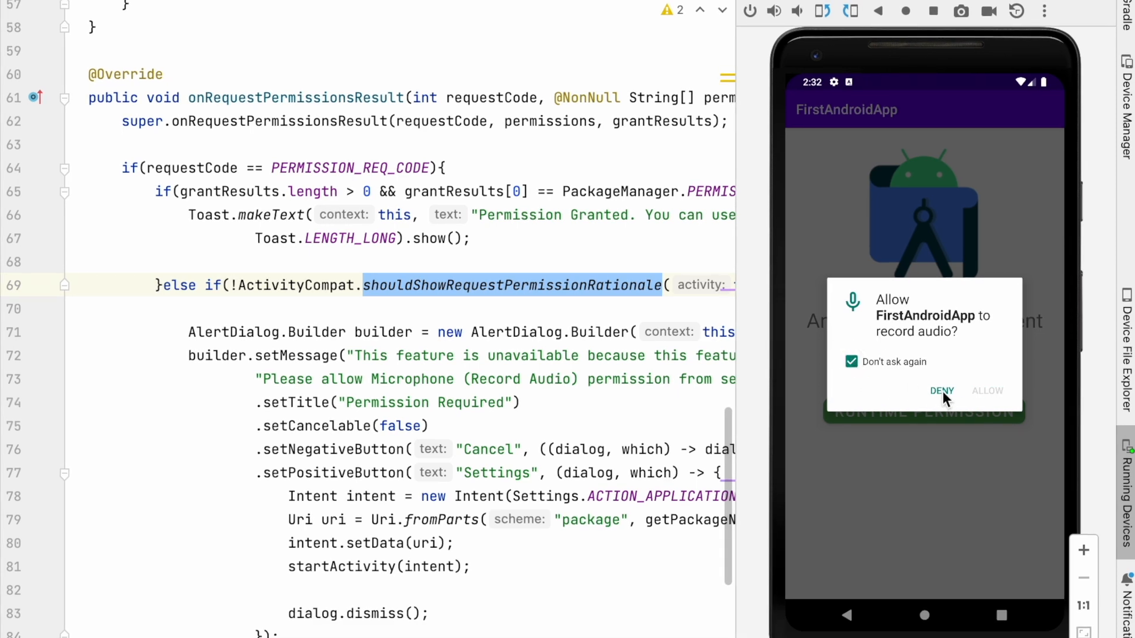
{"action": "left_click", "coordinate": [941, 391]}
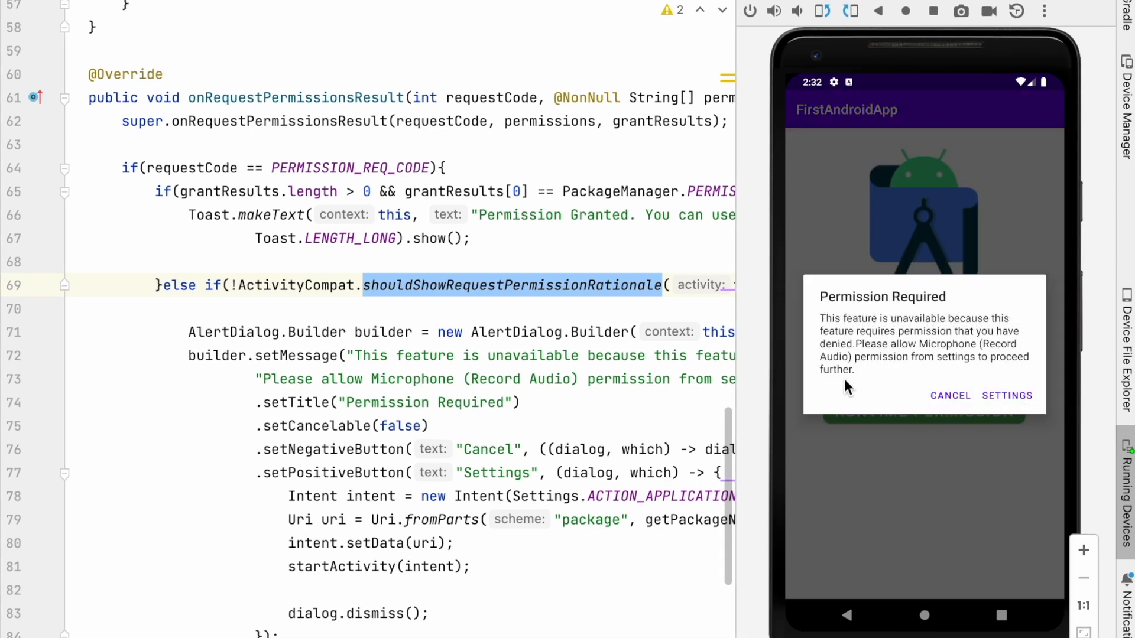
{"action": "mouse_move", "coordinate": [990, 356]}
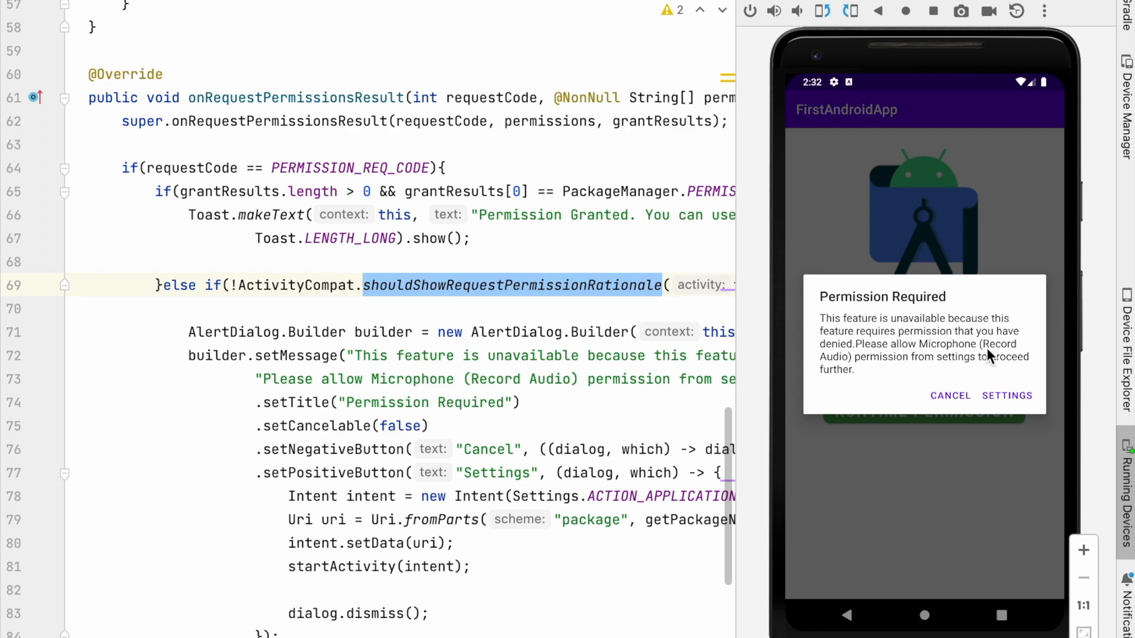
Enable Microphone from the app's settings permissions and return to the app.
{"action": "left_click", "coordinate": [1006, 395]}
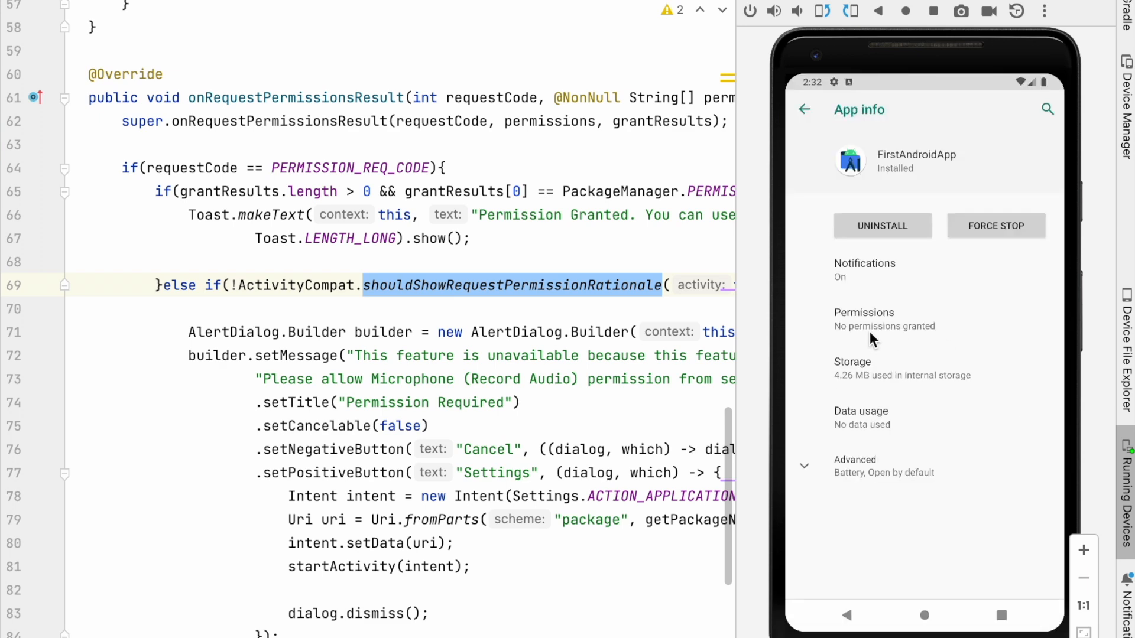
{"action": "left_click", "coordinate": [863, 313]}
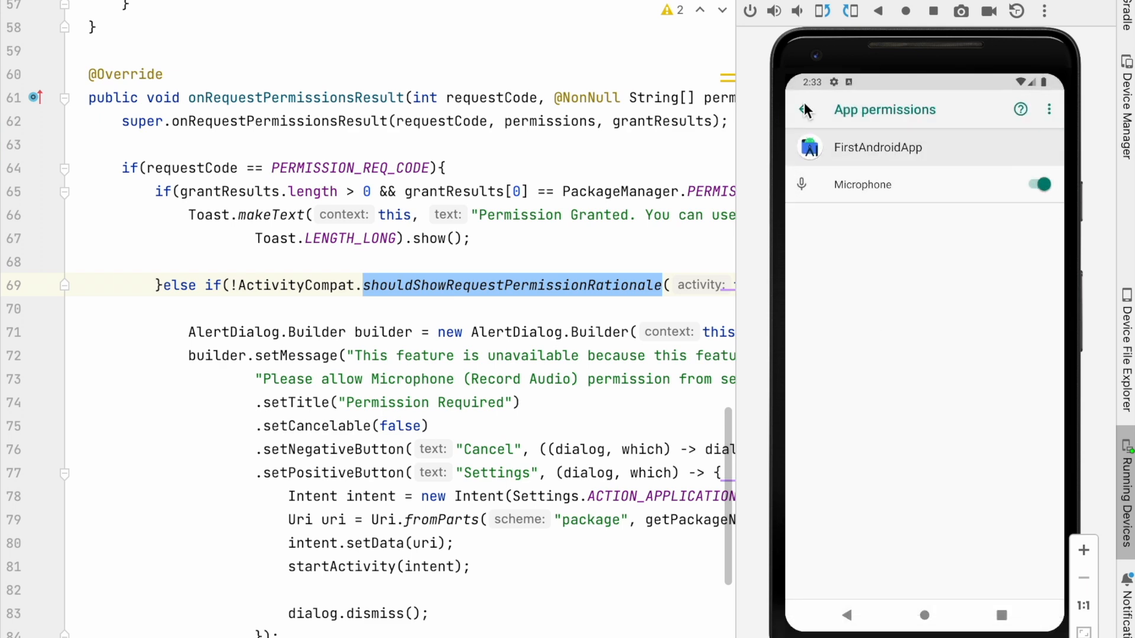
{"action": "left_click", "coordinate": [848, 616]}
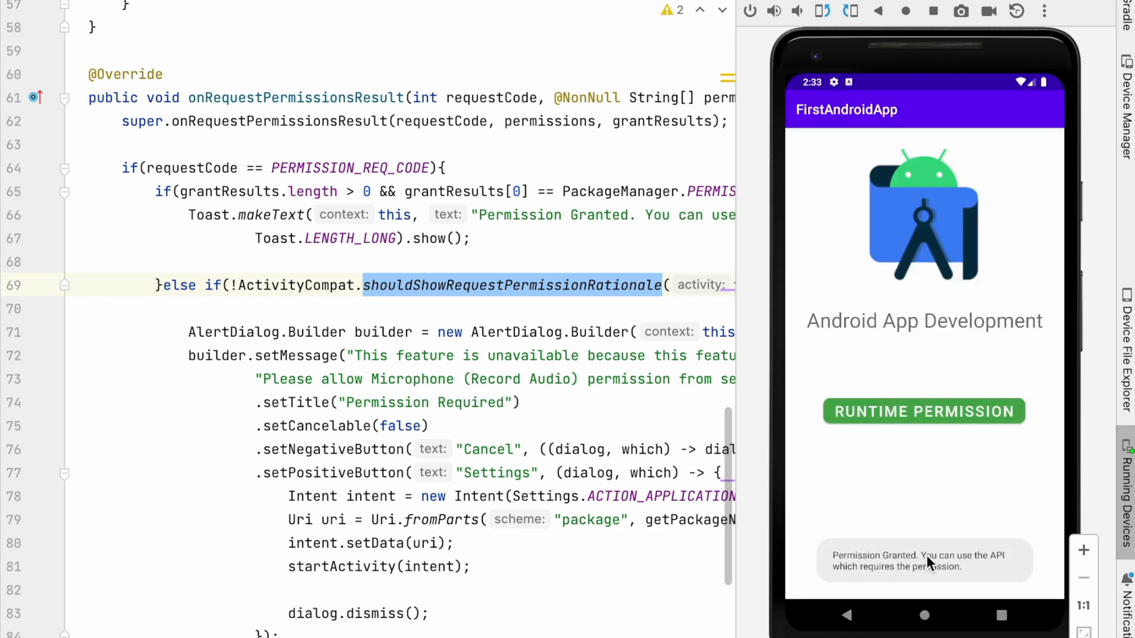
{"action": "mouse_move", "coordinate": [856, 590]}
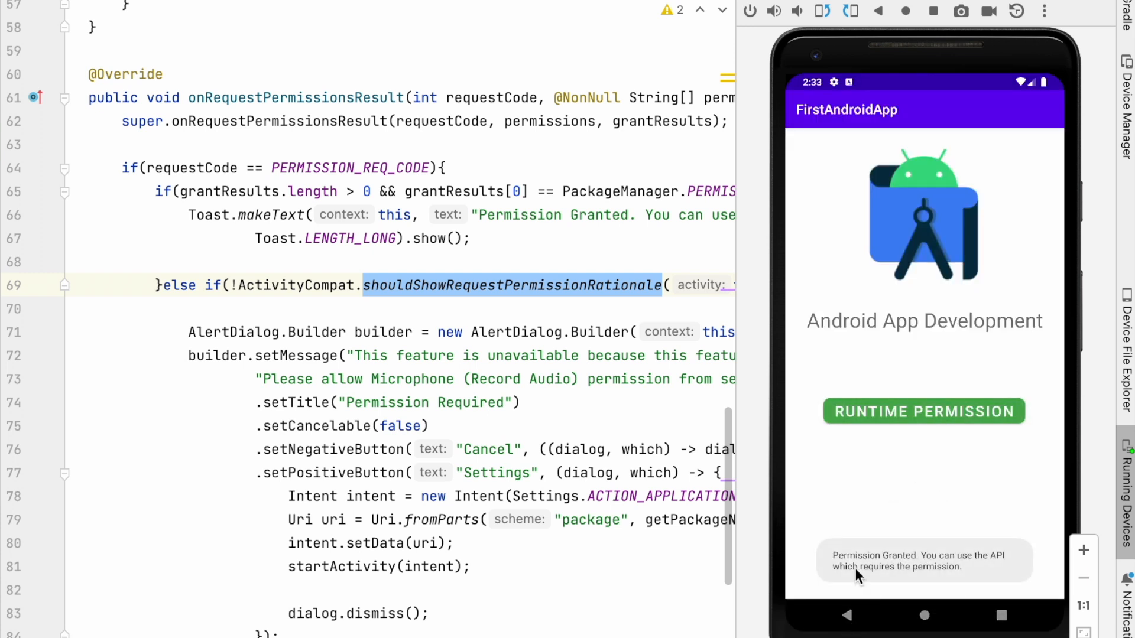